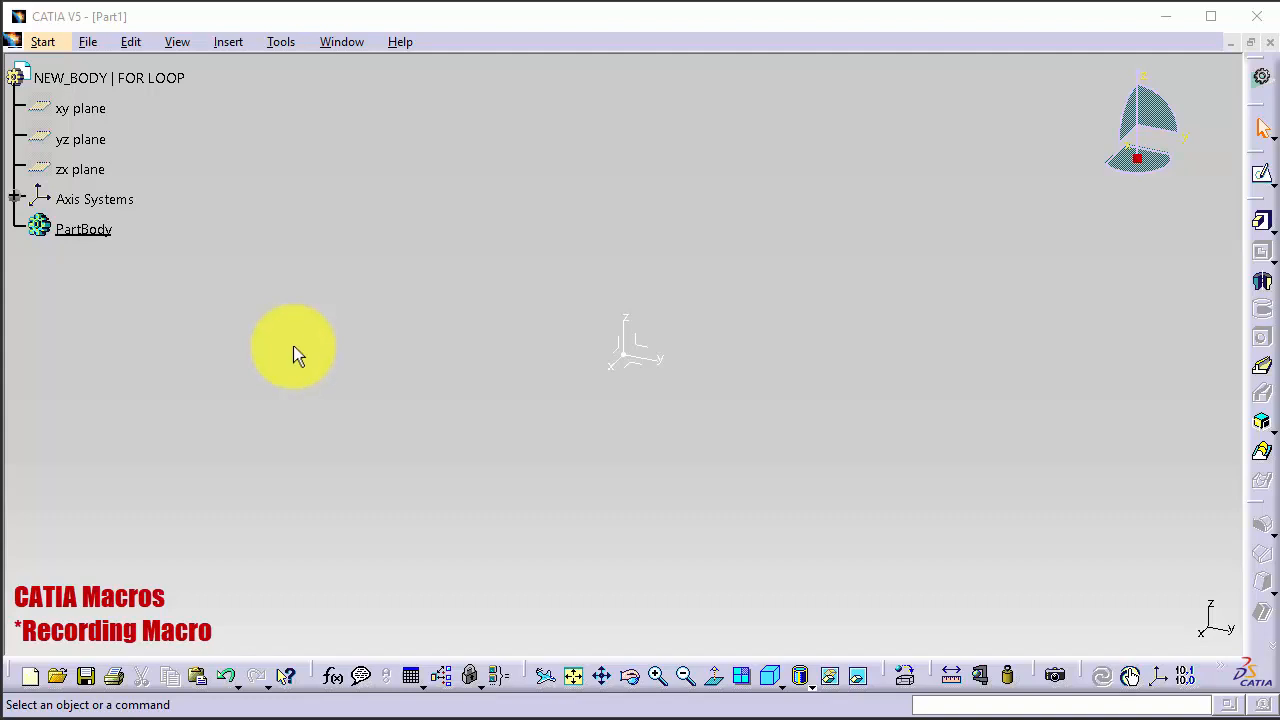
mouse_move(365, 335)
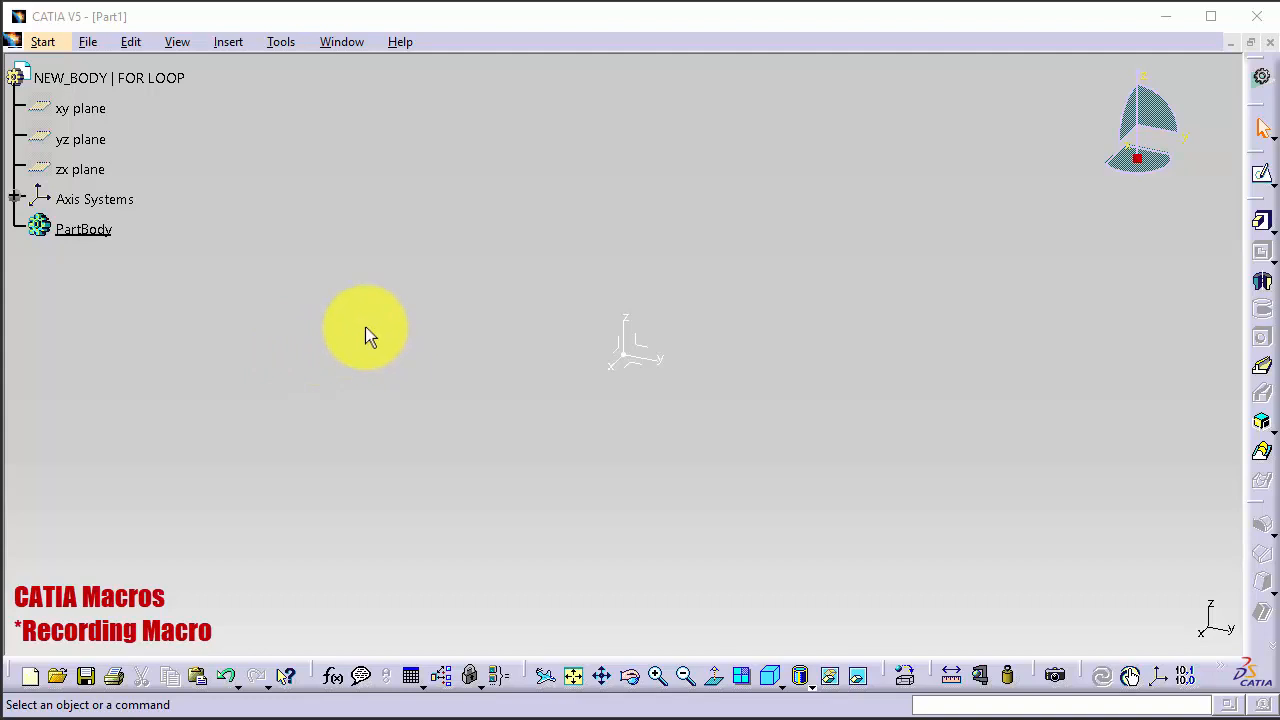
- Start recording a new macro in the CATScript language from the macro tools
click(280, 41)
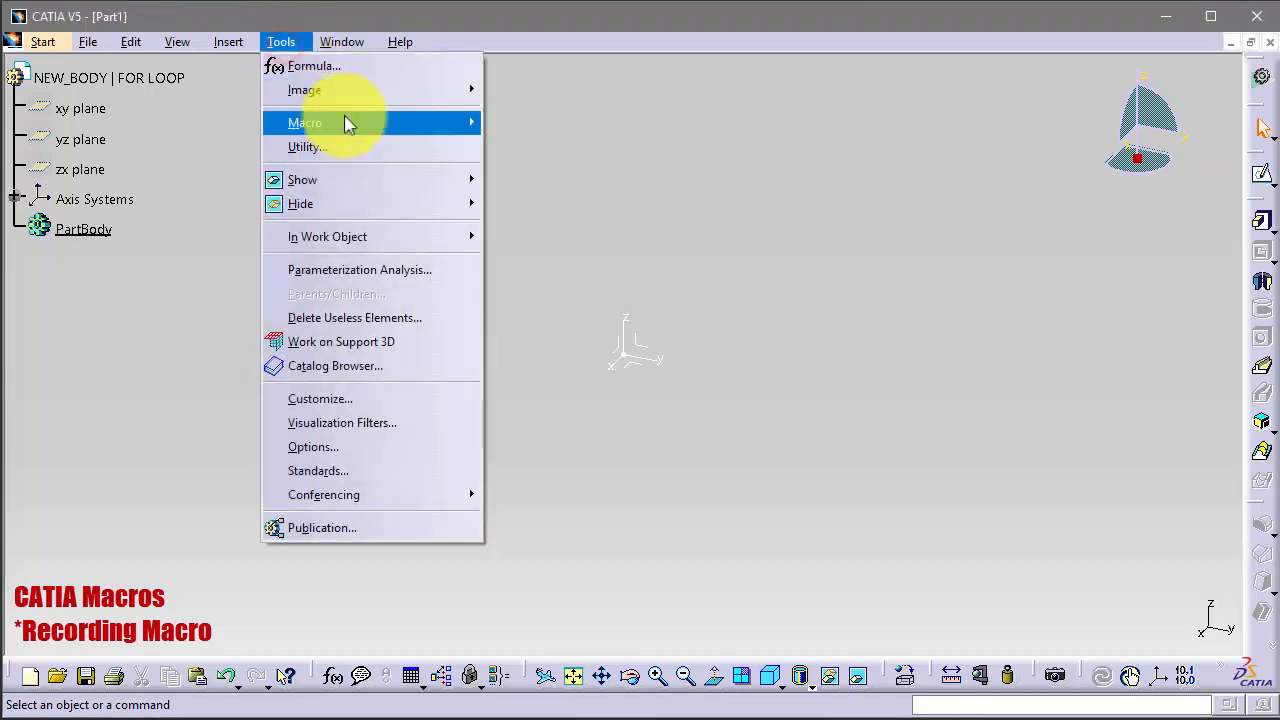
click(305, 122)
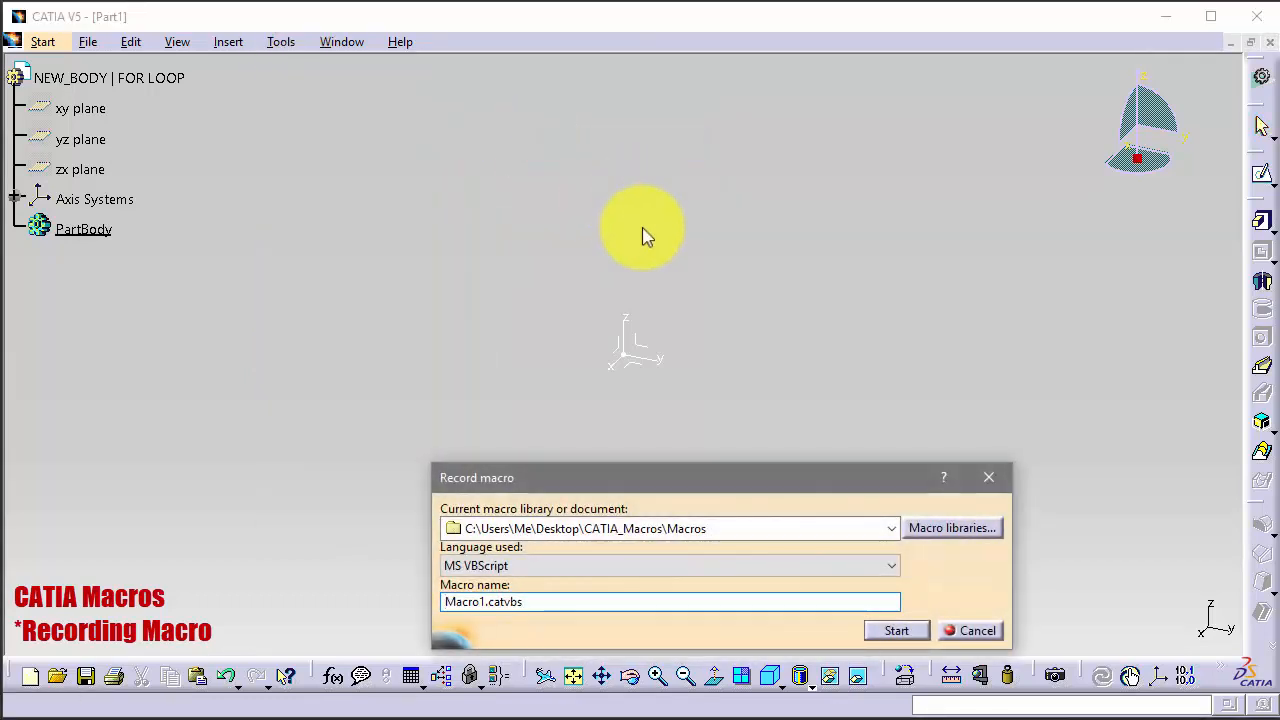
click(668, 565)
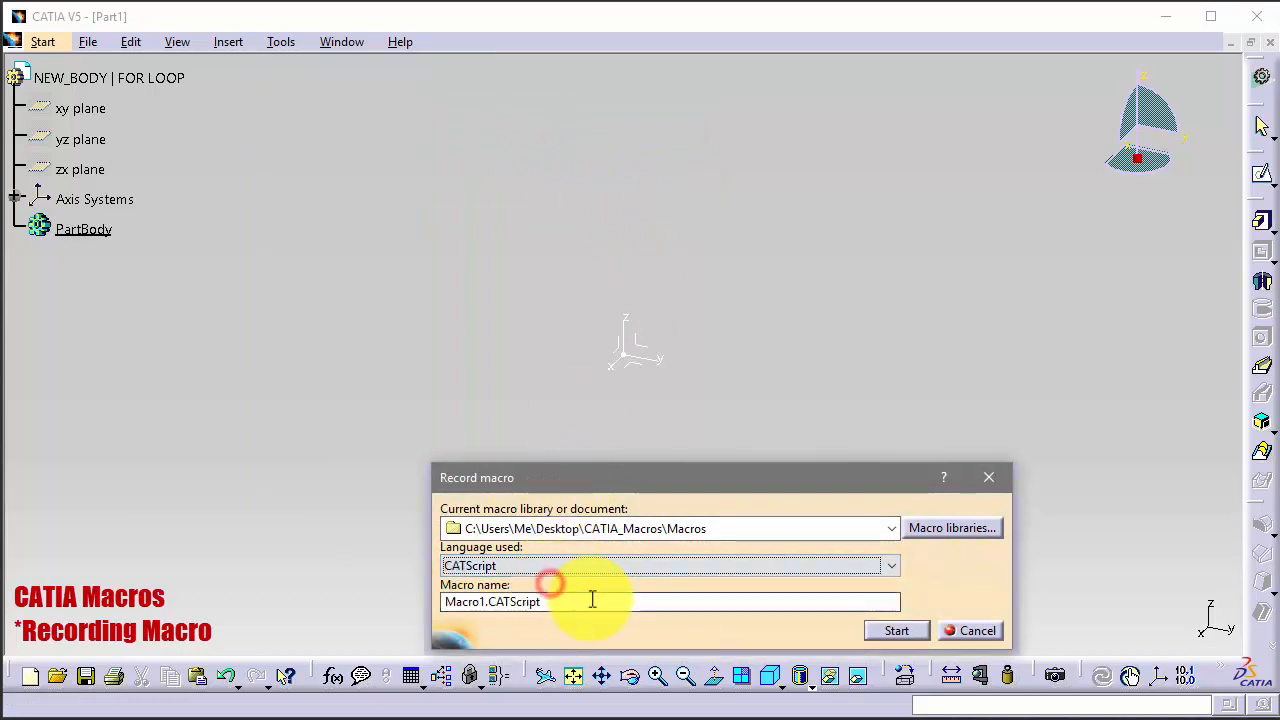
click(895, 630)
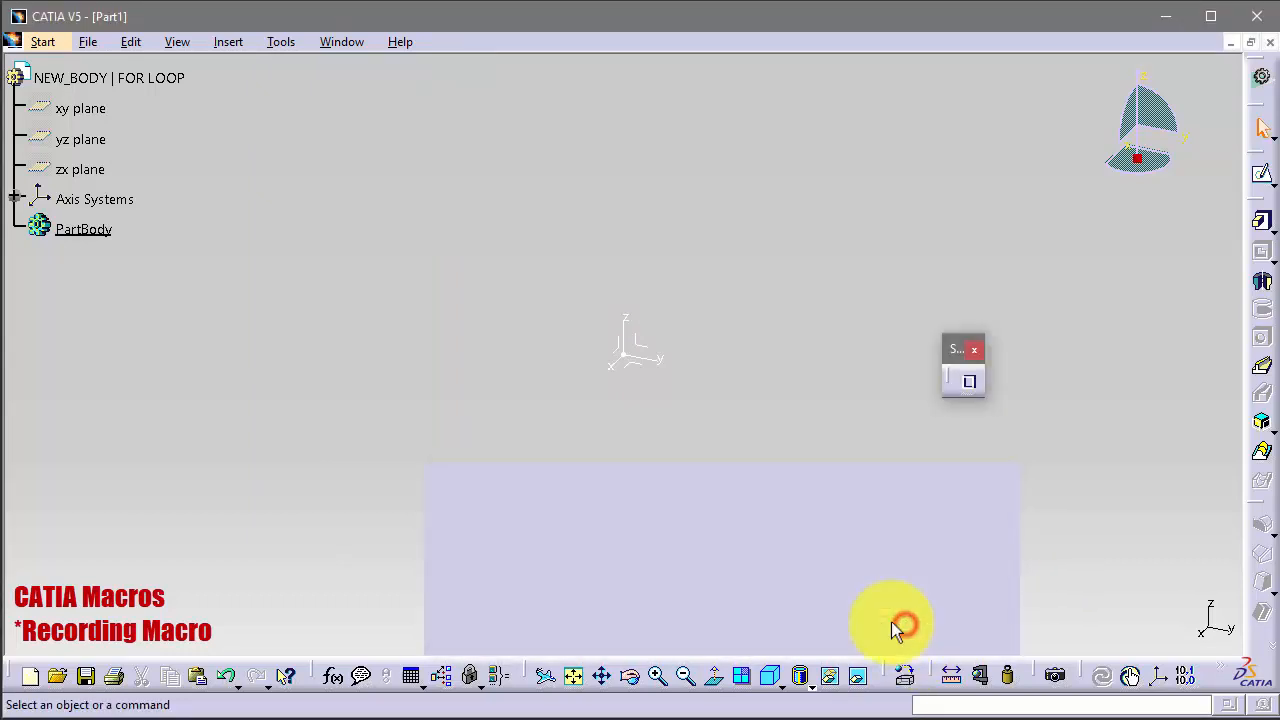
mouse_move(452, 390)
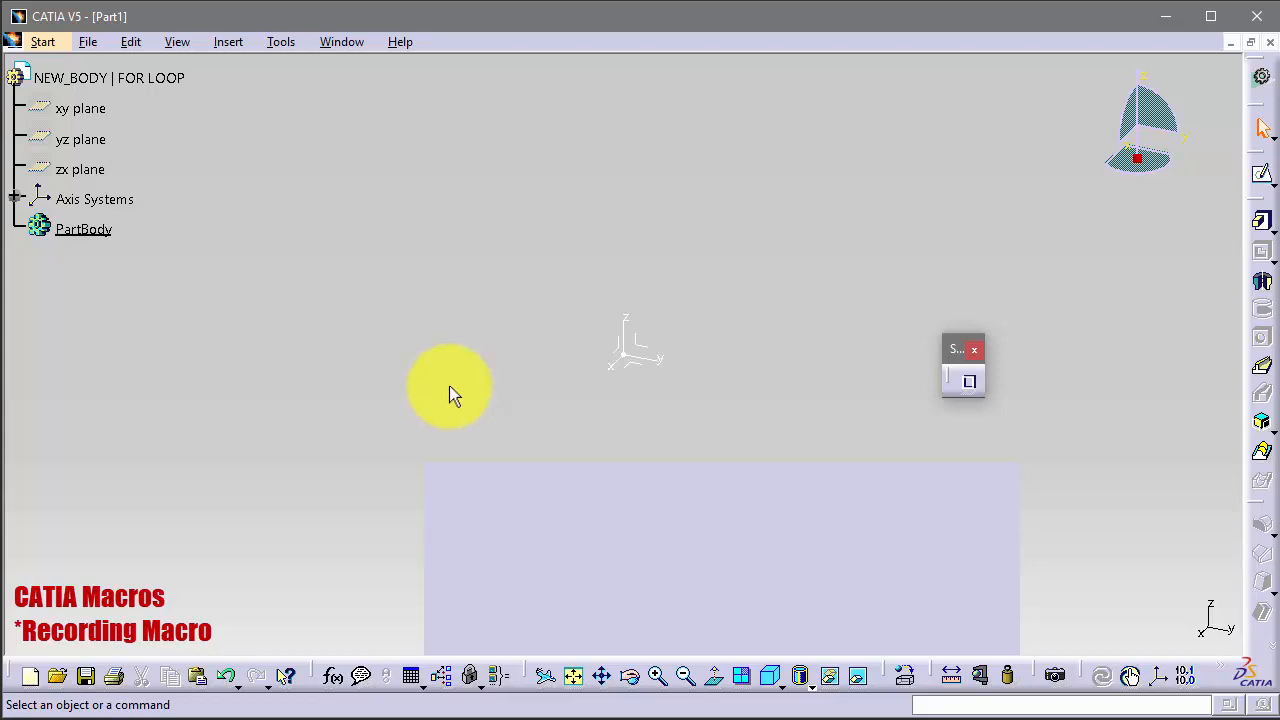
mouse_move(250, 55)
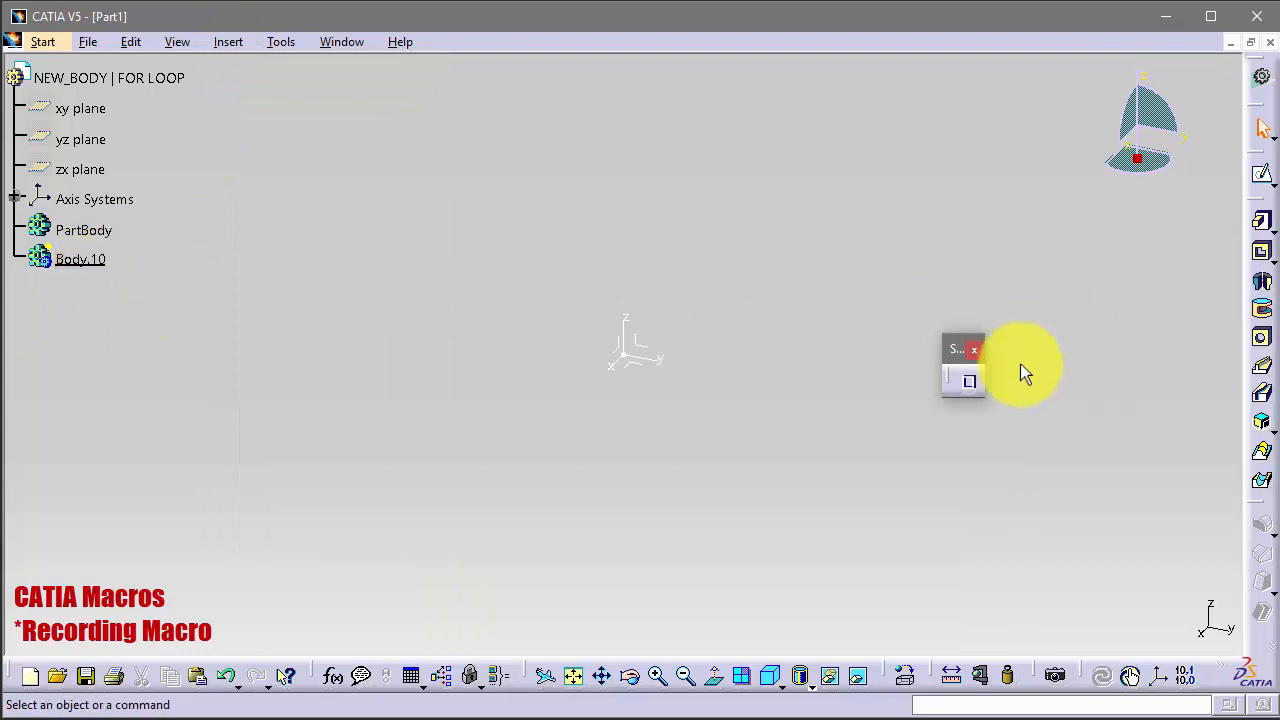
- Stop the macro recording and bring up the list of available macros
click(974, 349)
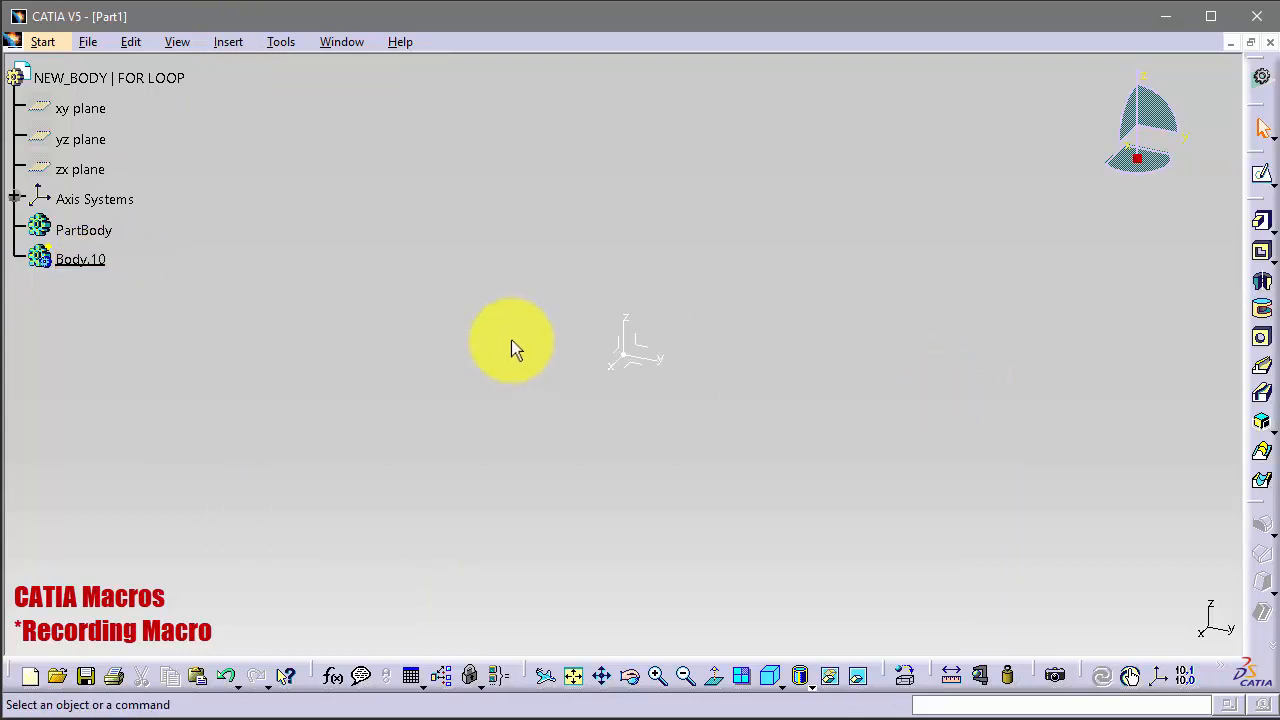
click(281, 41)
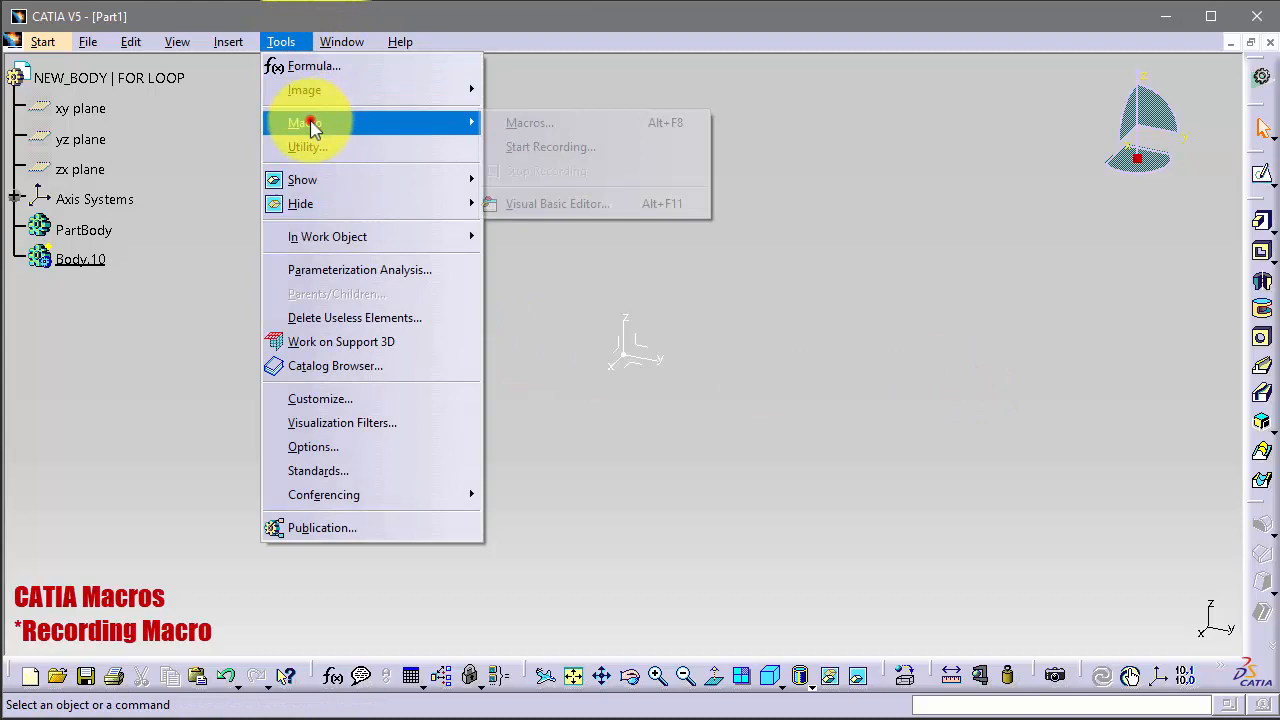
click(530, 122)
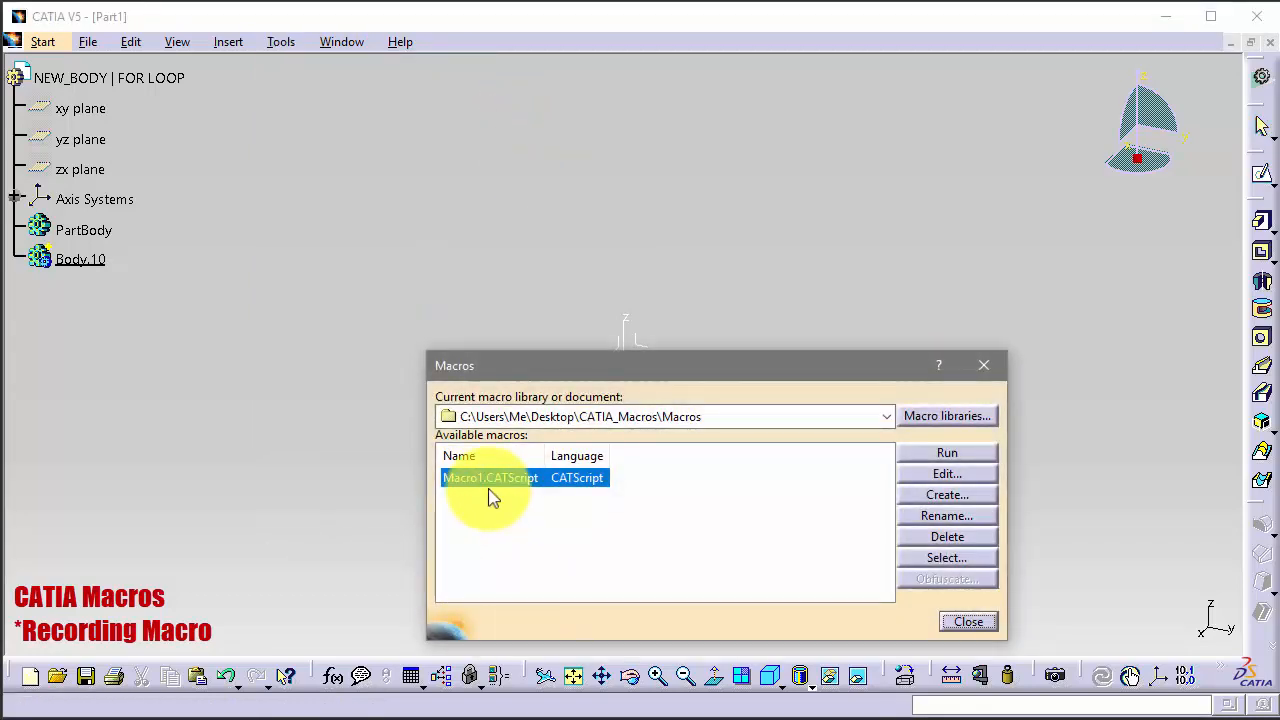
mouse_move(740, 490)
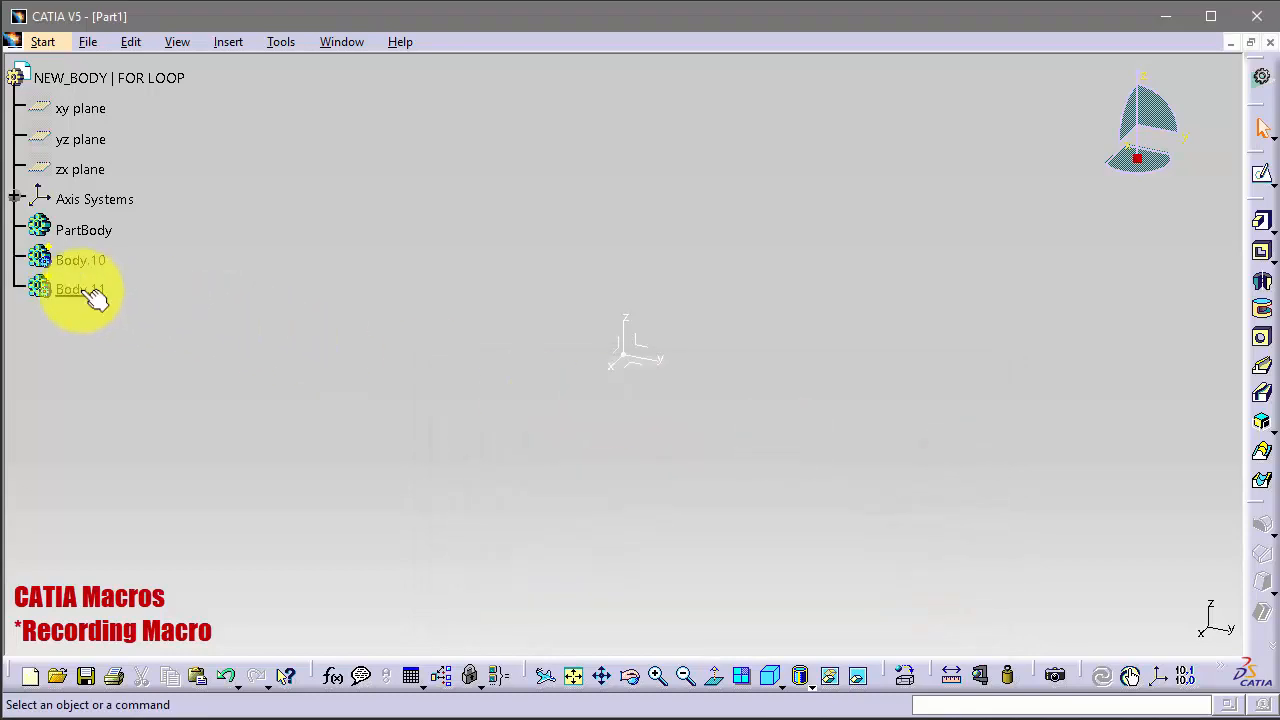
mouse_move(78, 289)
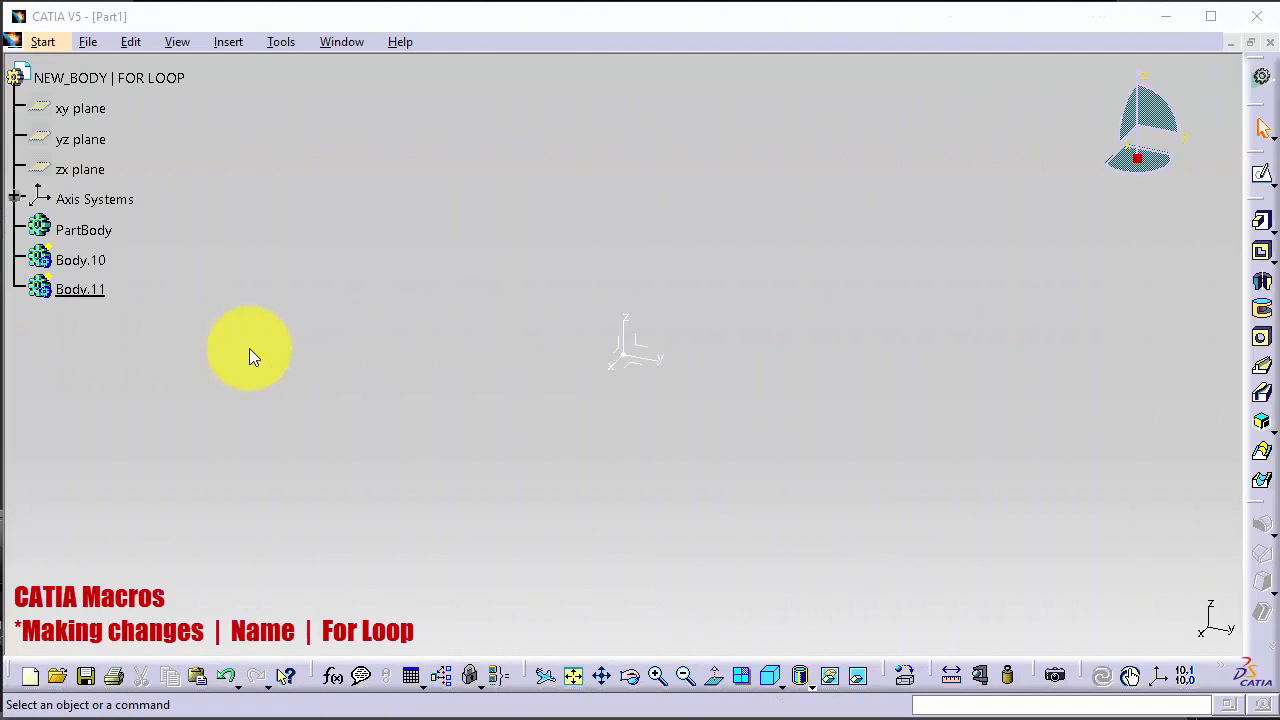
mouse_move(315, 150)
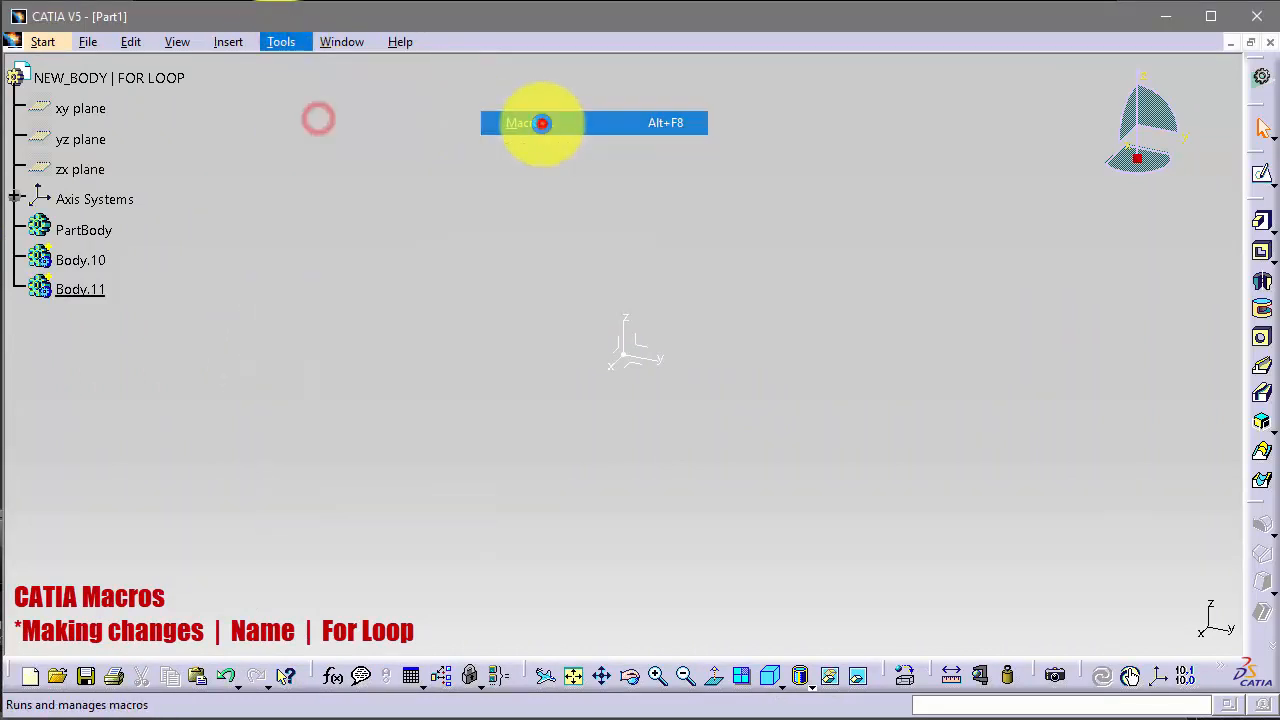
- Add body1.name="CATIA_Macros" to Macro1.CATScript and run the edited macro
click(520, 122)
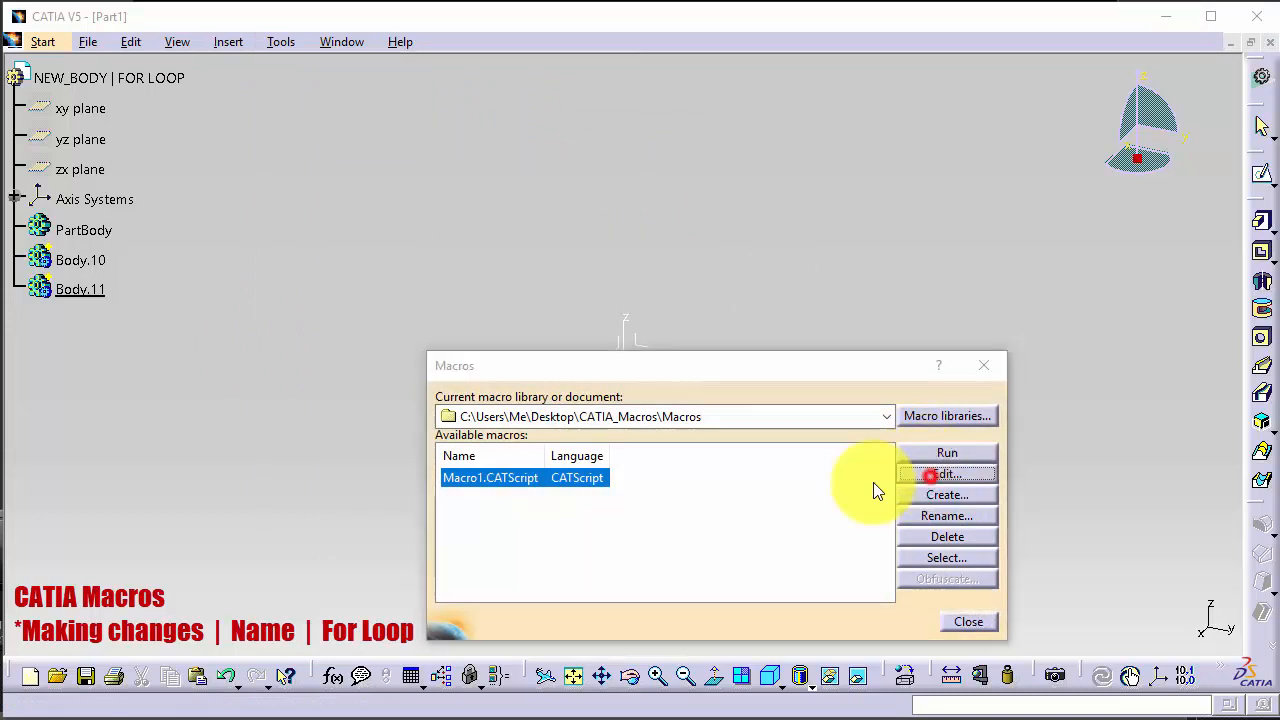
click(946, 473)
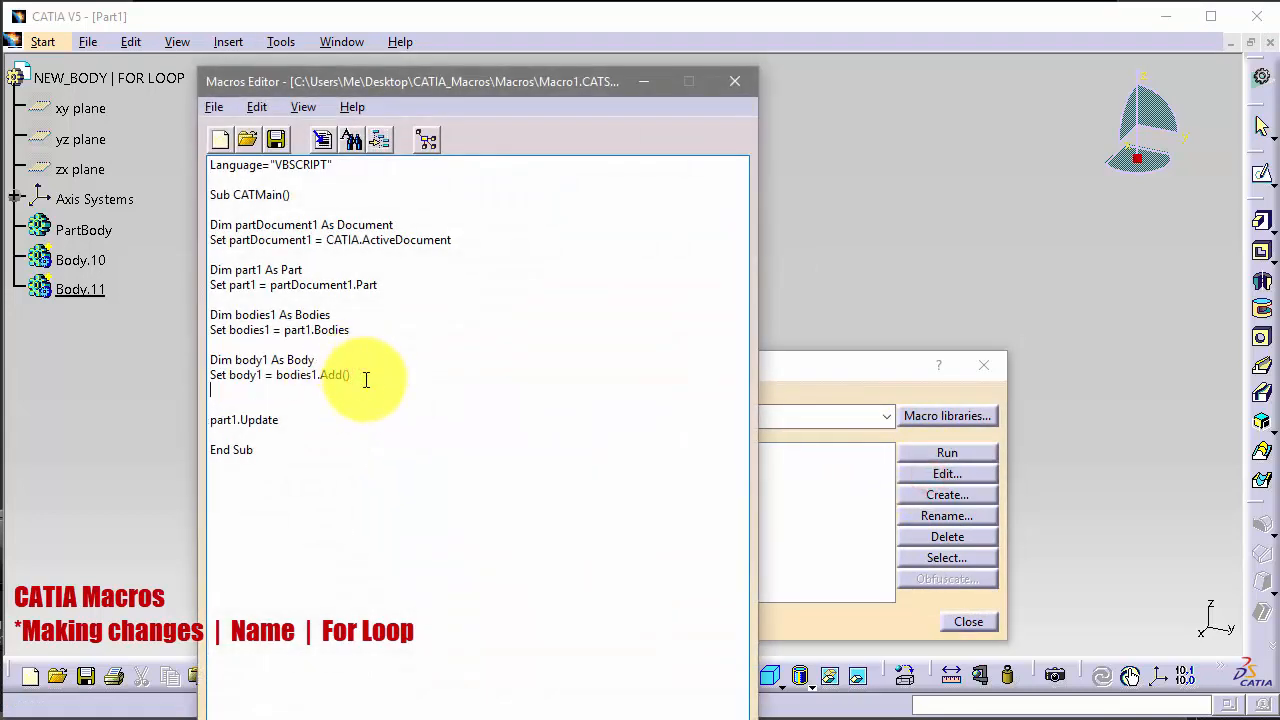
text(body1)
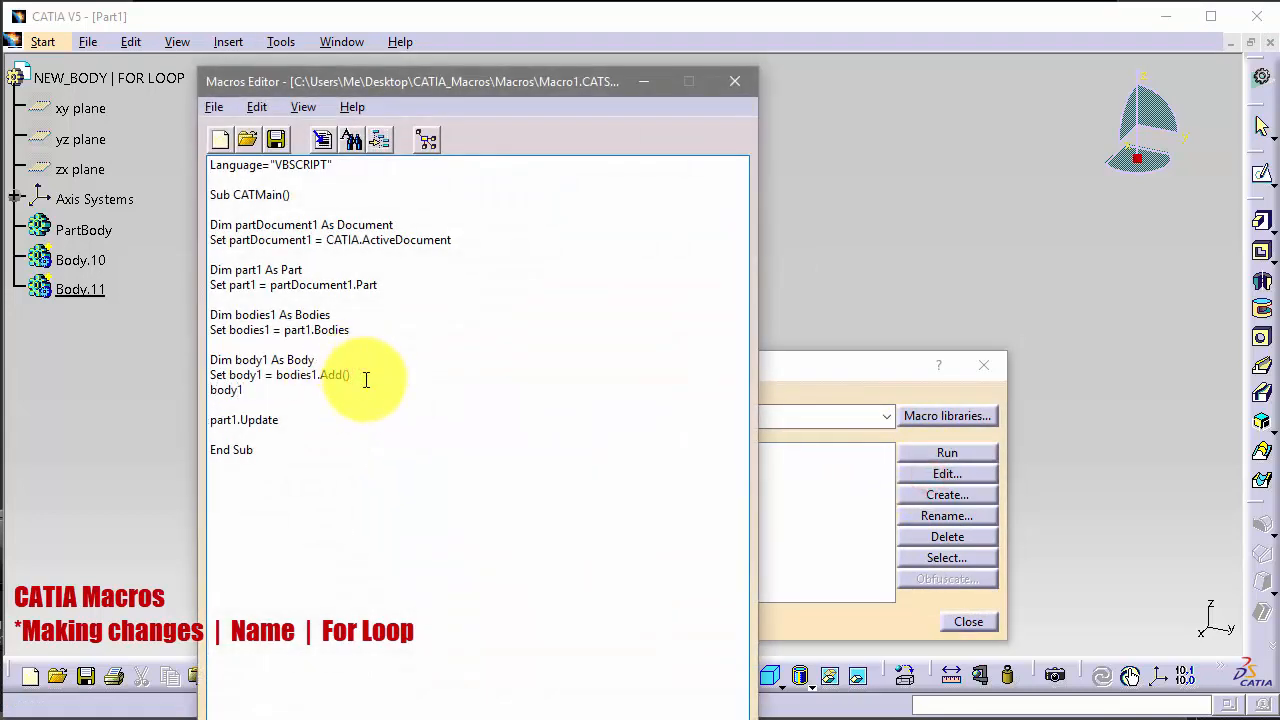
text(.name=)
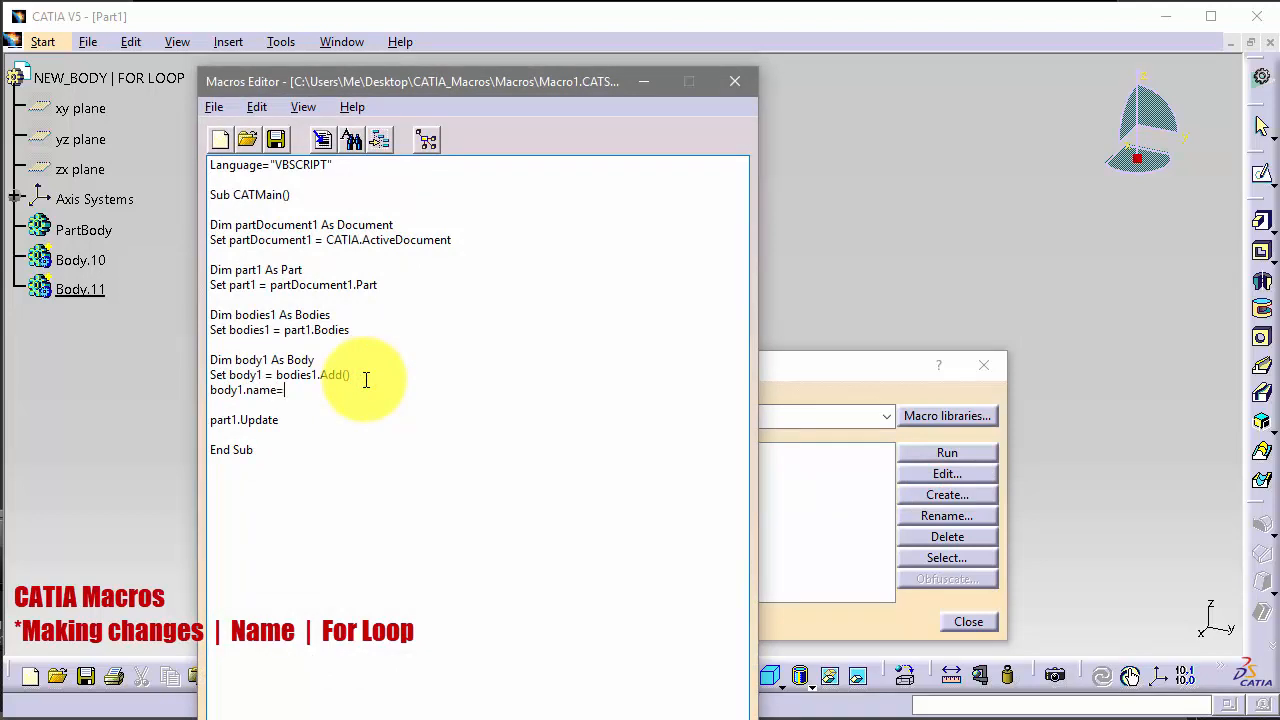
text("CATIA)
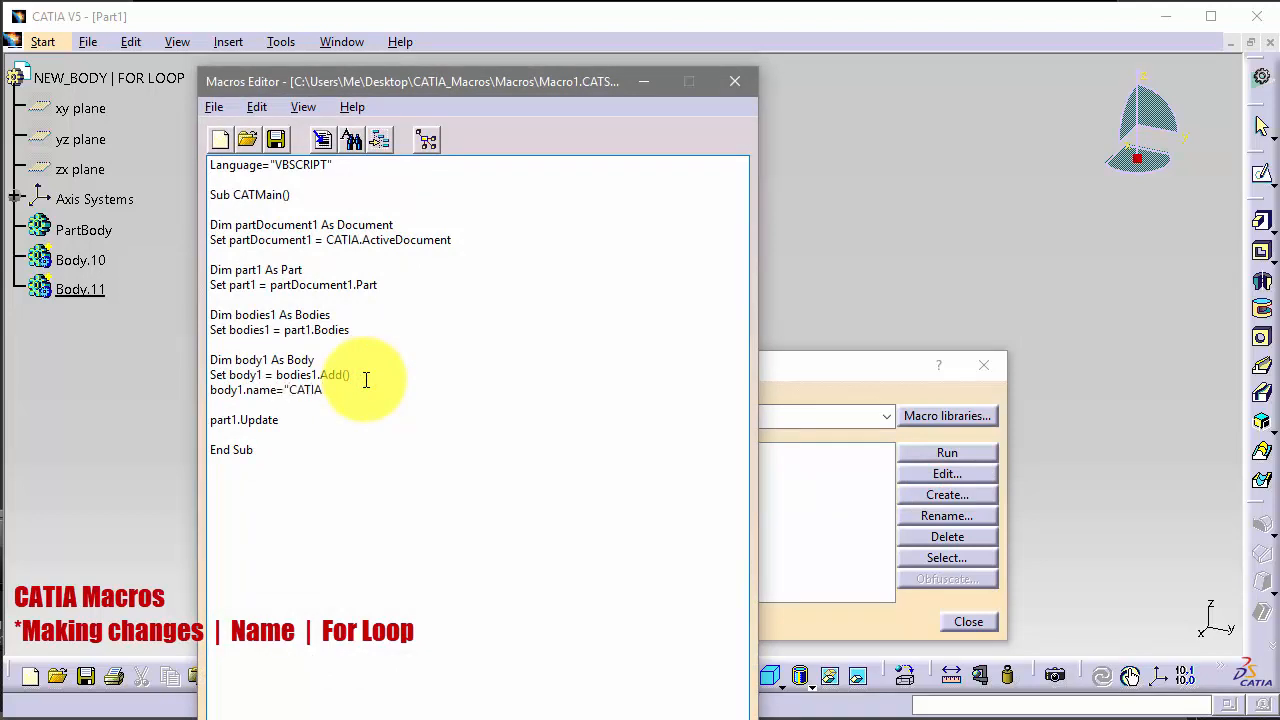
text(_Macros)
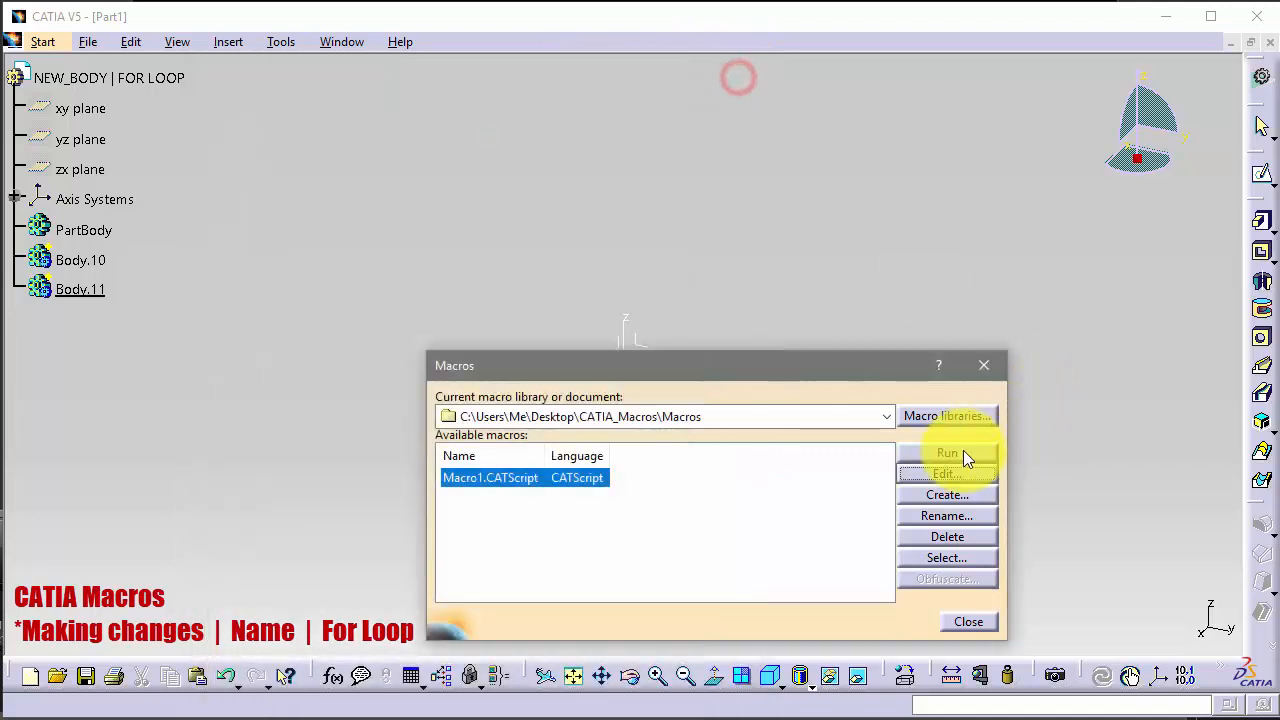
click(946, 453)
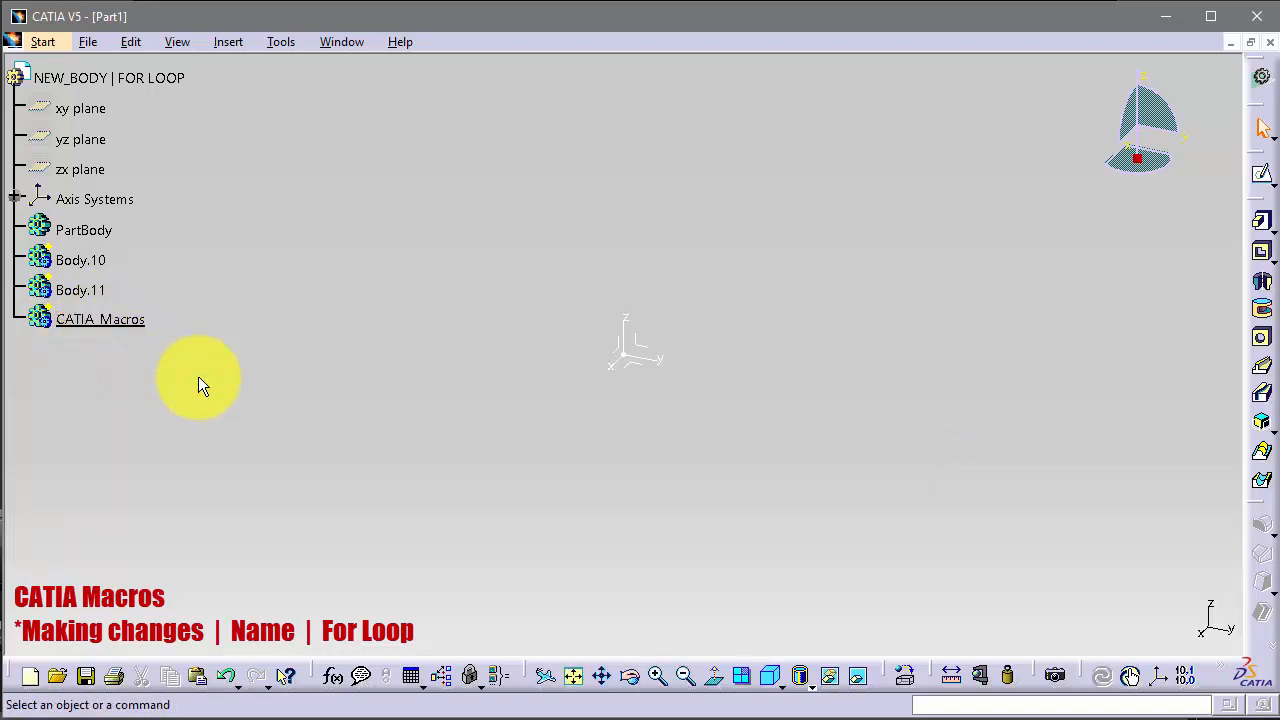
mouse_move(285, 270)
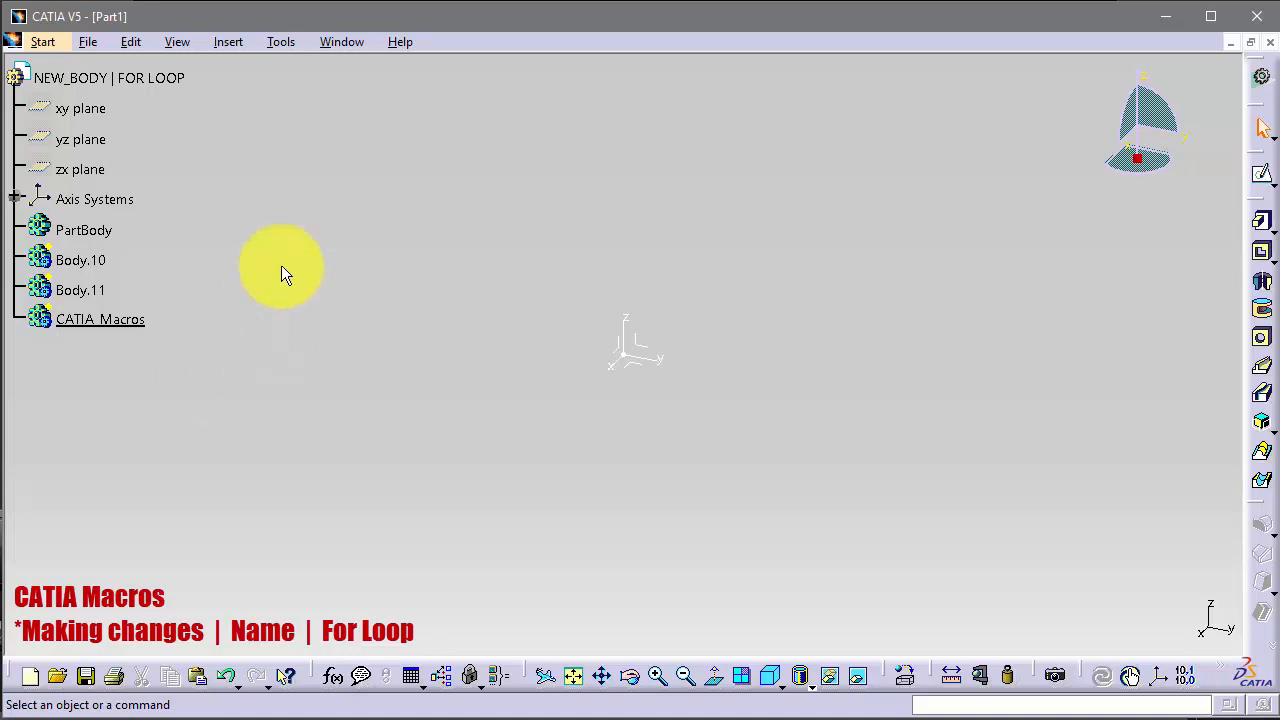
click(280, 41)
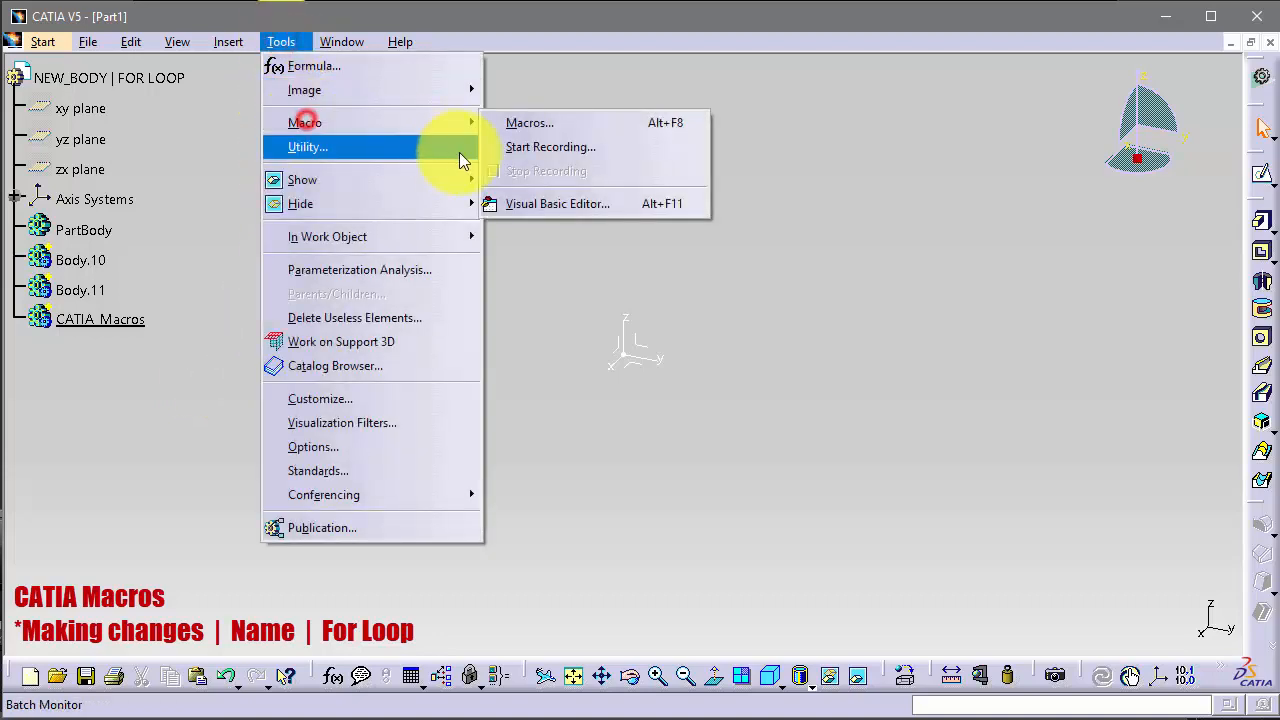
click(529, 122)
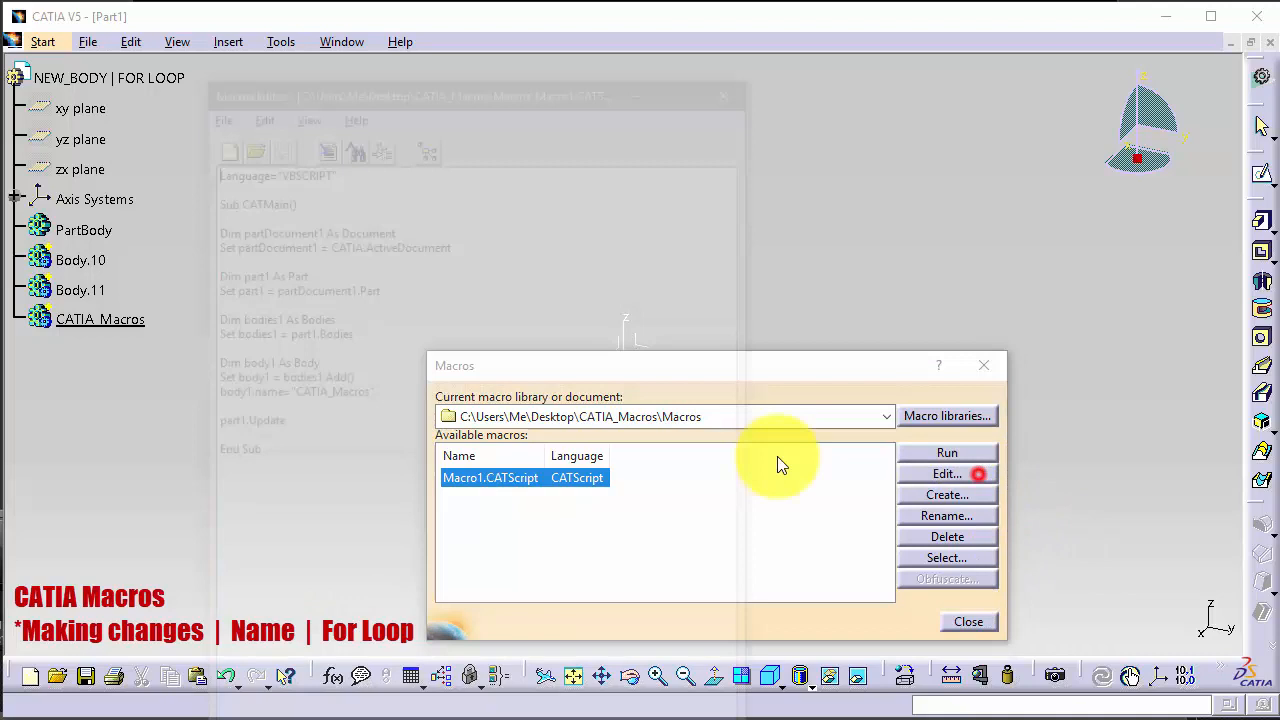
click(946, 473)
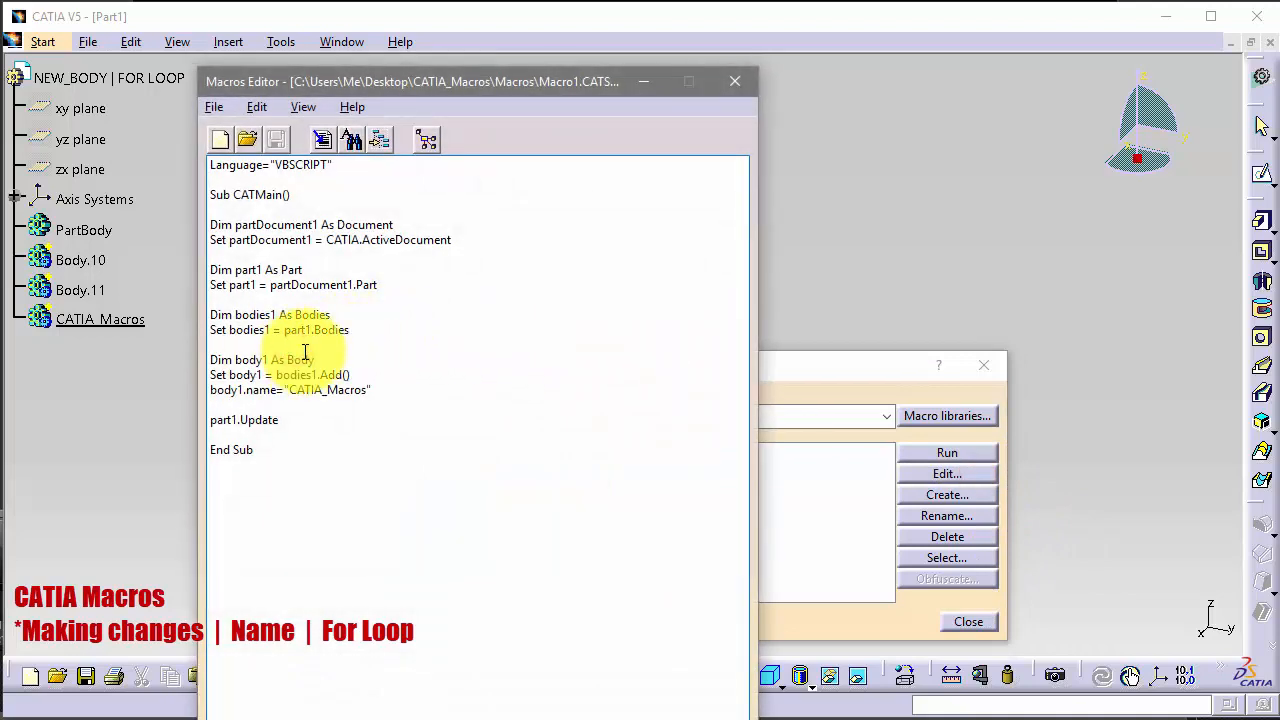
text(for)
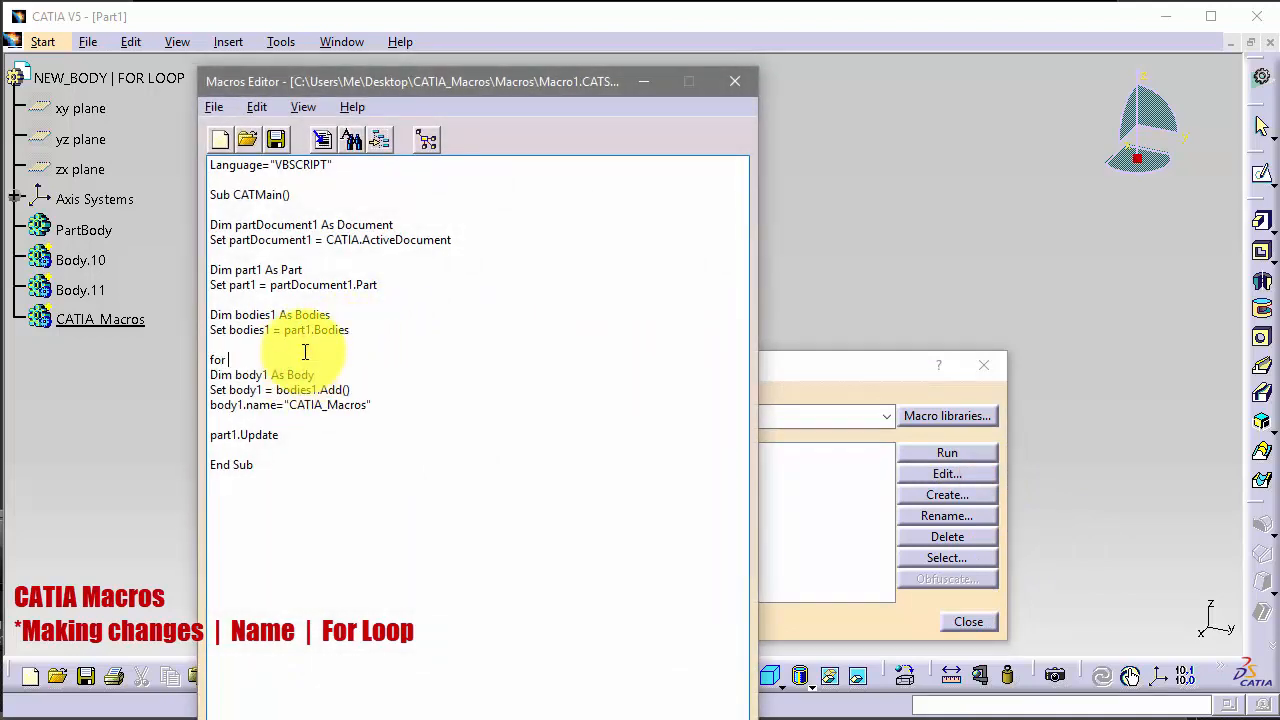
text(i=1 t)
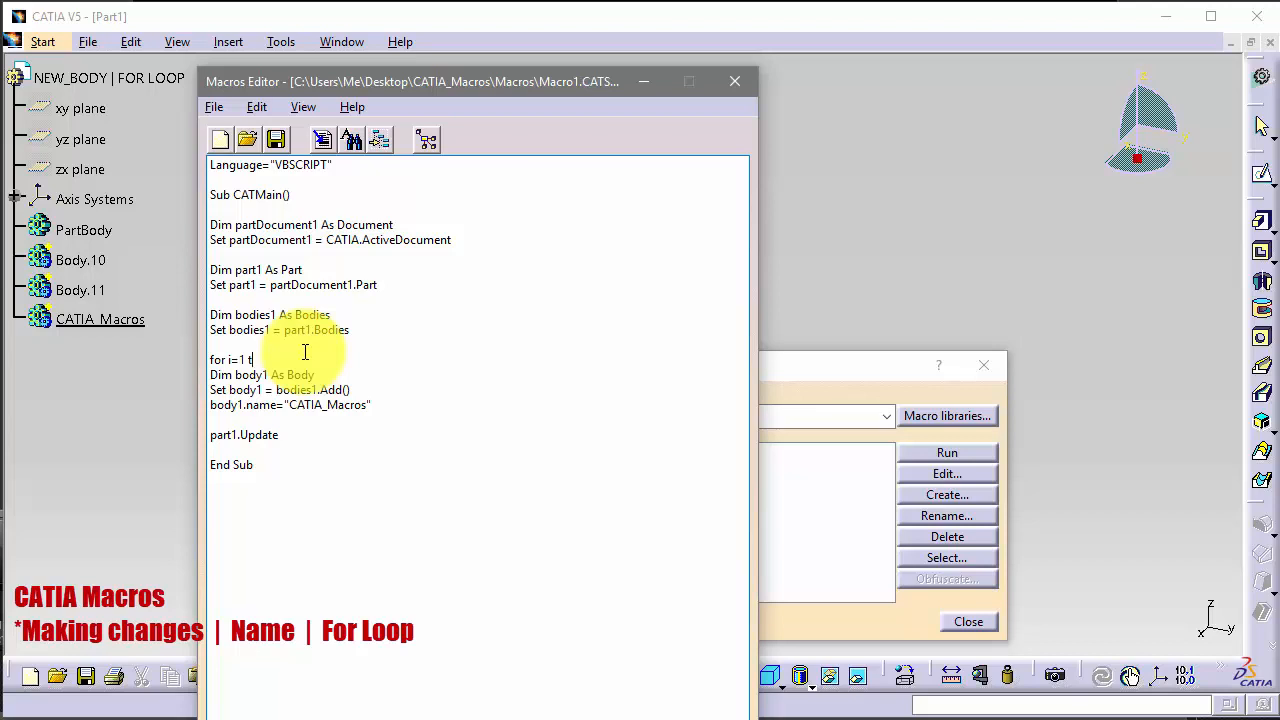
text(o 10)
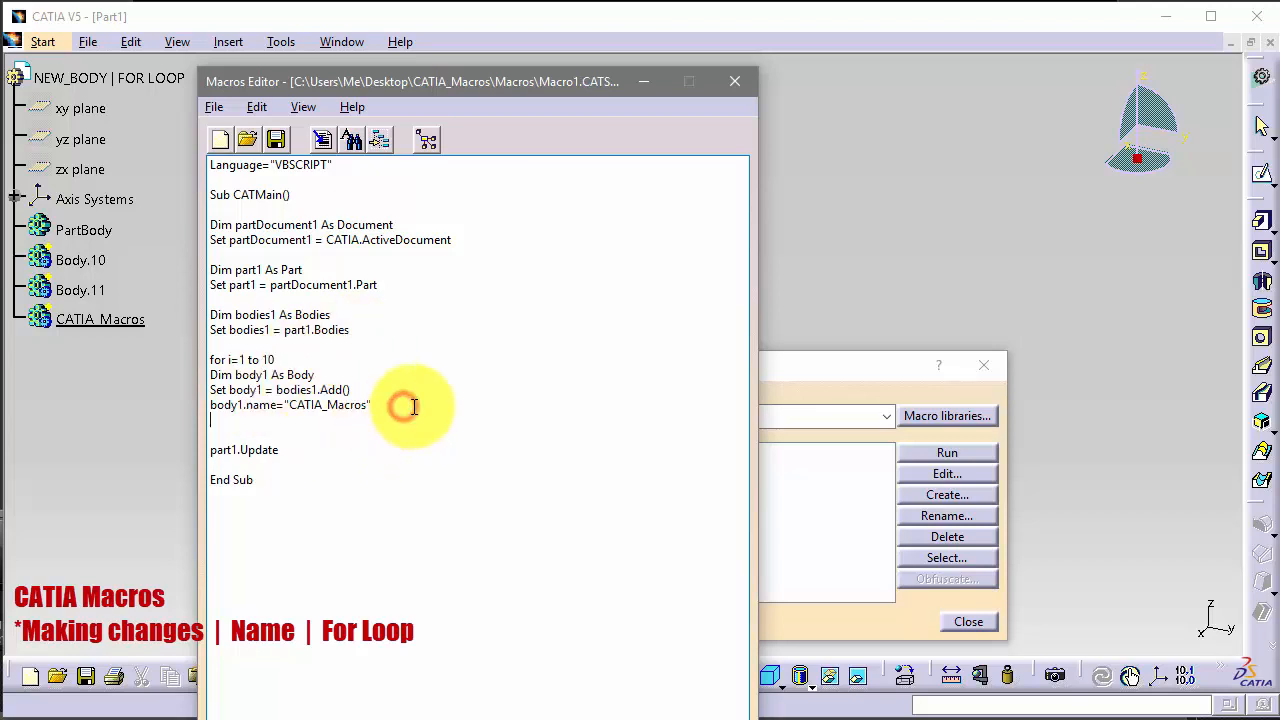
text(next)
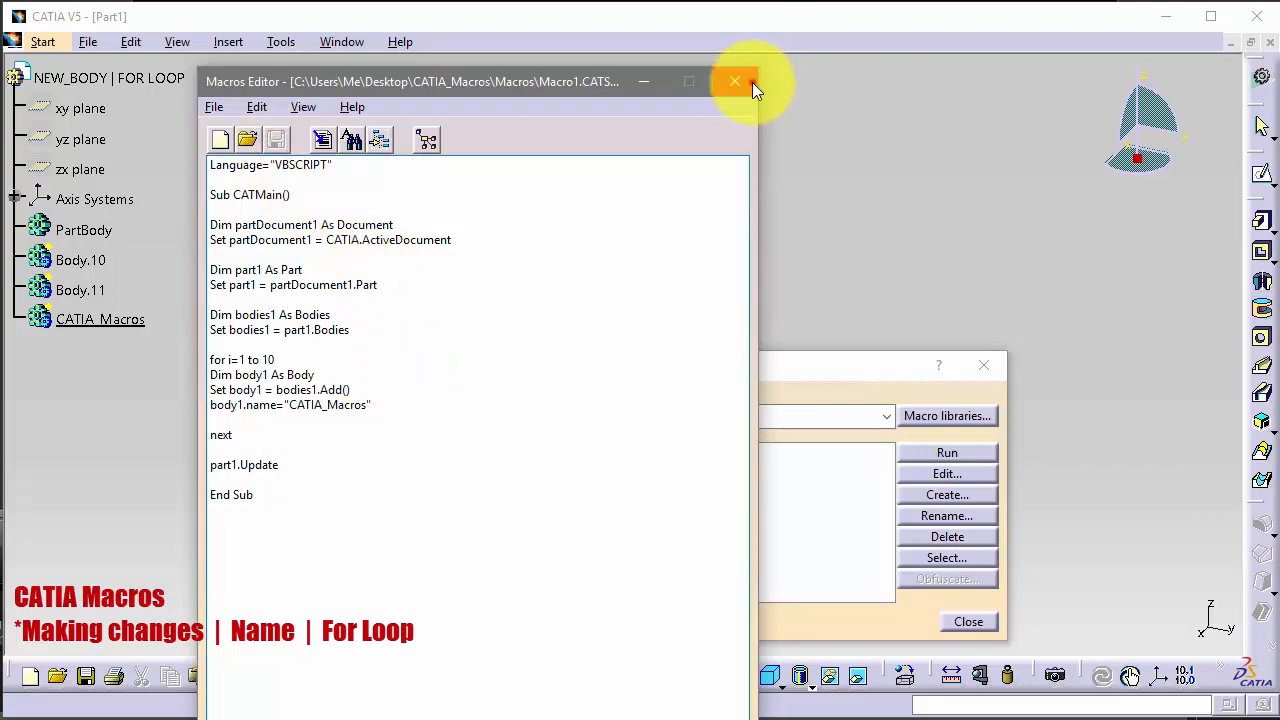
click(735, 81)
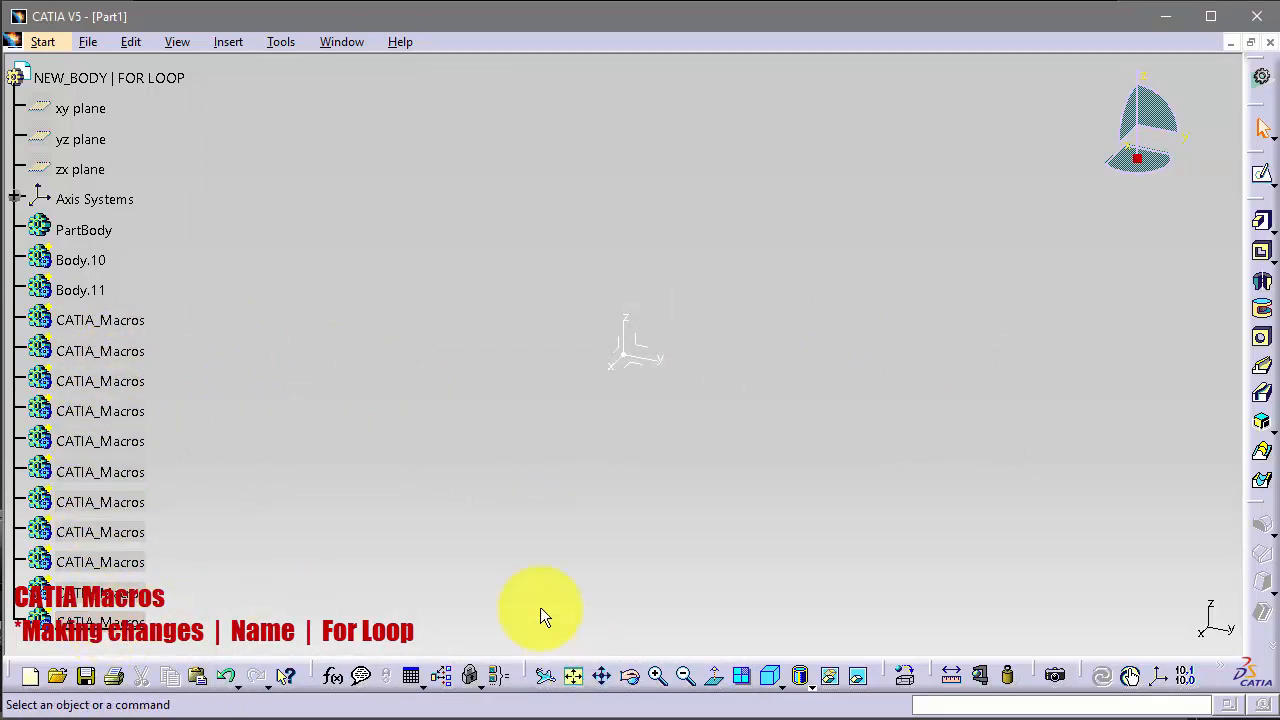
mouse_move(390, 520)
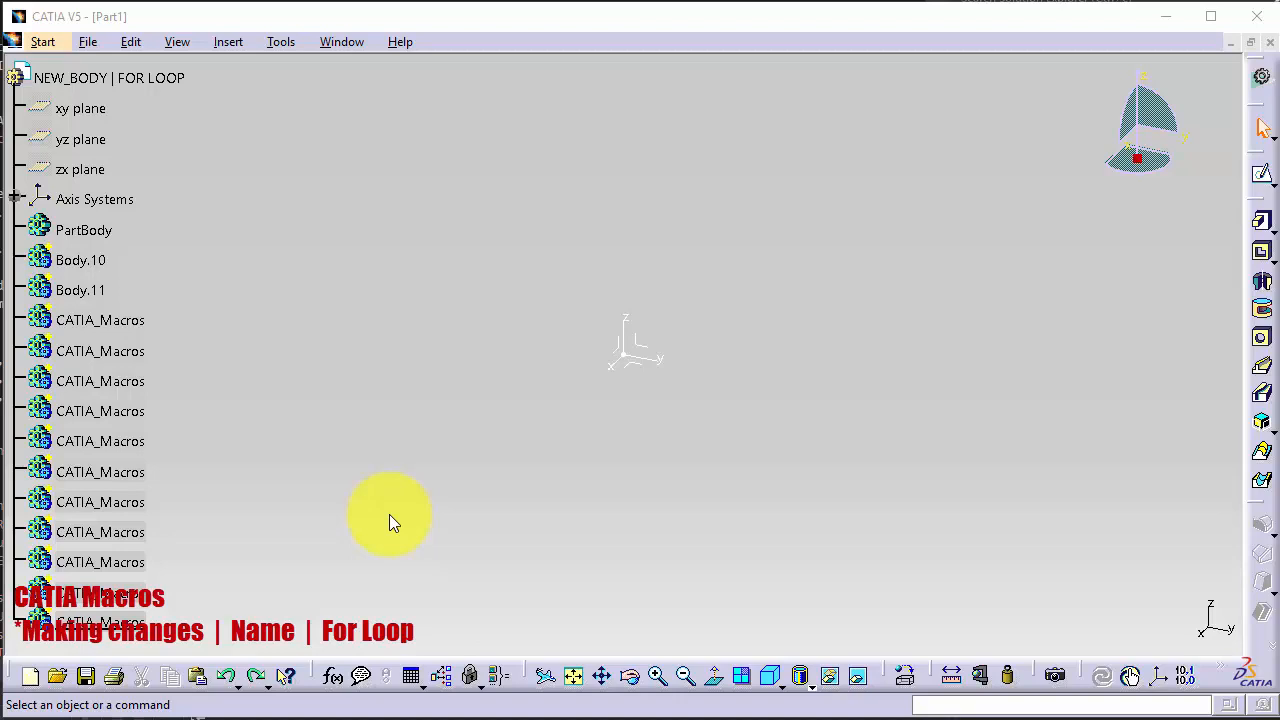
- Open Macro1 for editing and declare 'dim Num_B as Integer'
click(280, 41)
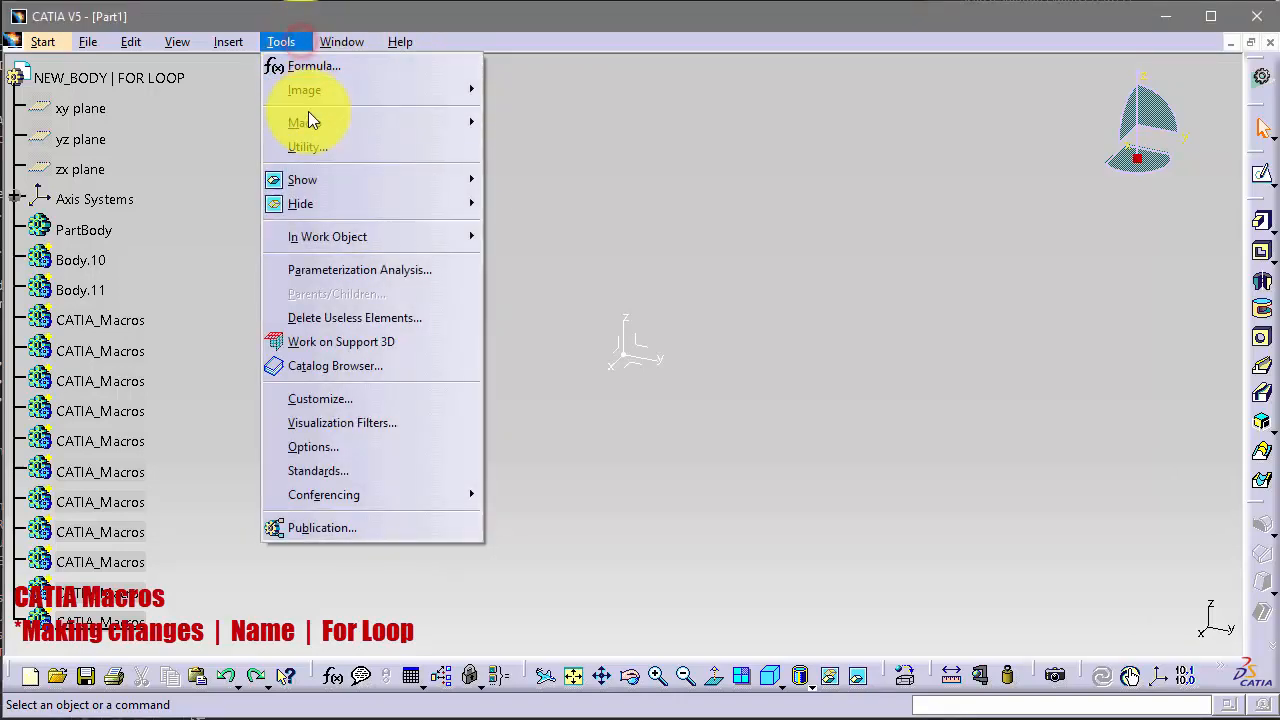
click(305, 122)
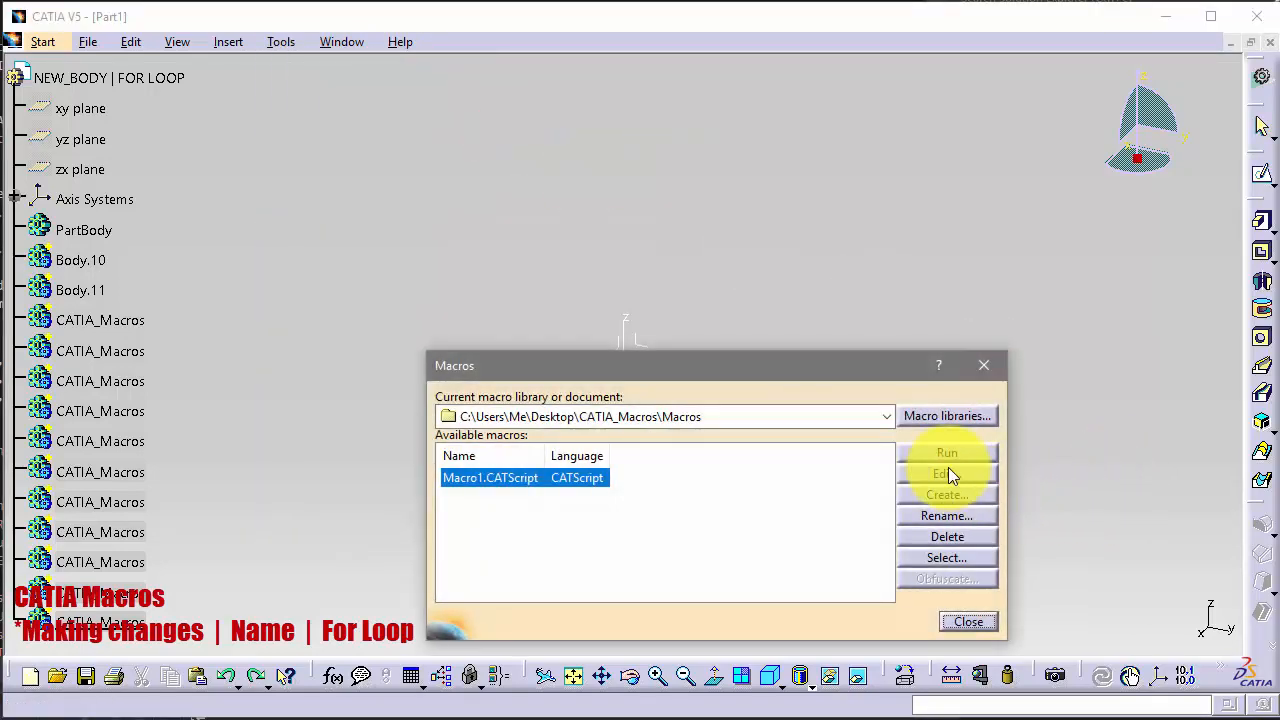
click(945, 473)
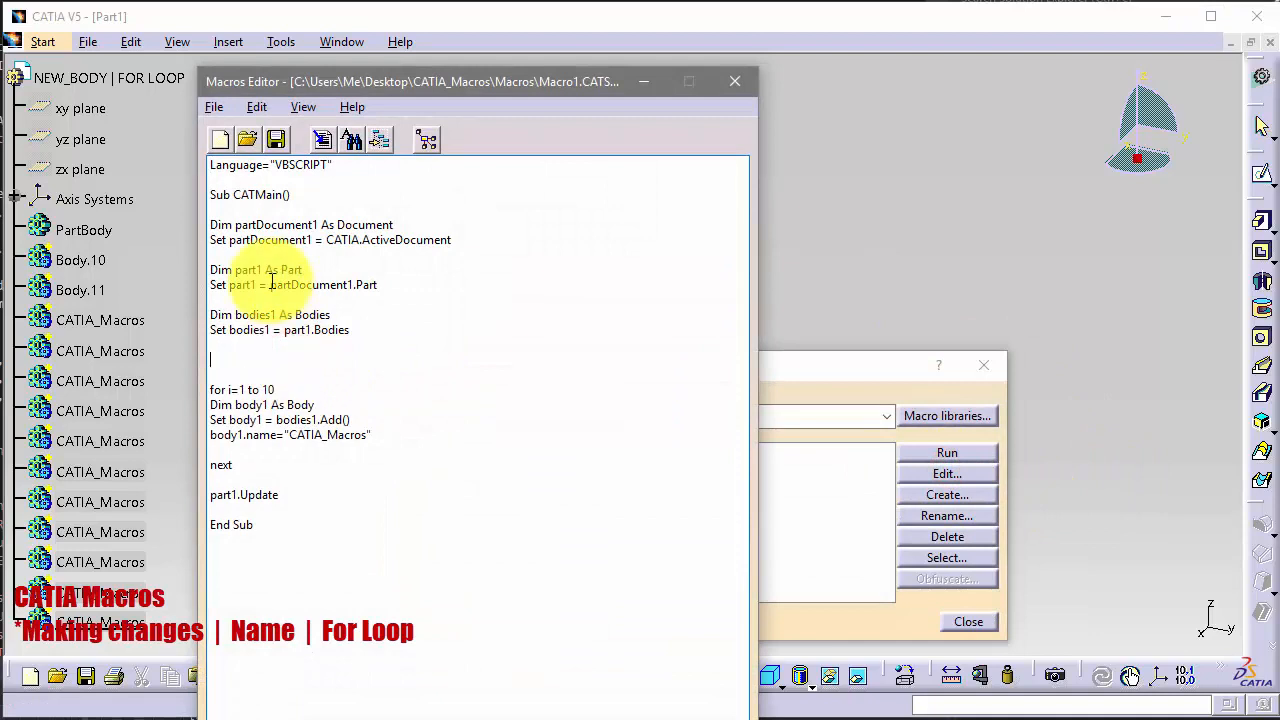
text(dim)
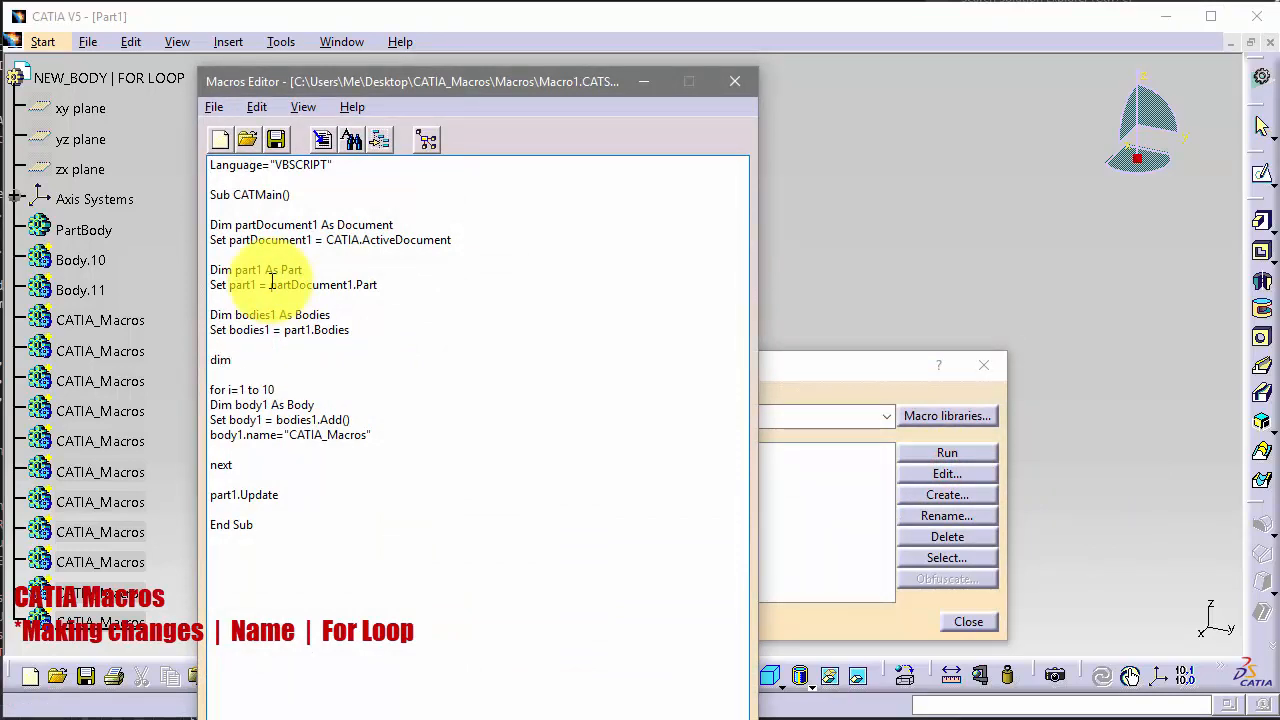
text(Num_)
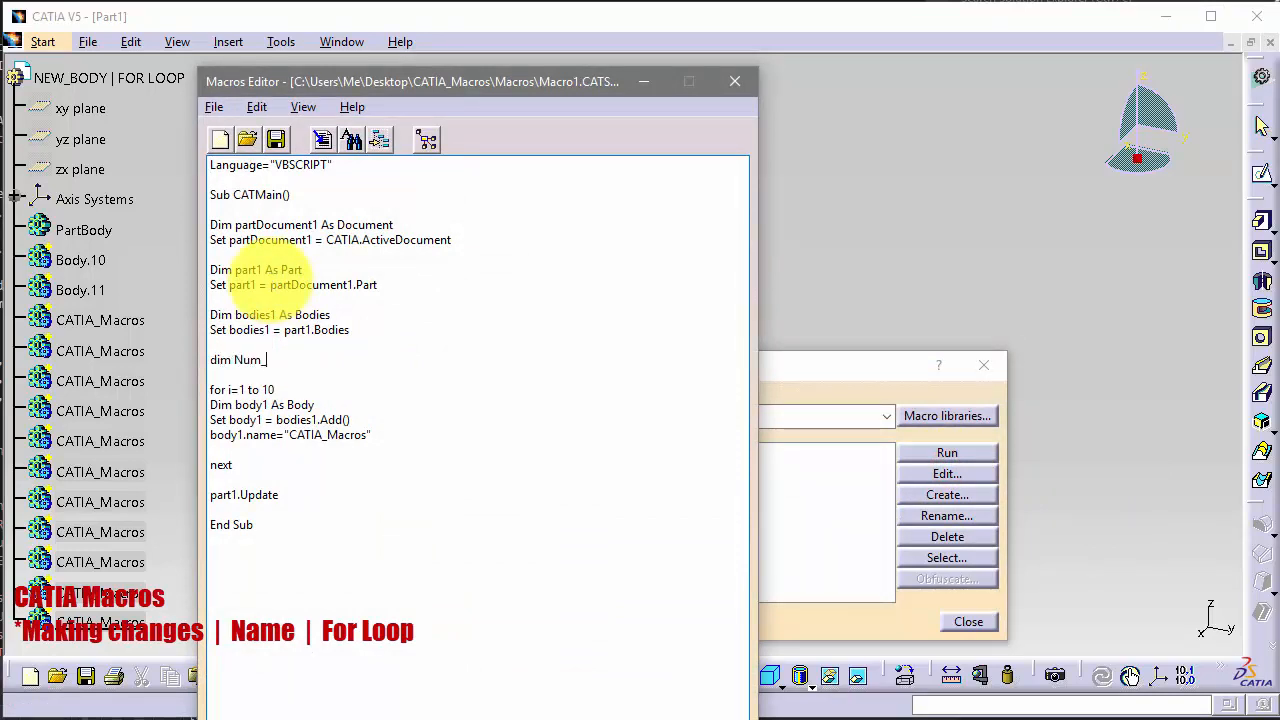
text(B as)
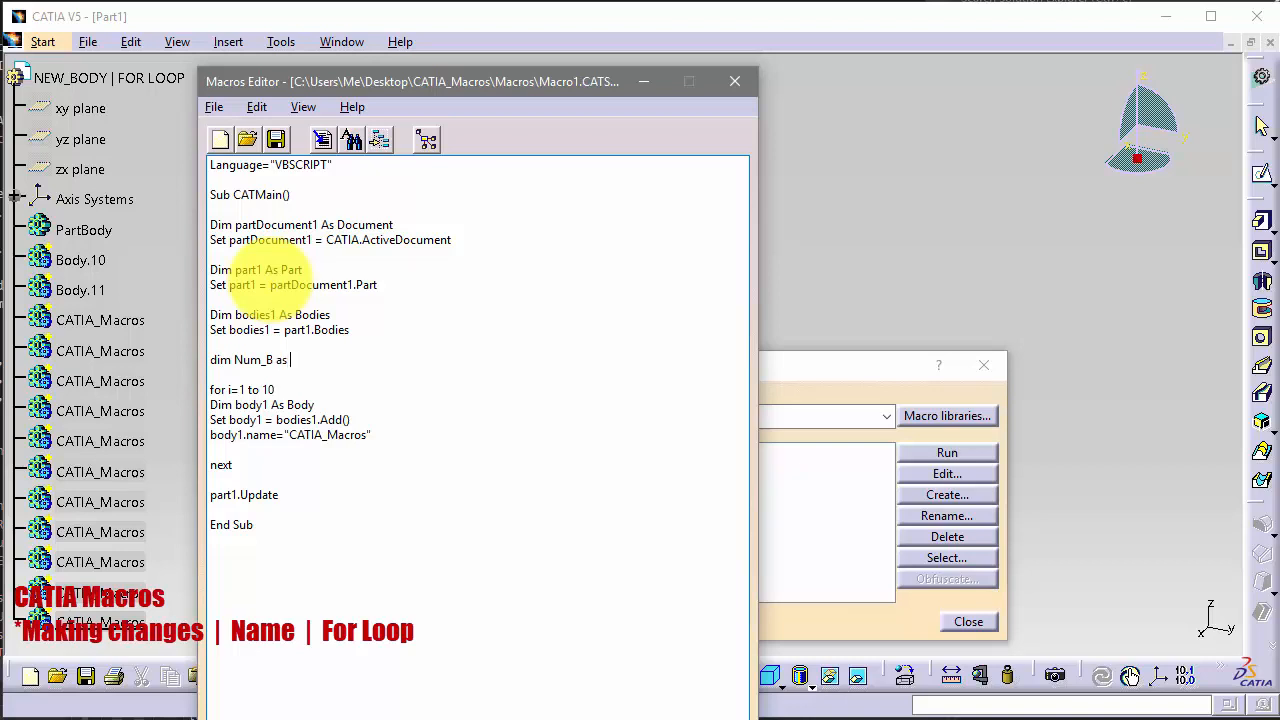
text(Integer)
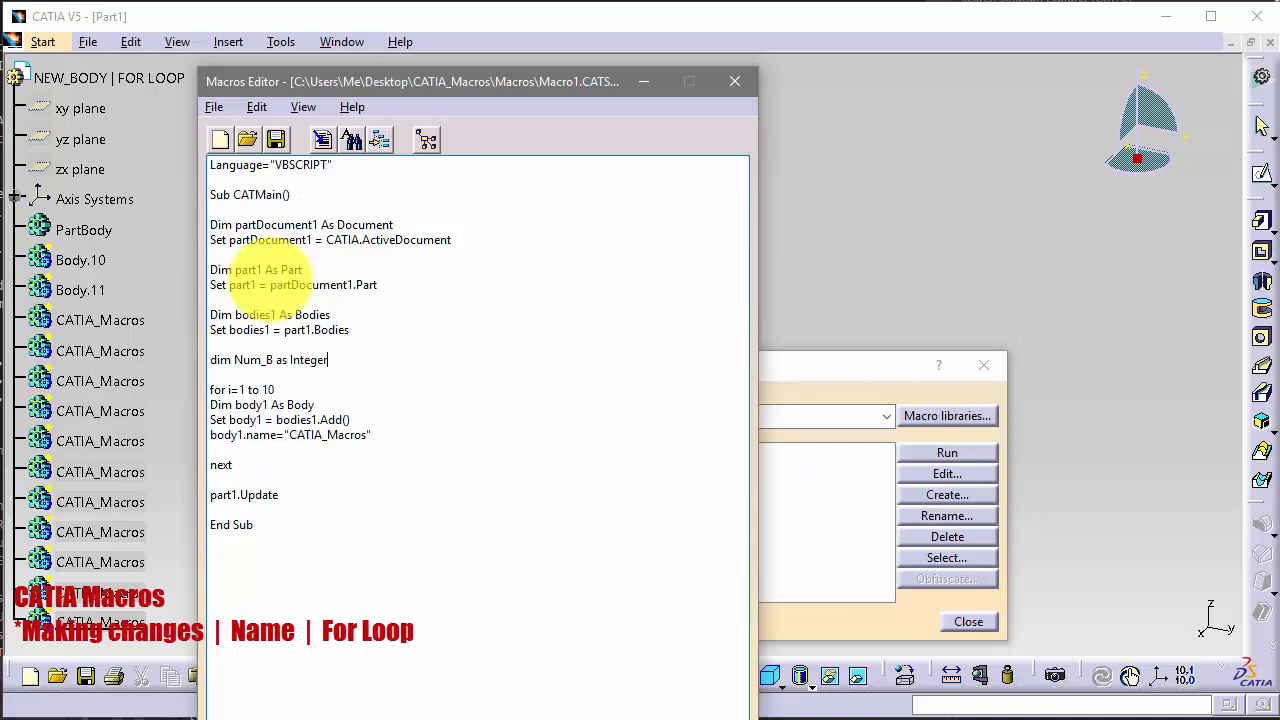
key(Return)
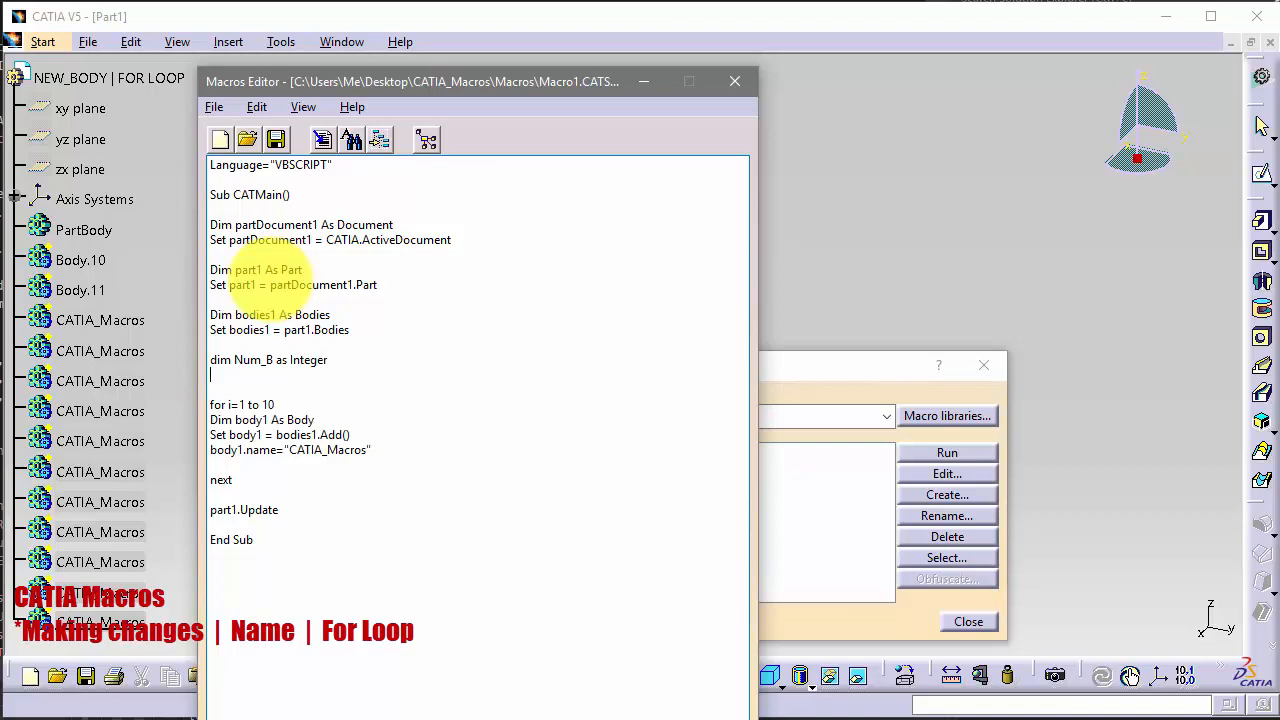
- Set Num_B from InputBox("Number of bodies") on the new line
text(Num)
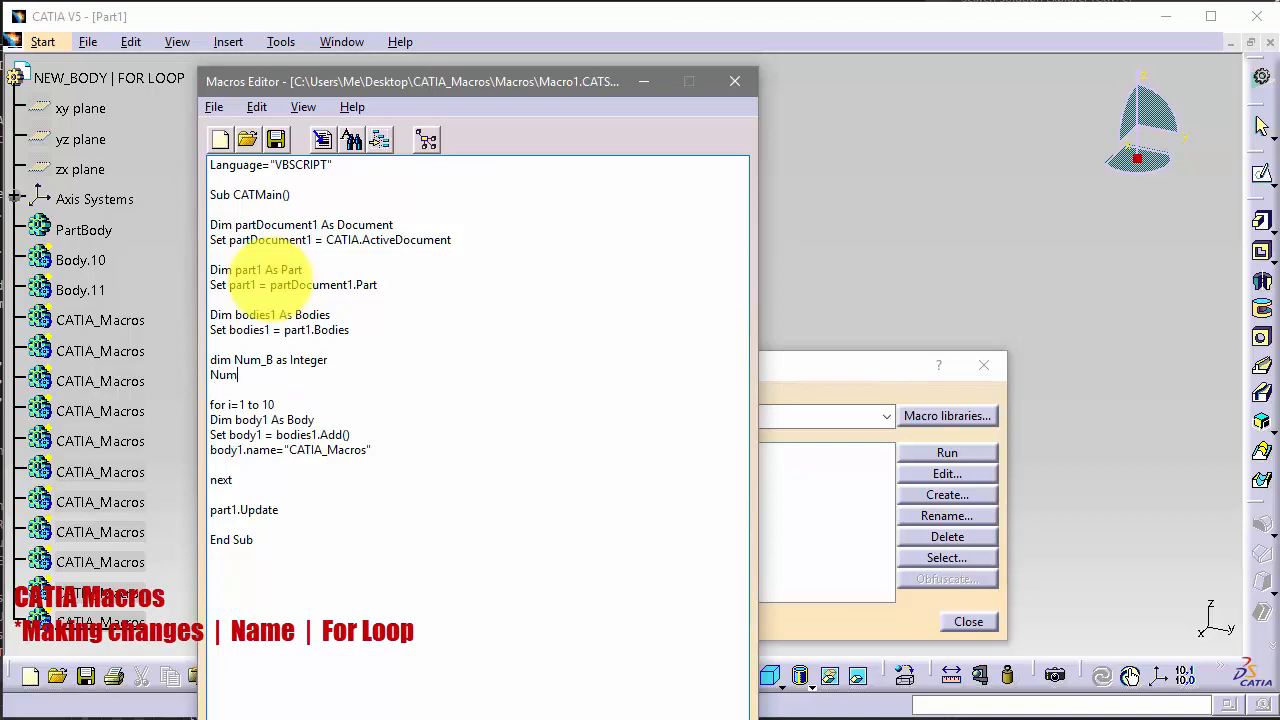
text(_B =)
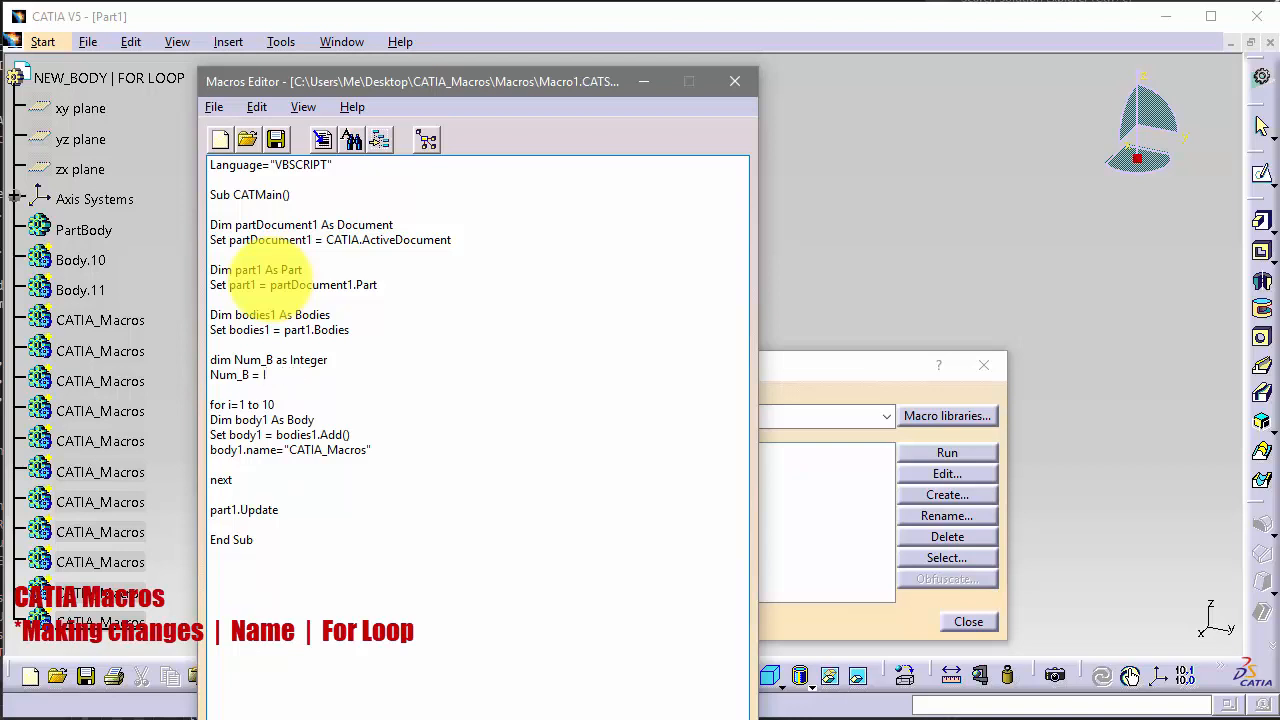
text(nput)
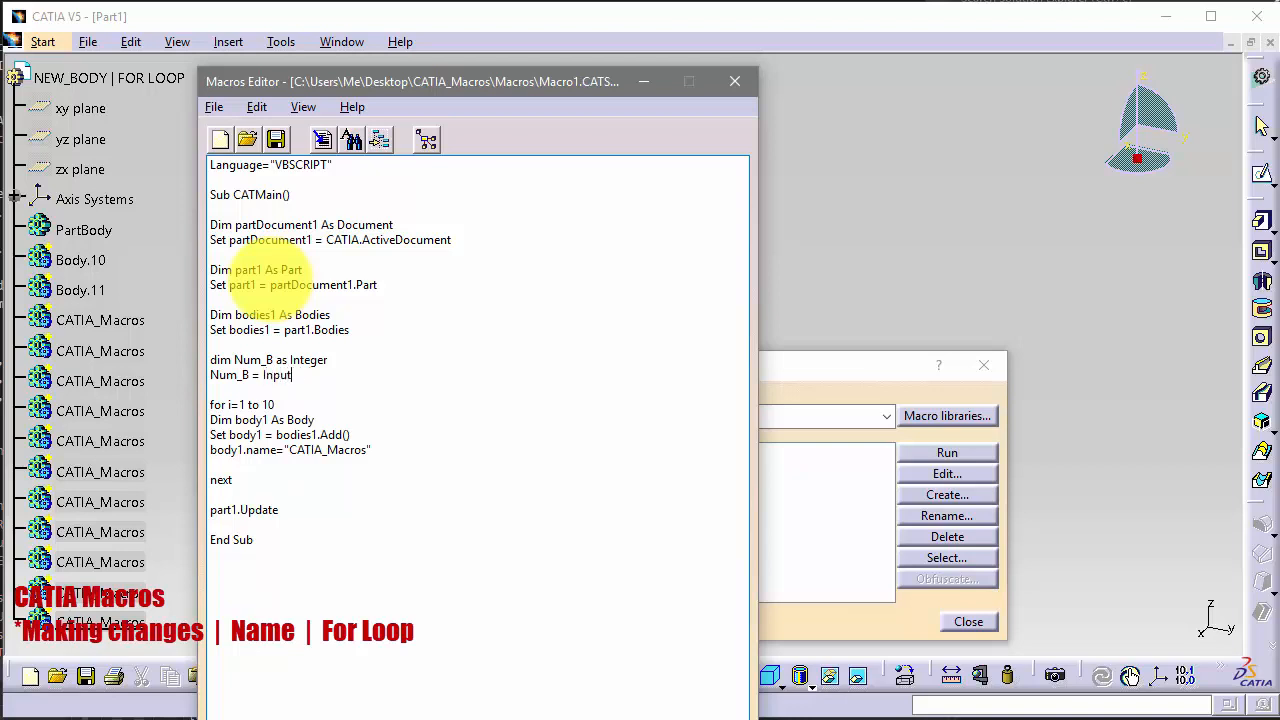
text(B)
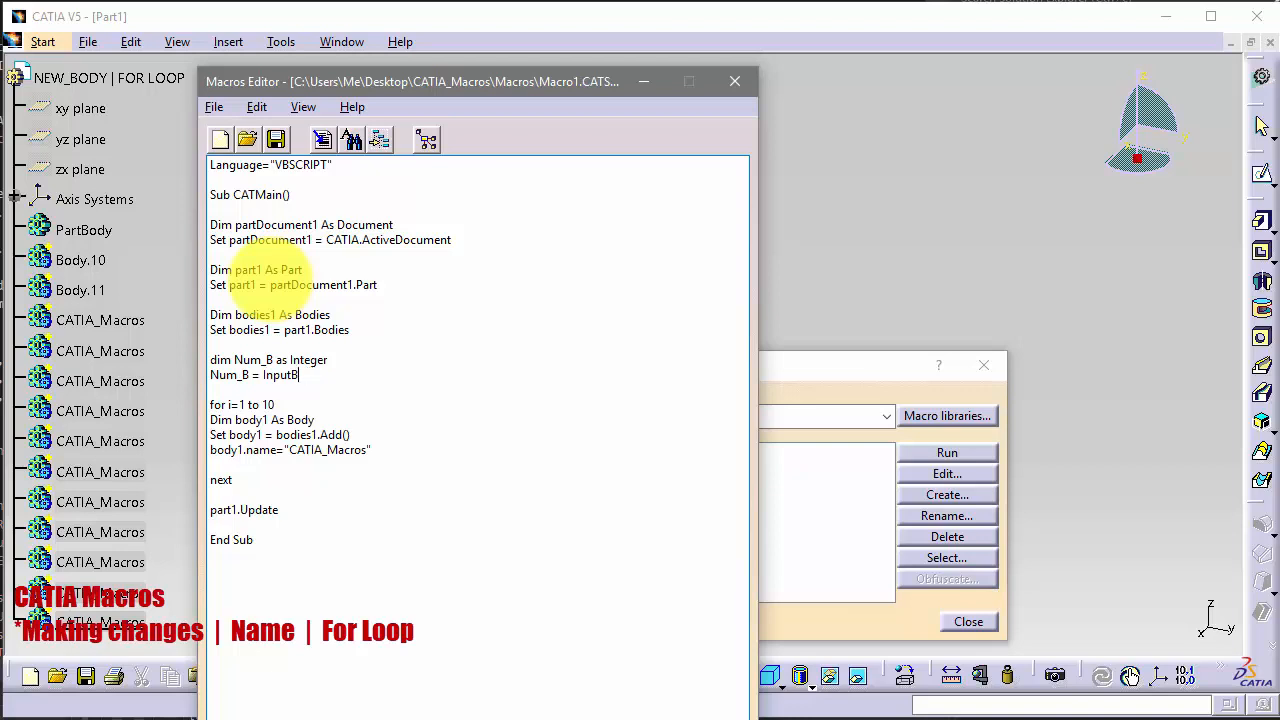
text(ox(")
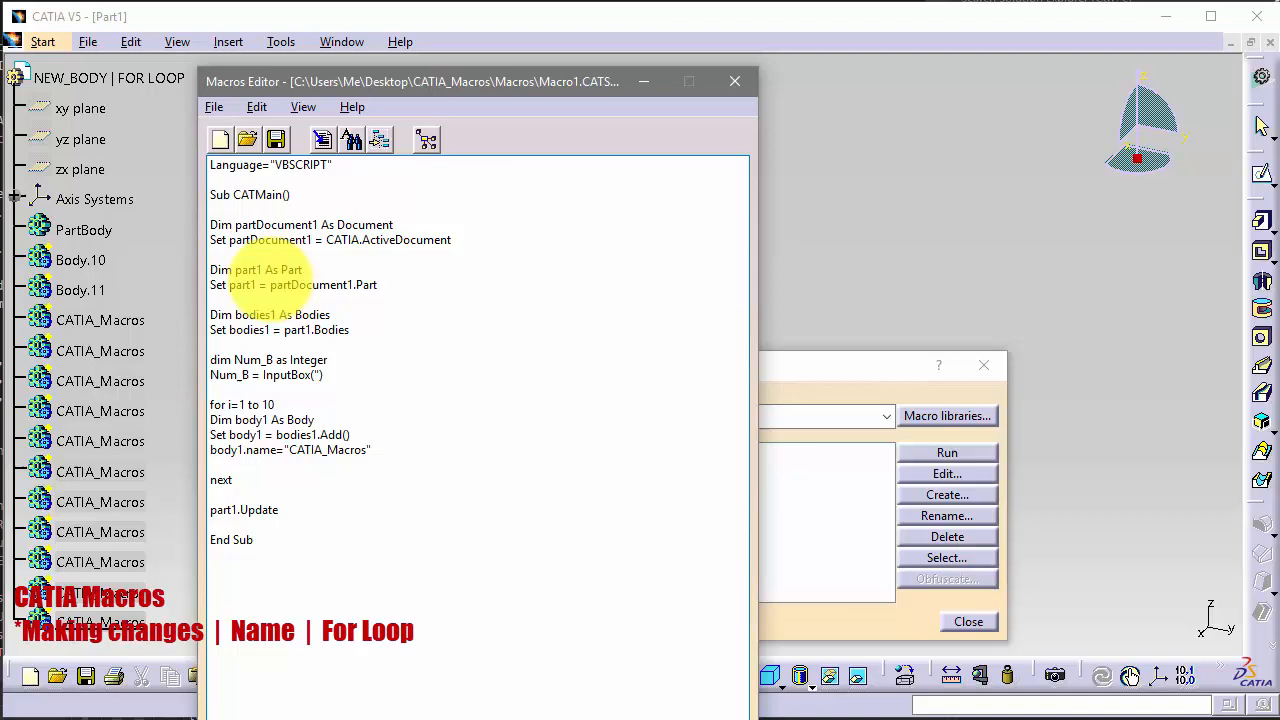
text(N)
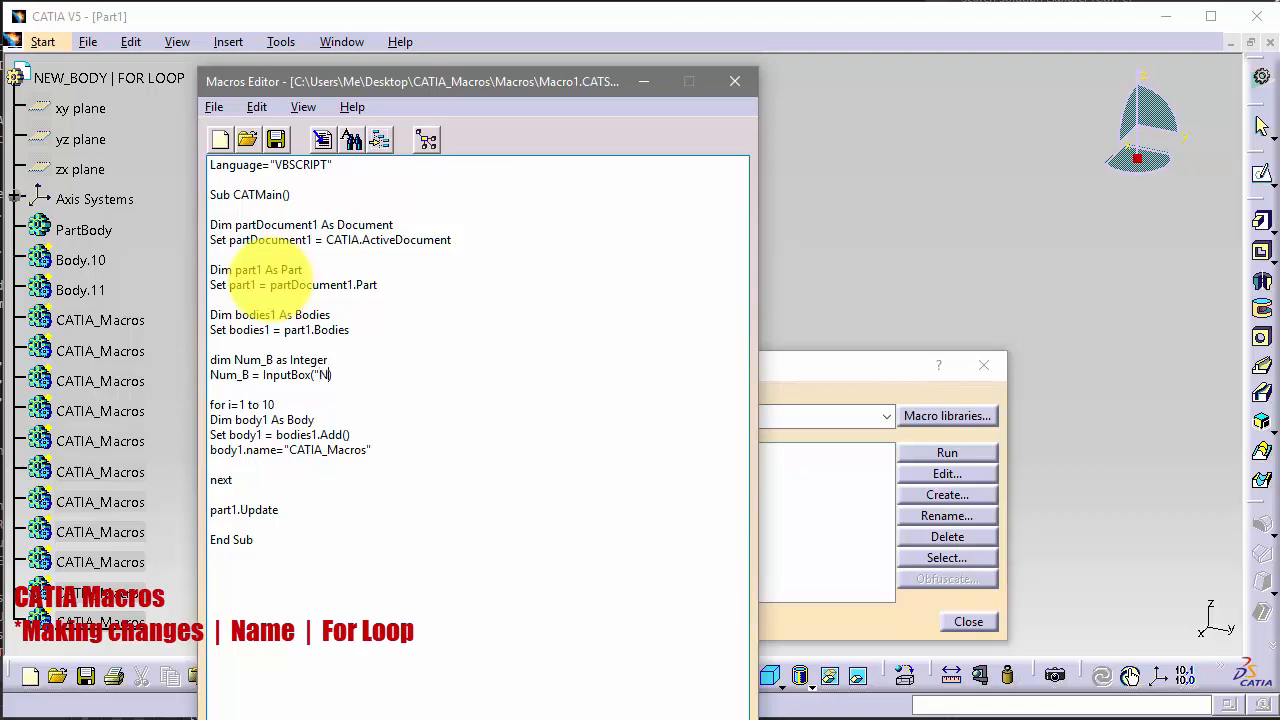
text(umber of bodies")
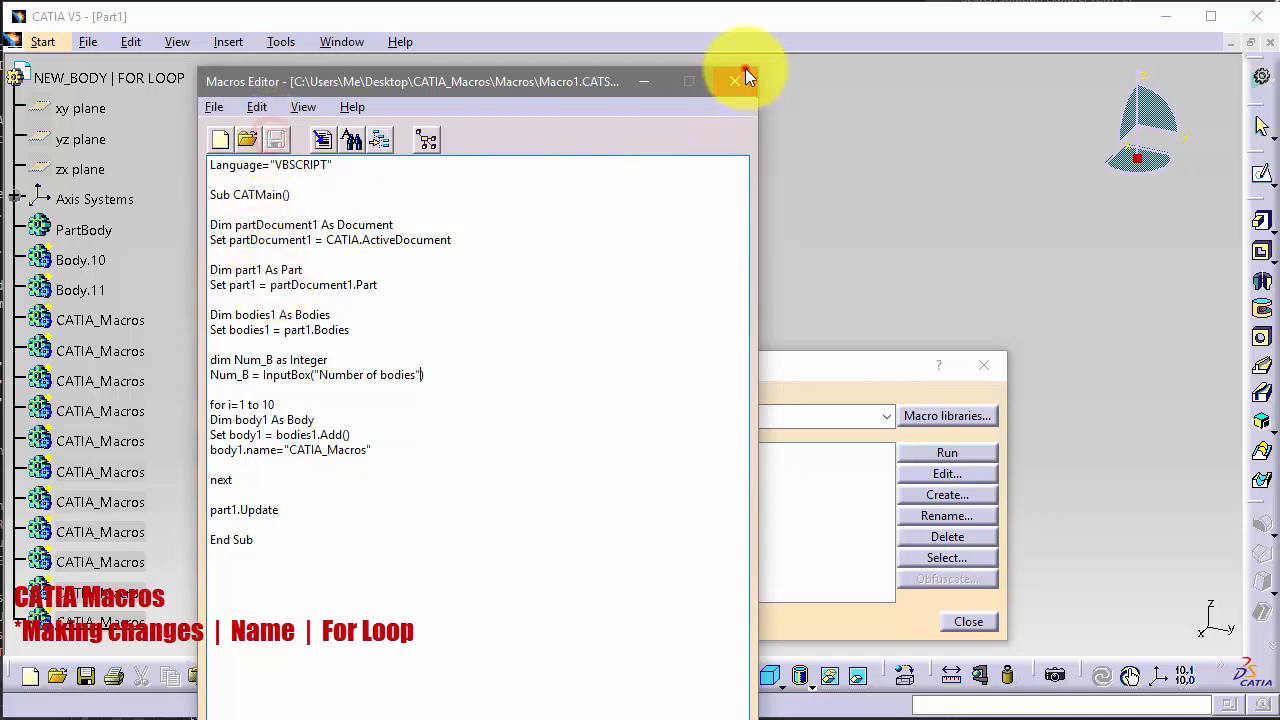
- Run Macro1 and answer the Number of bodies prompt with 5
click(946, 452)
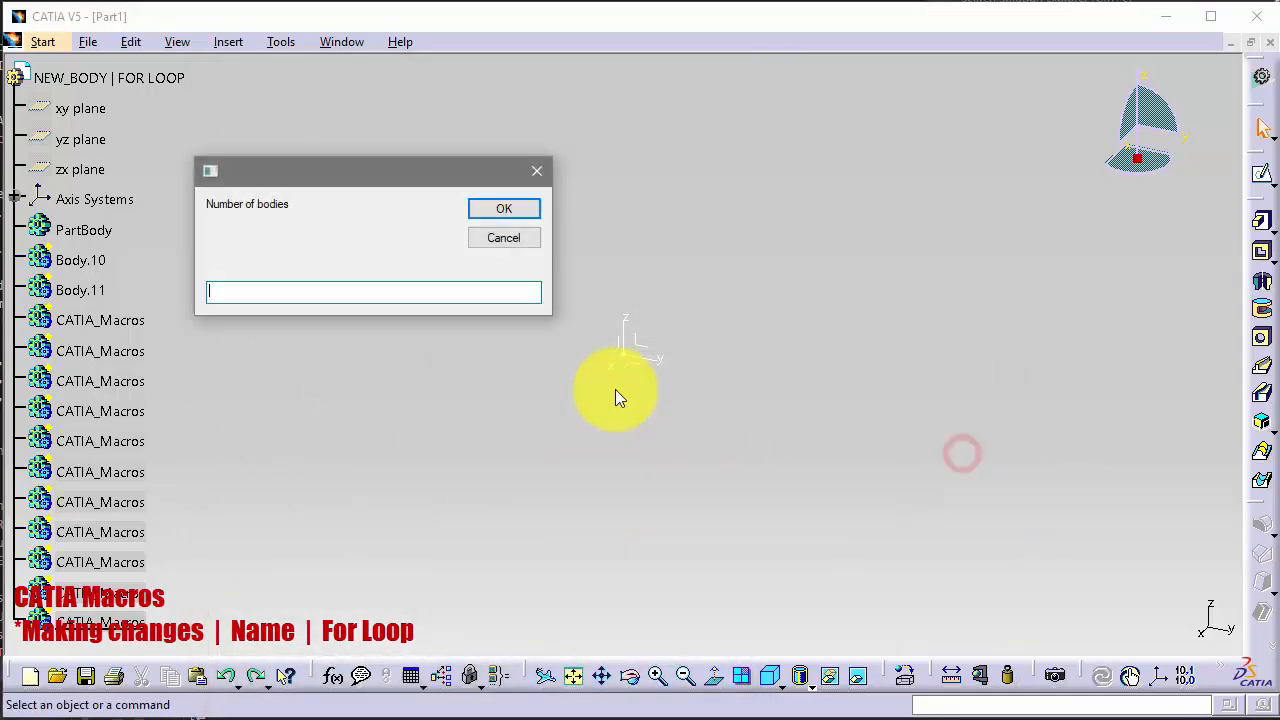
text(5)
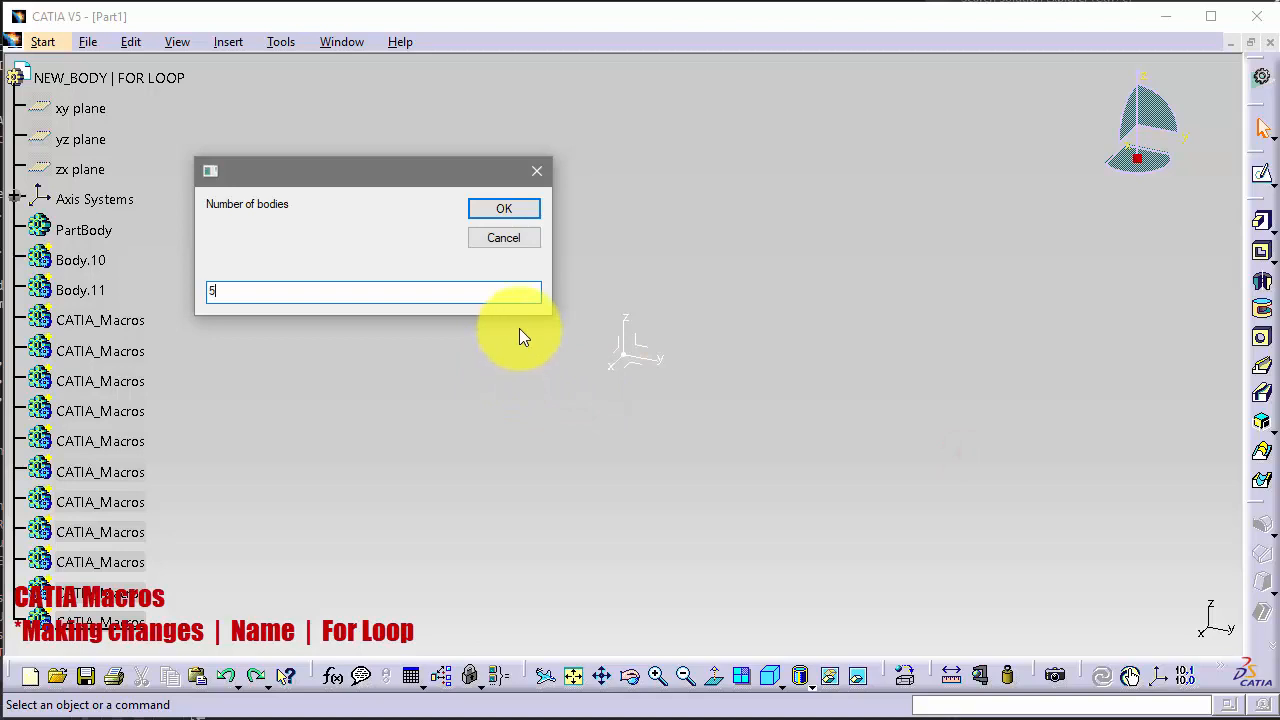
click(504, 208)
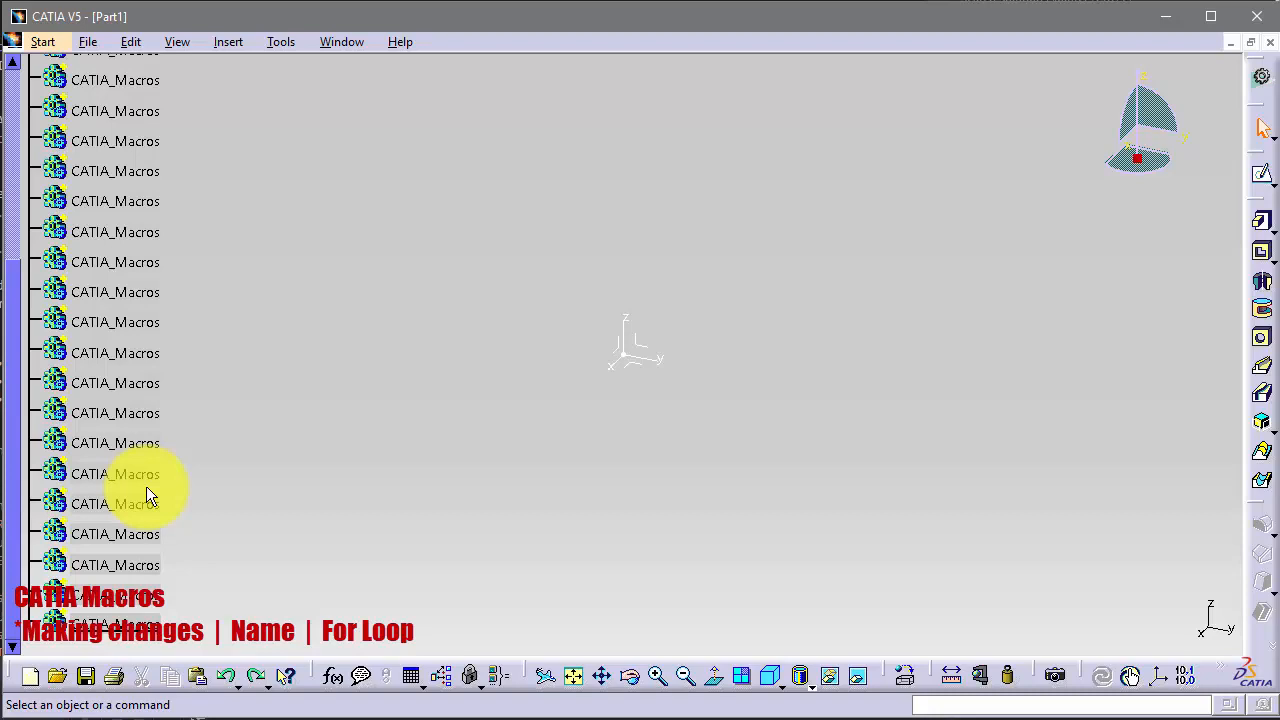
mouse_move(281, 42)
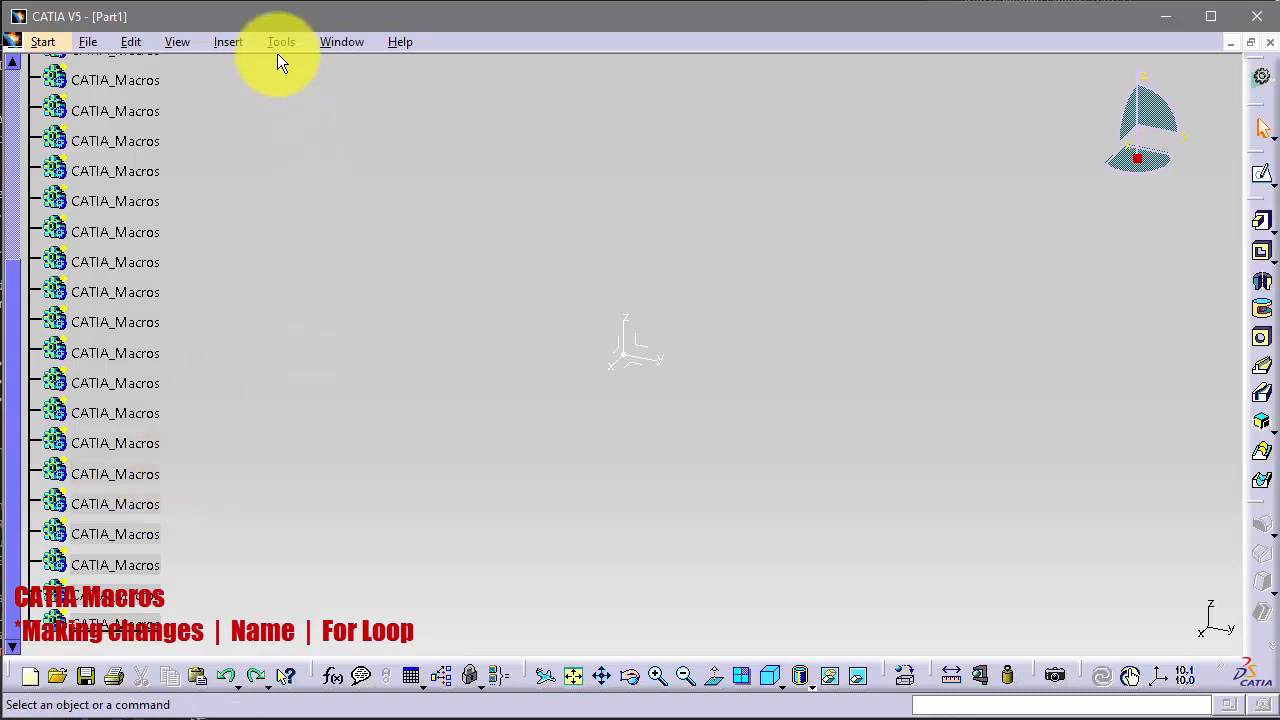
- Change the loop to 'for i=1 to Num_B', then rerun Macro1 with 5 bodies
click(281, 41)
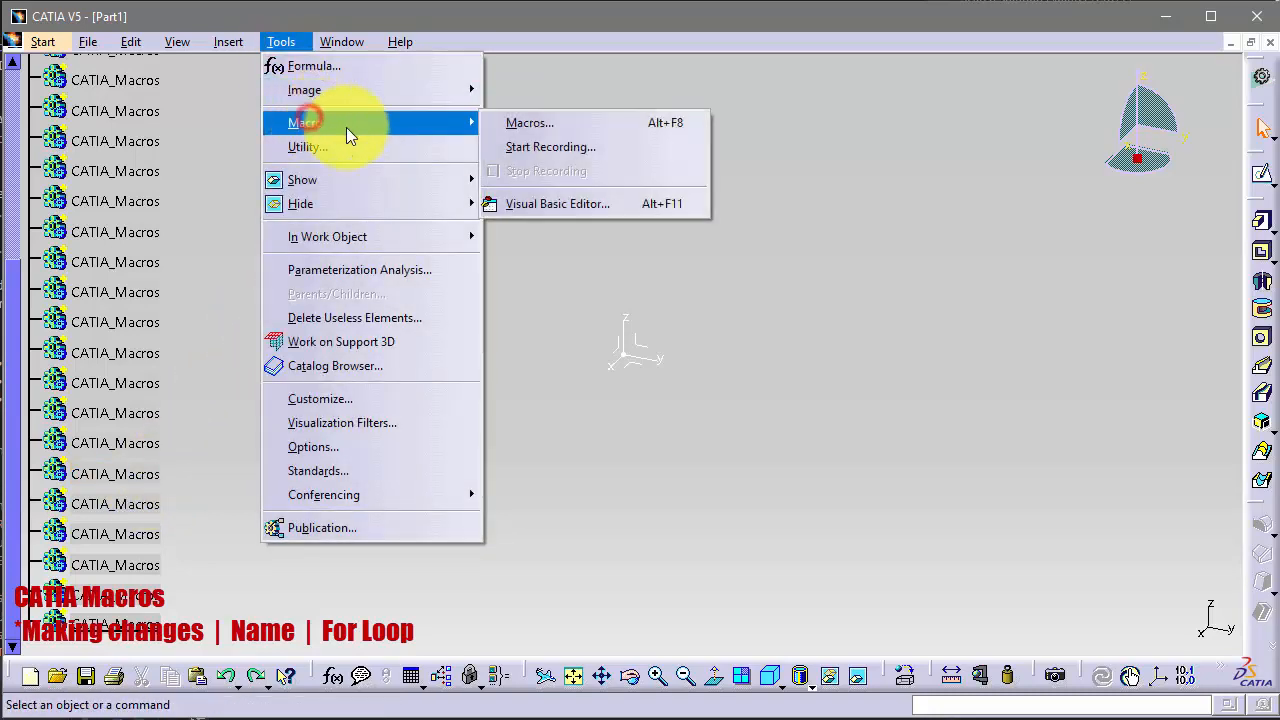
click(529, 122)
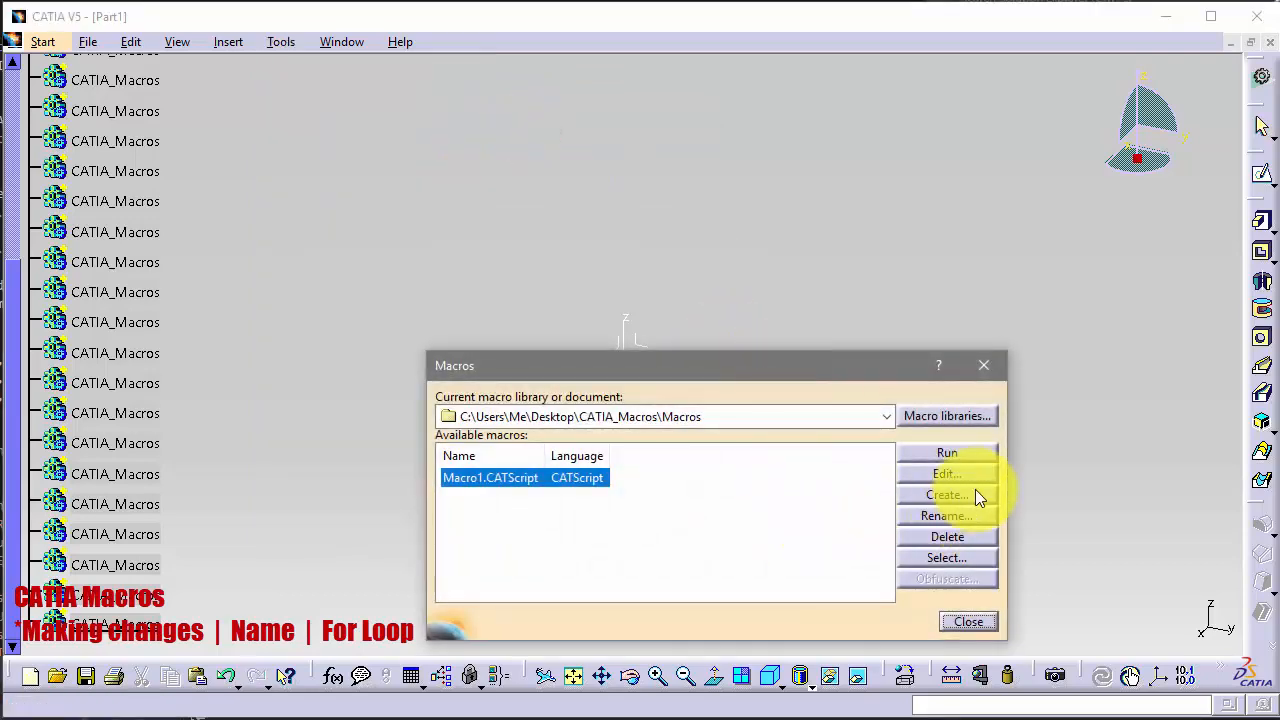
click(945, 473)
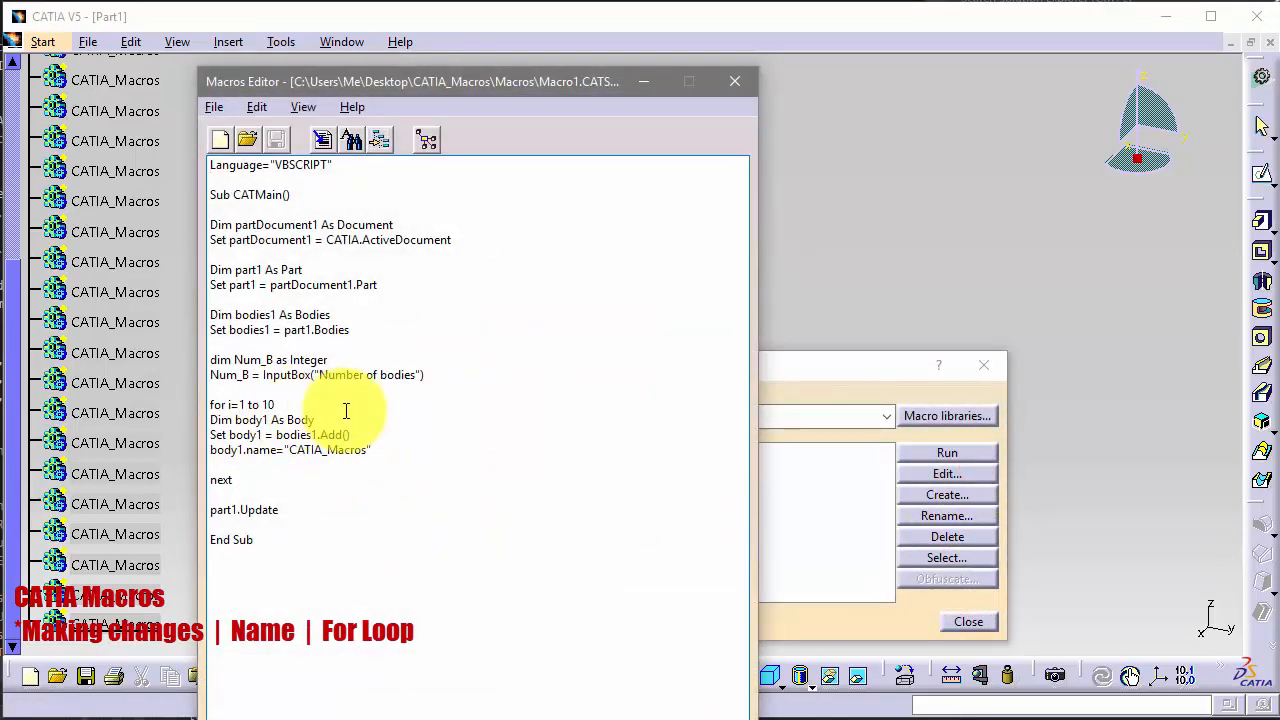
text(Nu)
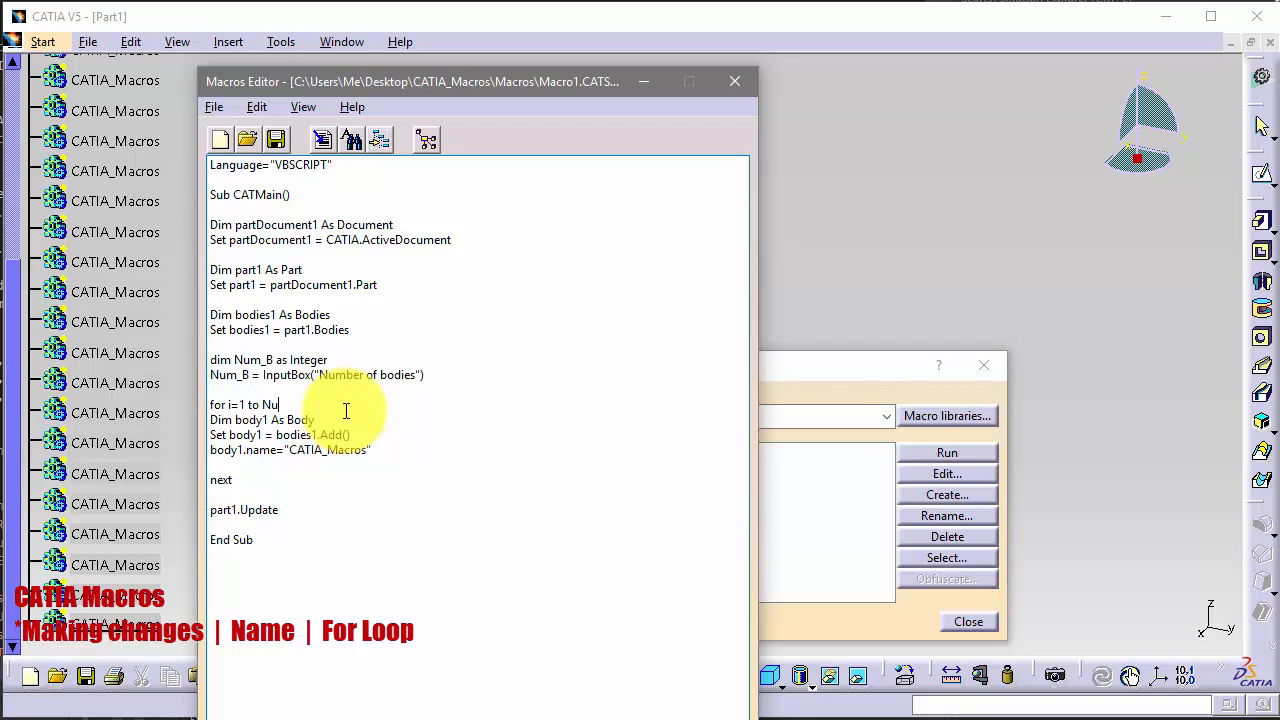
text(m_B)
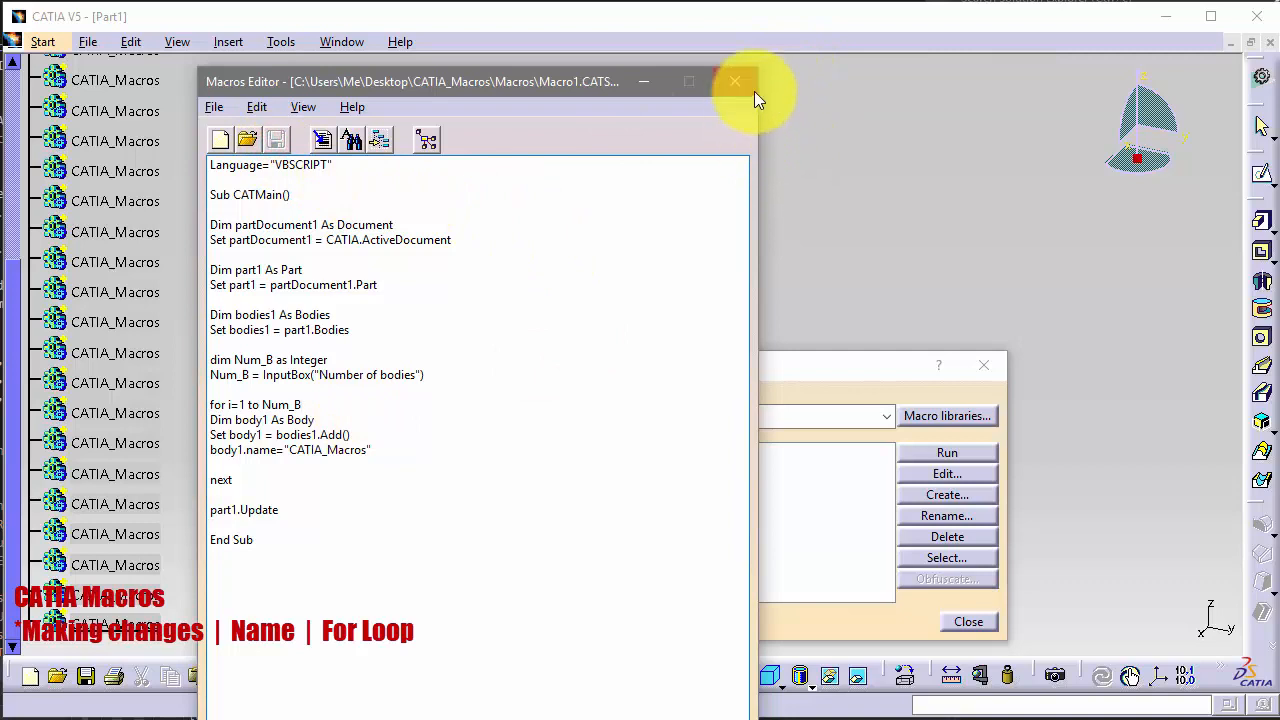
click(735, 81)
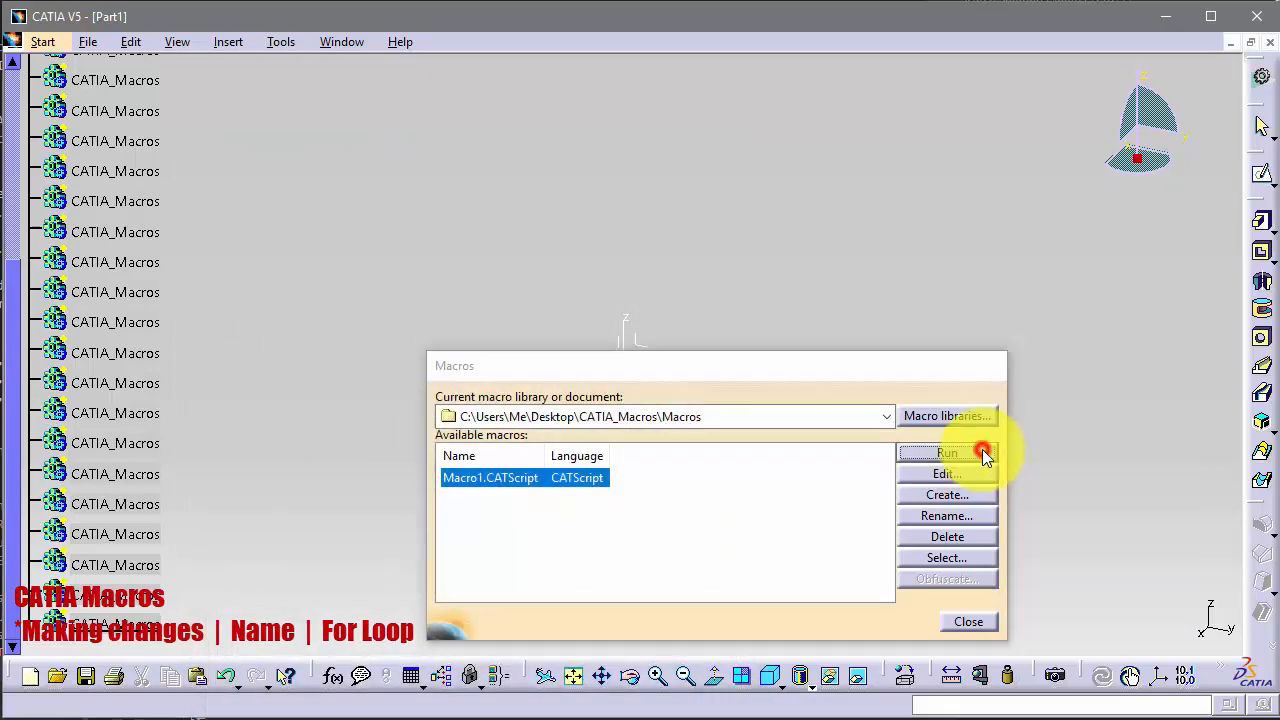
click(946, 453)
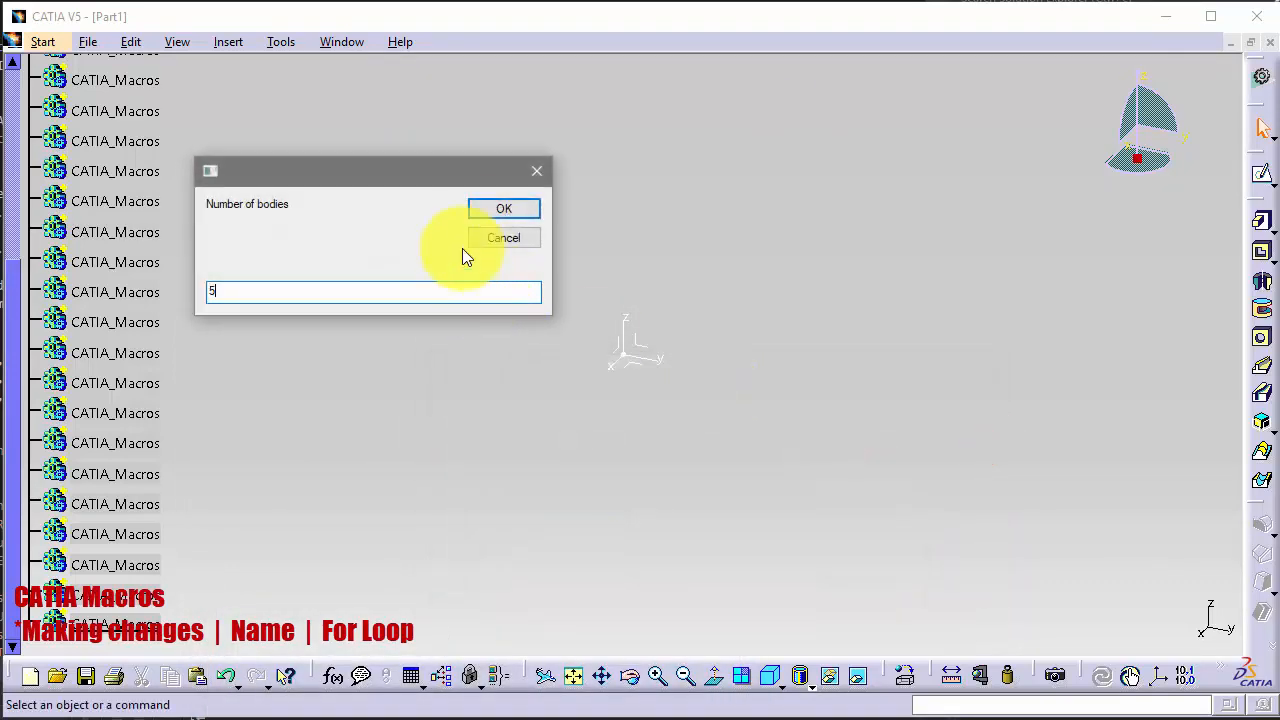
click(504, 208)
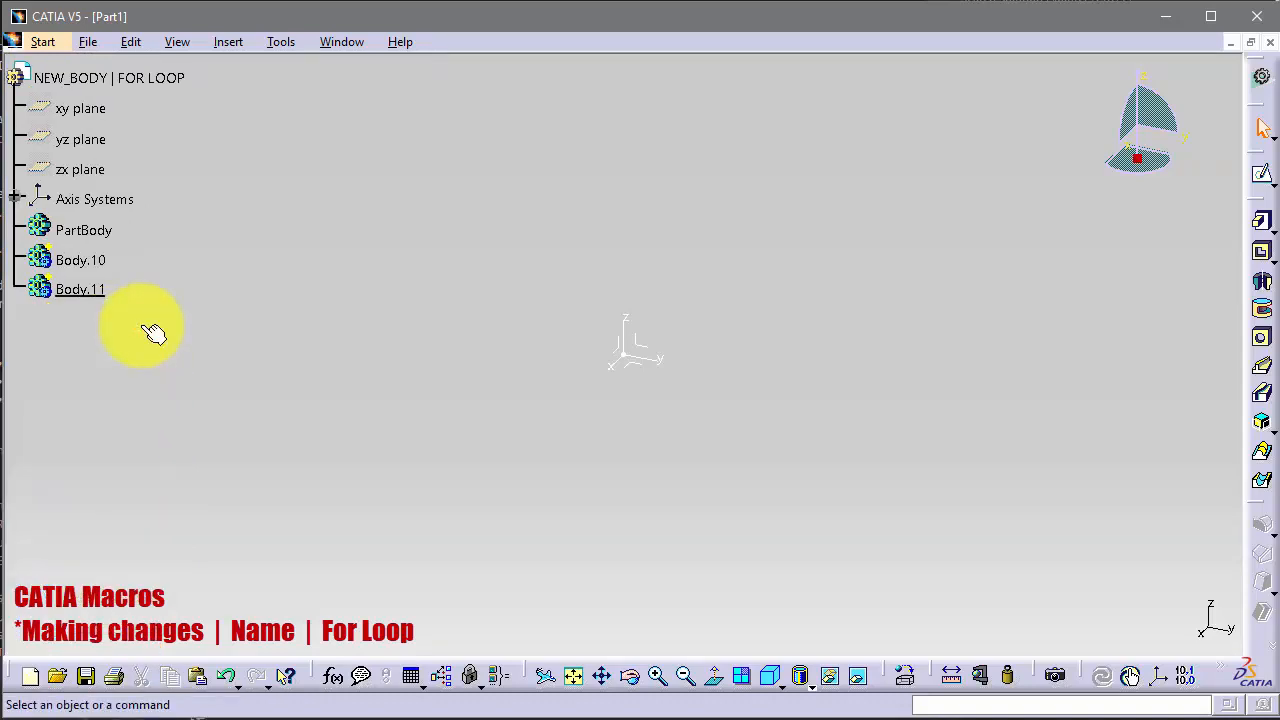
- Run Macro1 entering 1, adding one CATIA_Macros body
click(280, 41)
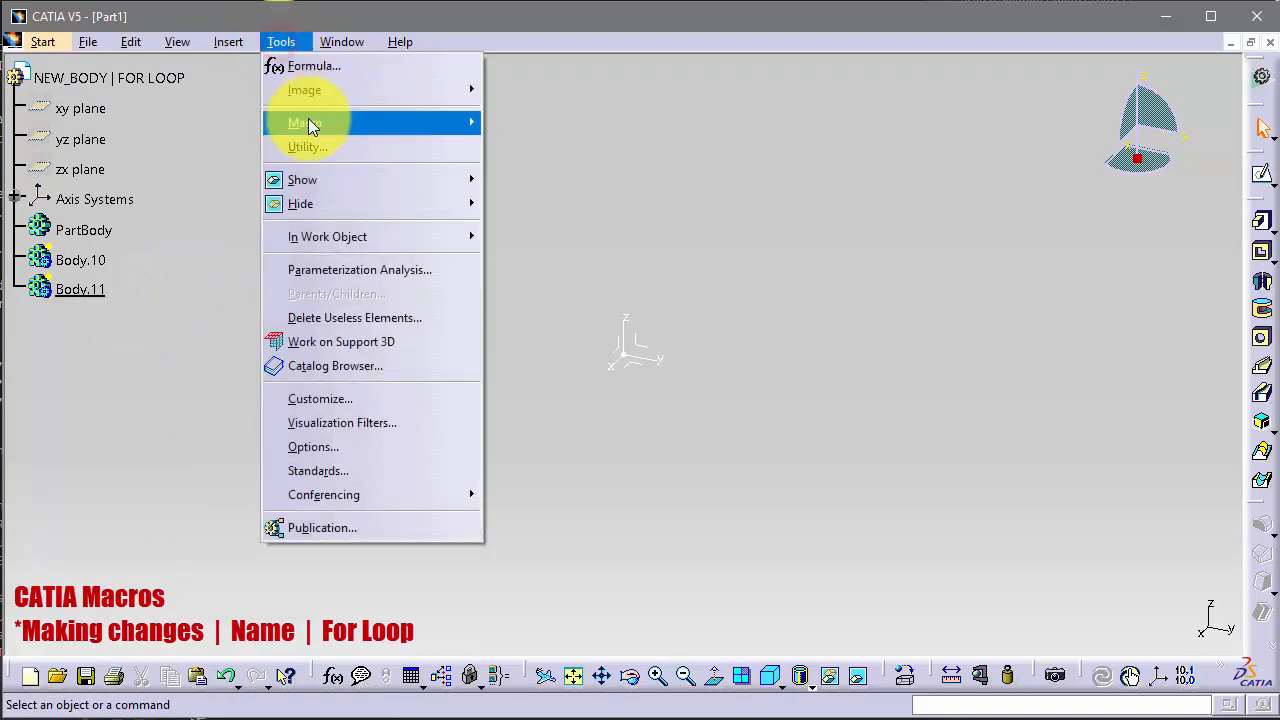
click(305, 122)
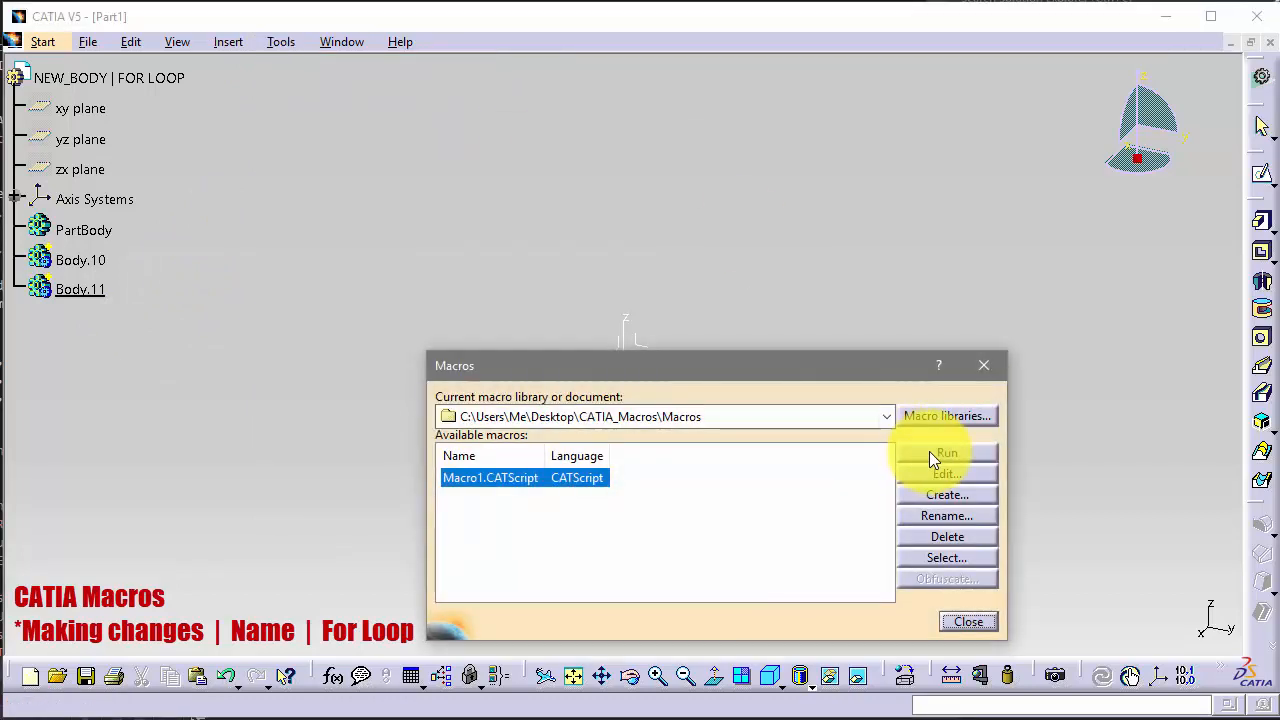
click(946, 453)
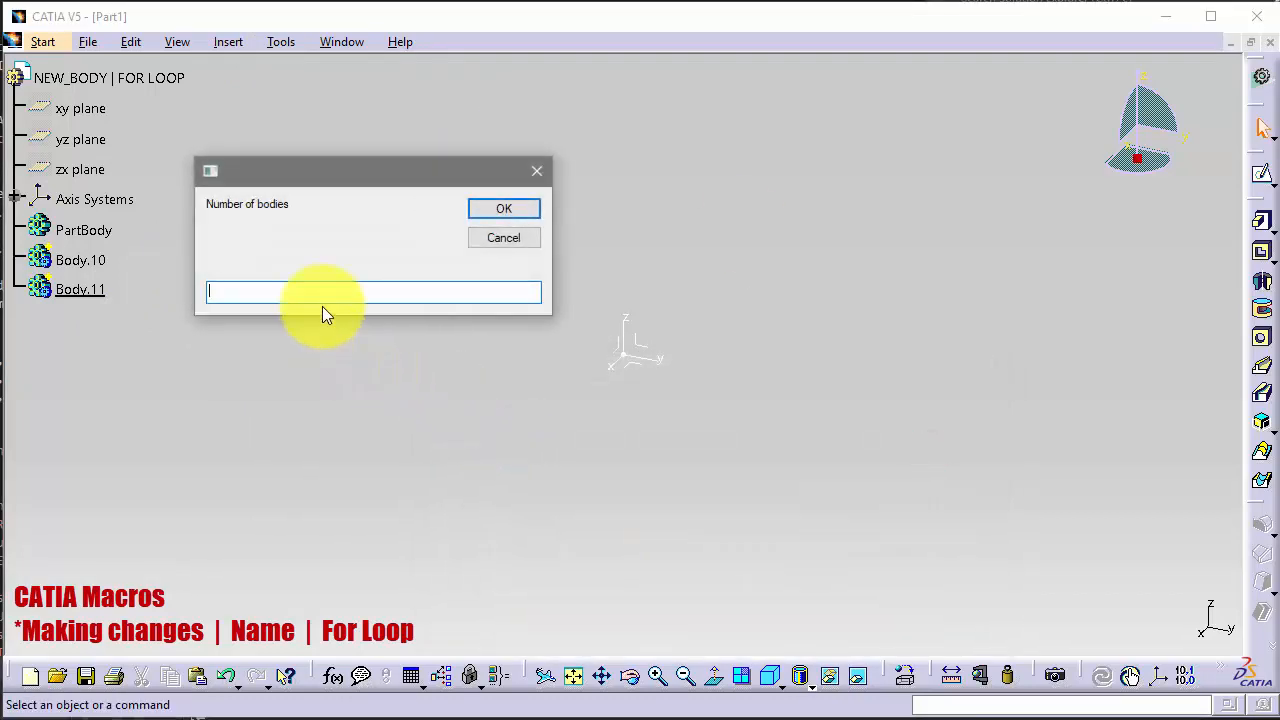
text(1)
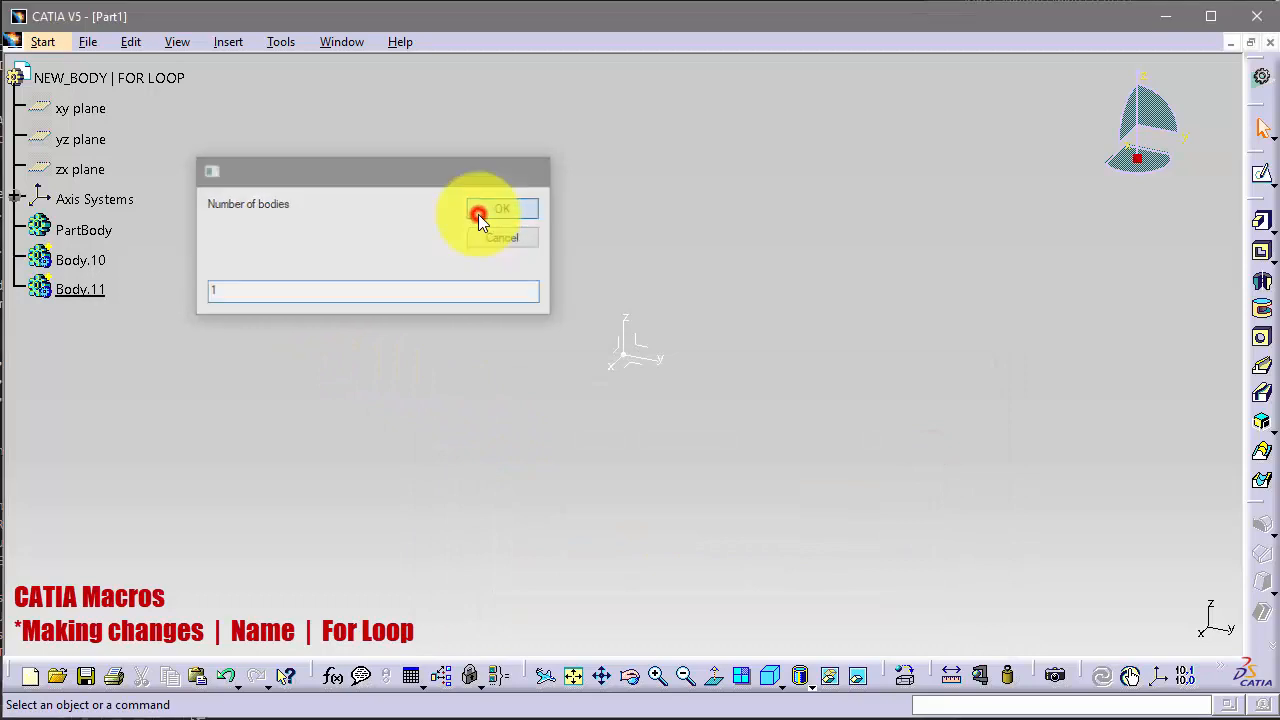
click(501, 208)
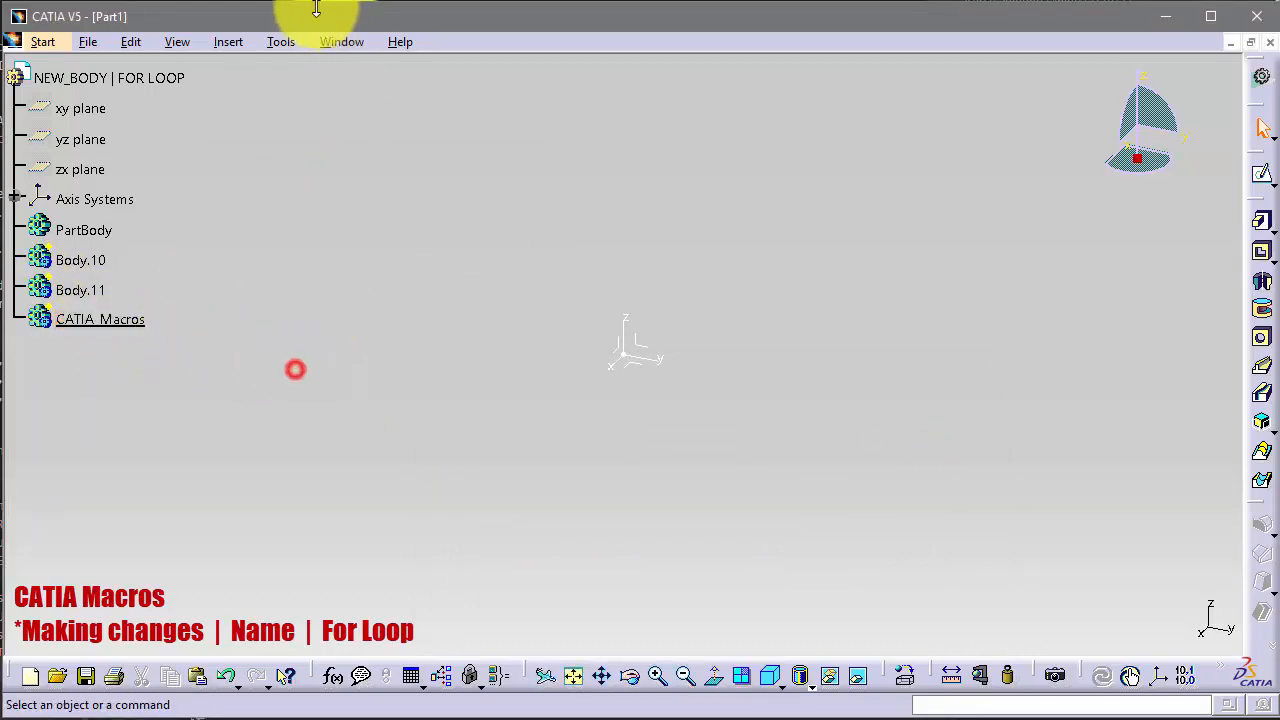
- Run Macro1 again to add five more CATIA_Macros bodies
click(281, 41)
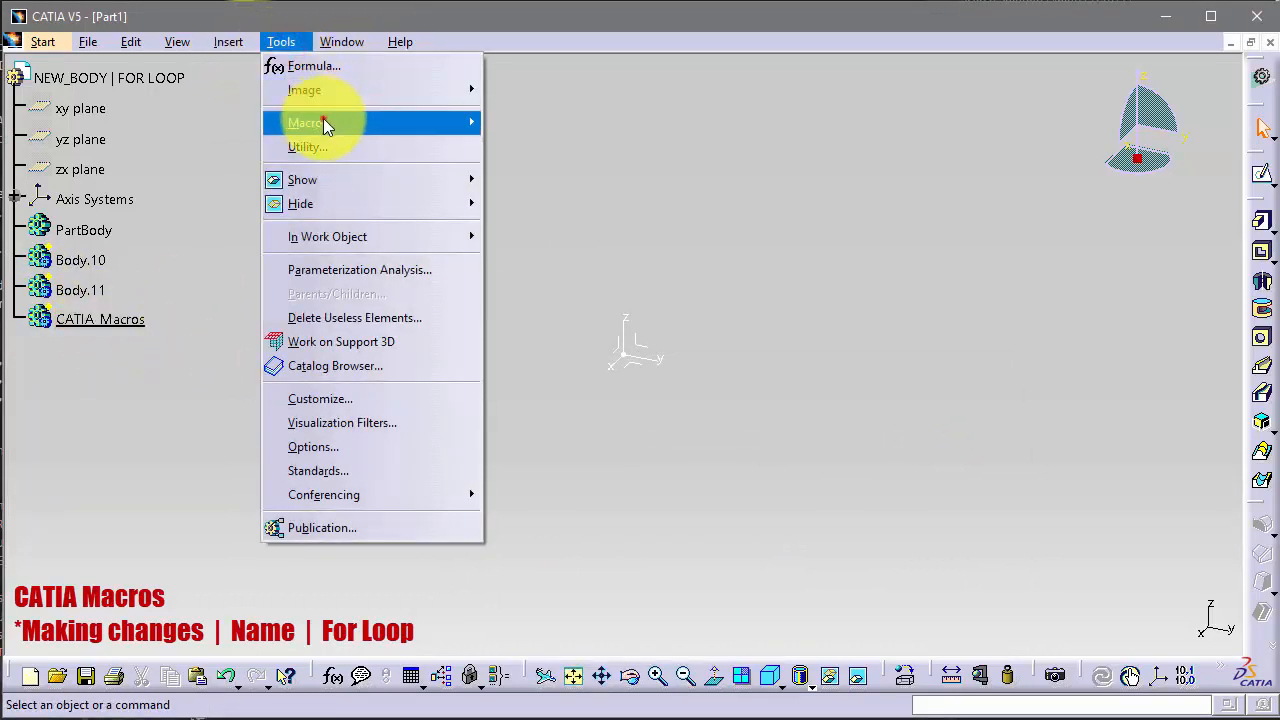
click(307, 122)
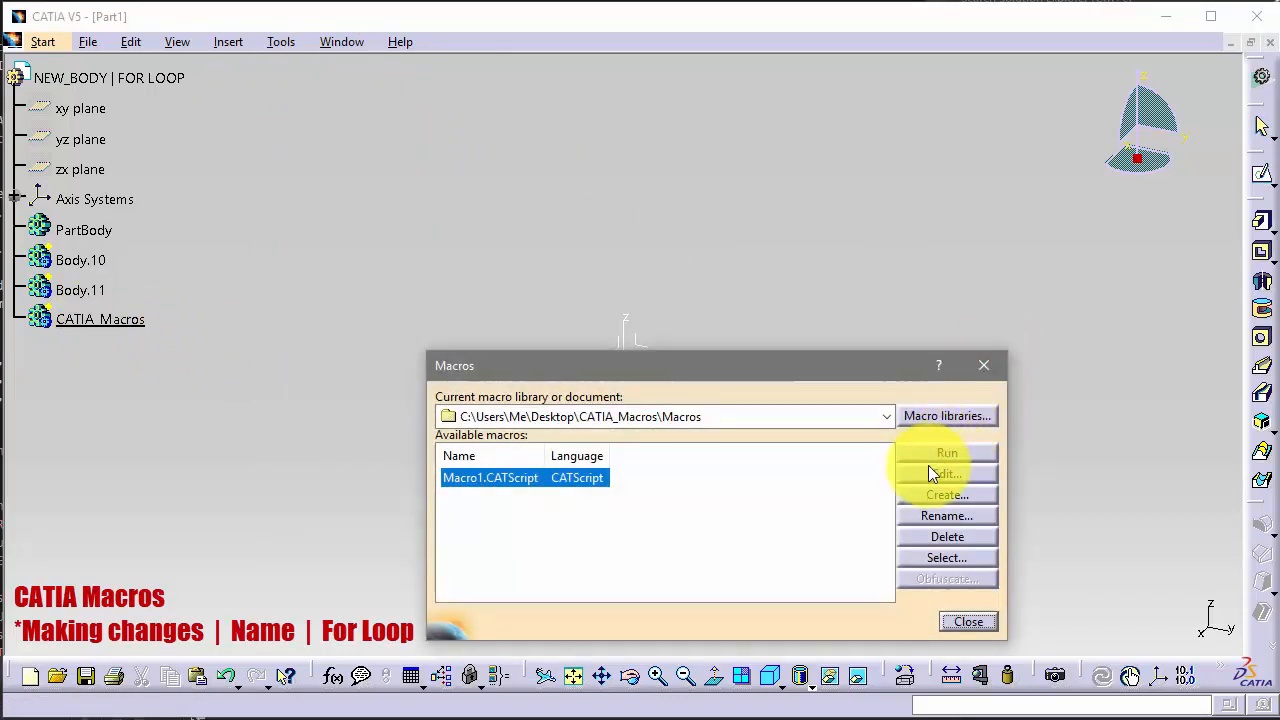
click(946, 452)
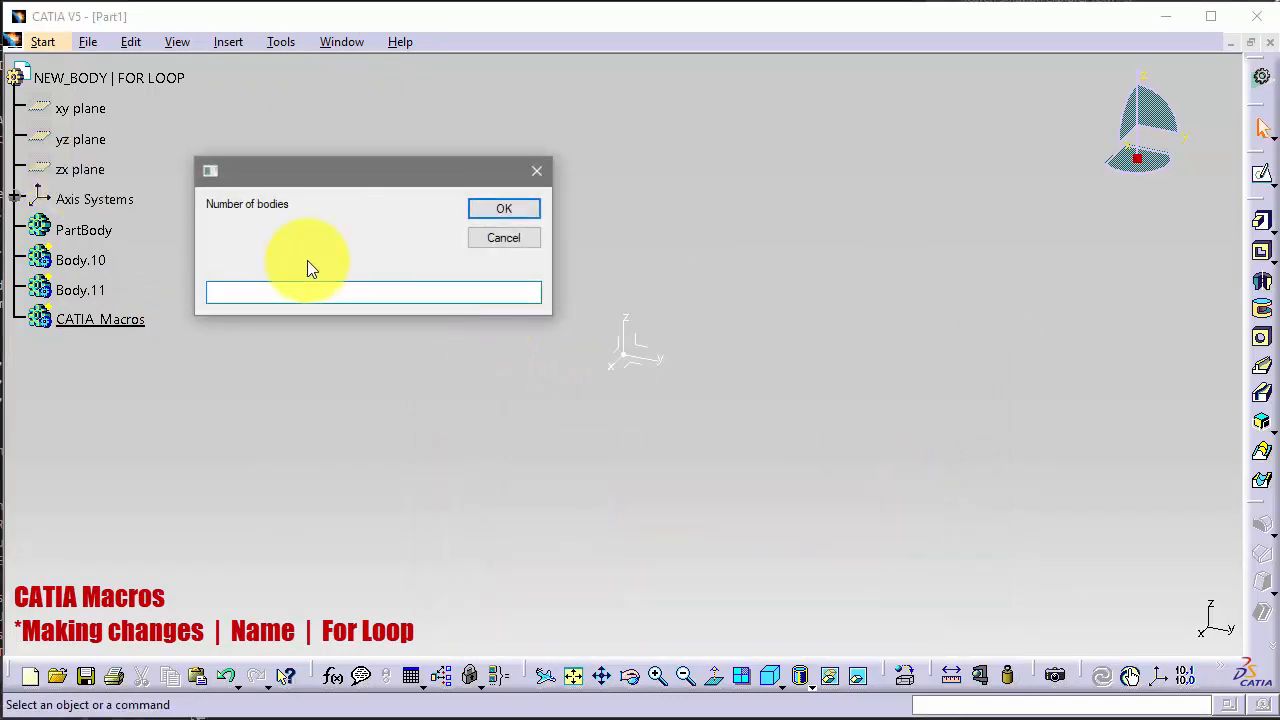
click(504, 208)
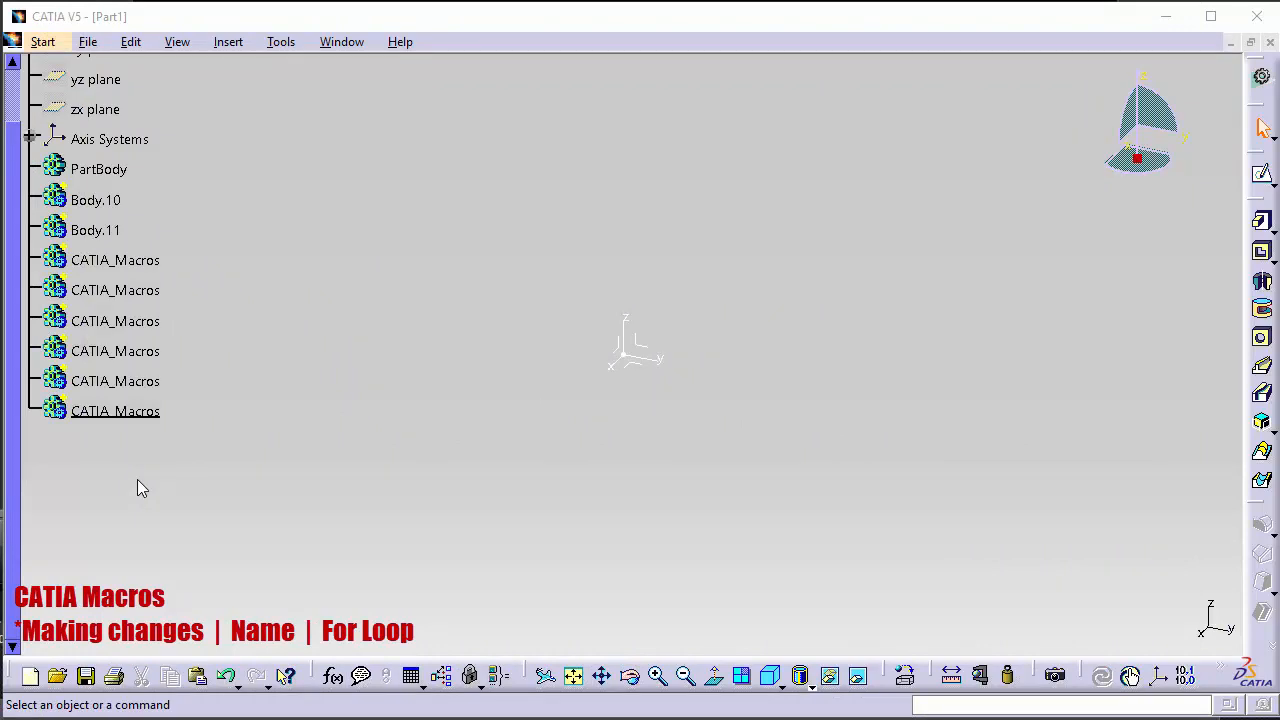
mouse_move(224, 235)
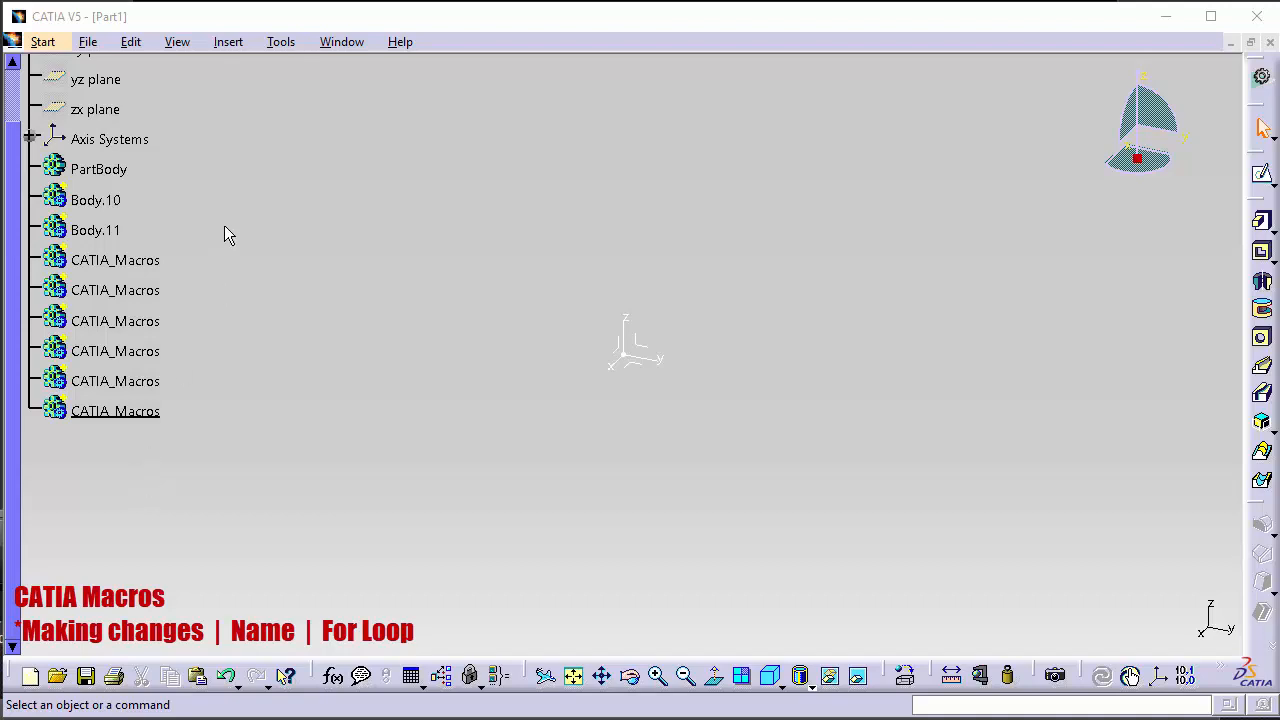
- Edit Macro1 to prompt for Name_B and set body1.name = Name_B & "__" & i
click(281, 41)
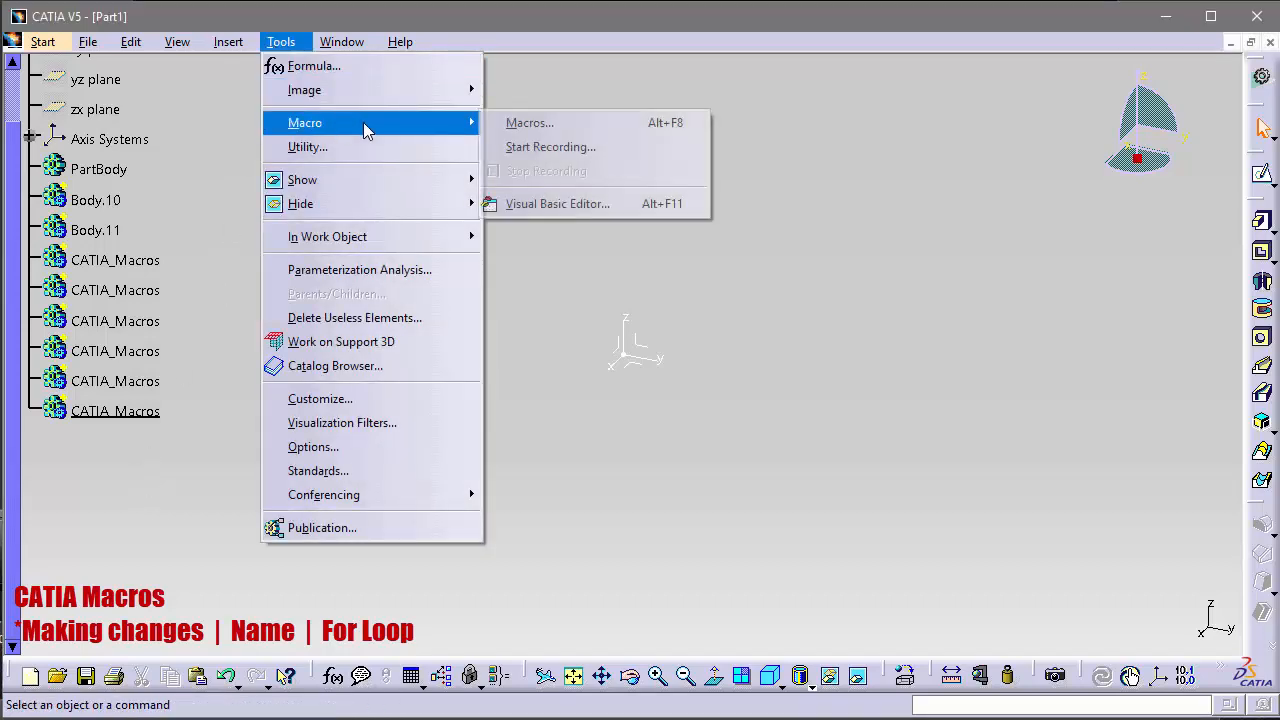
click(529, 122)
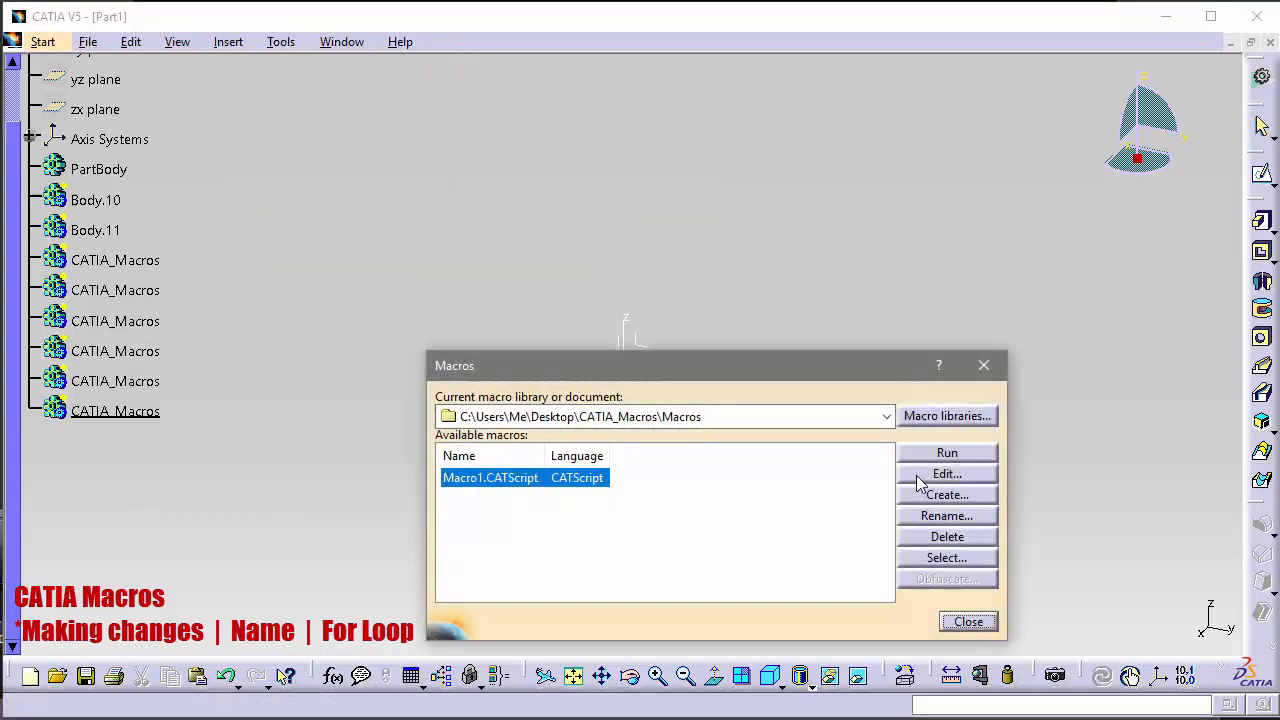
click(946, 473)
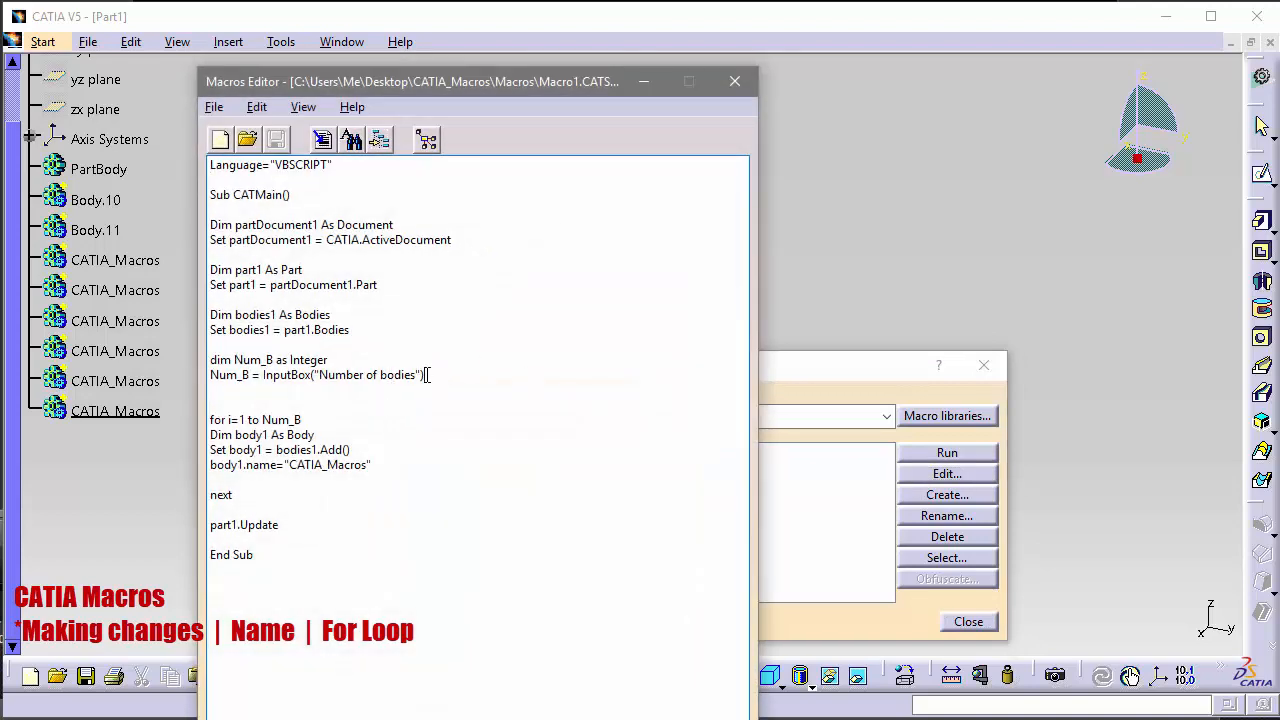
drag(210, 360, 424, 375)
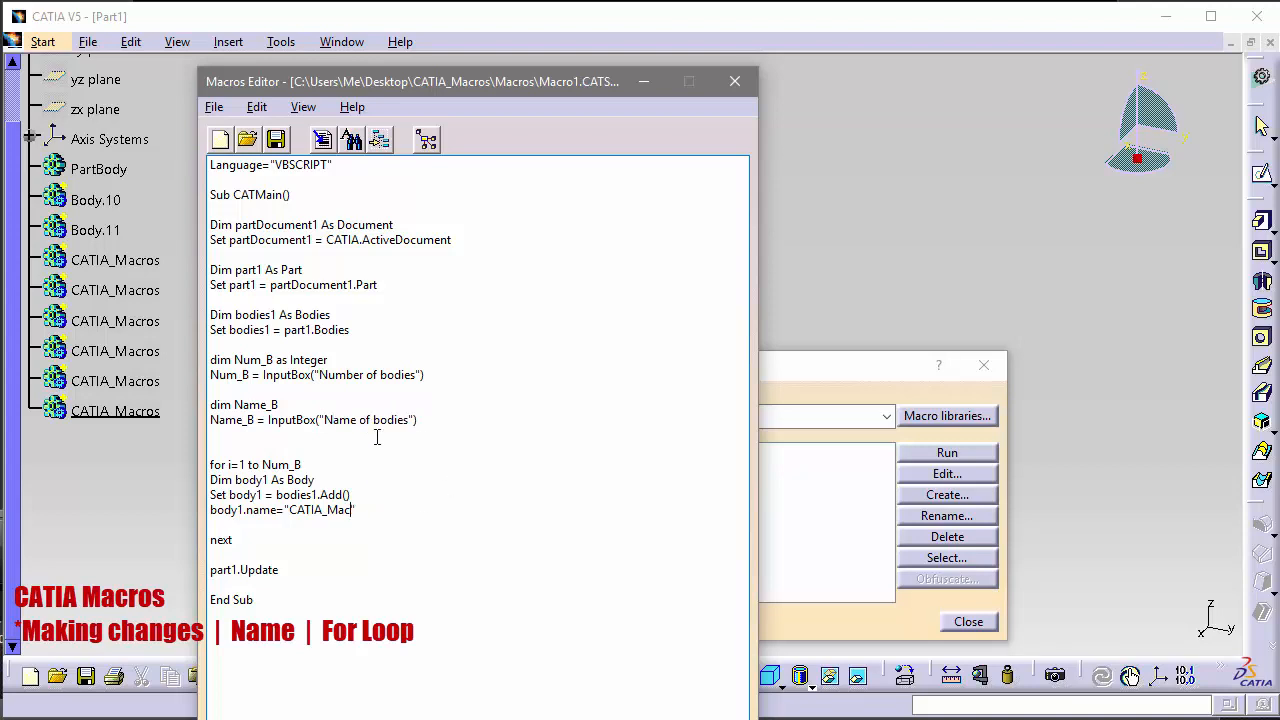
key(BackSpace)
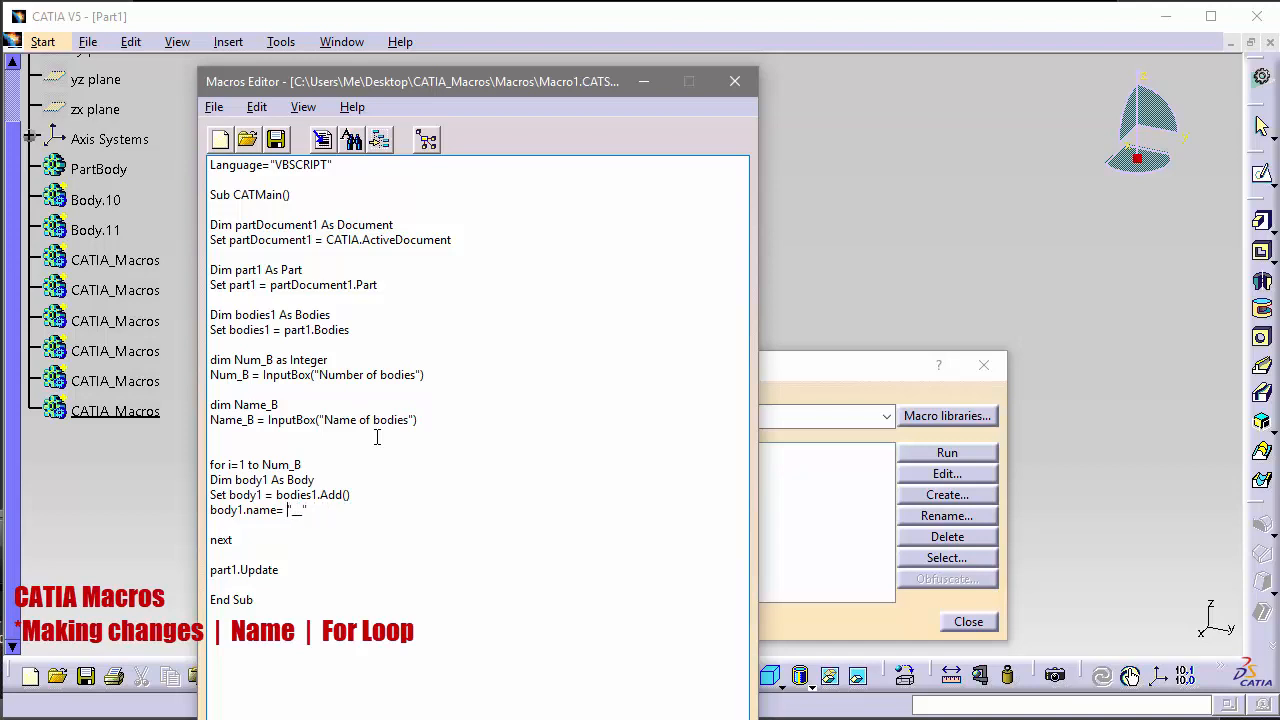
text(Name_B)
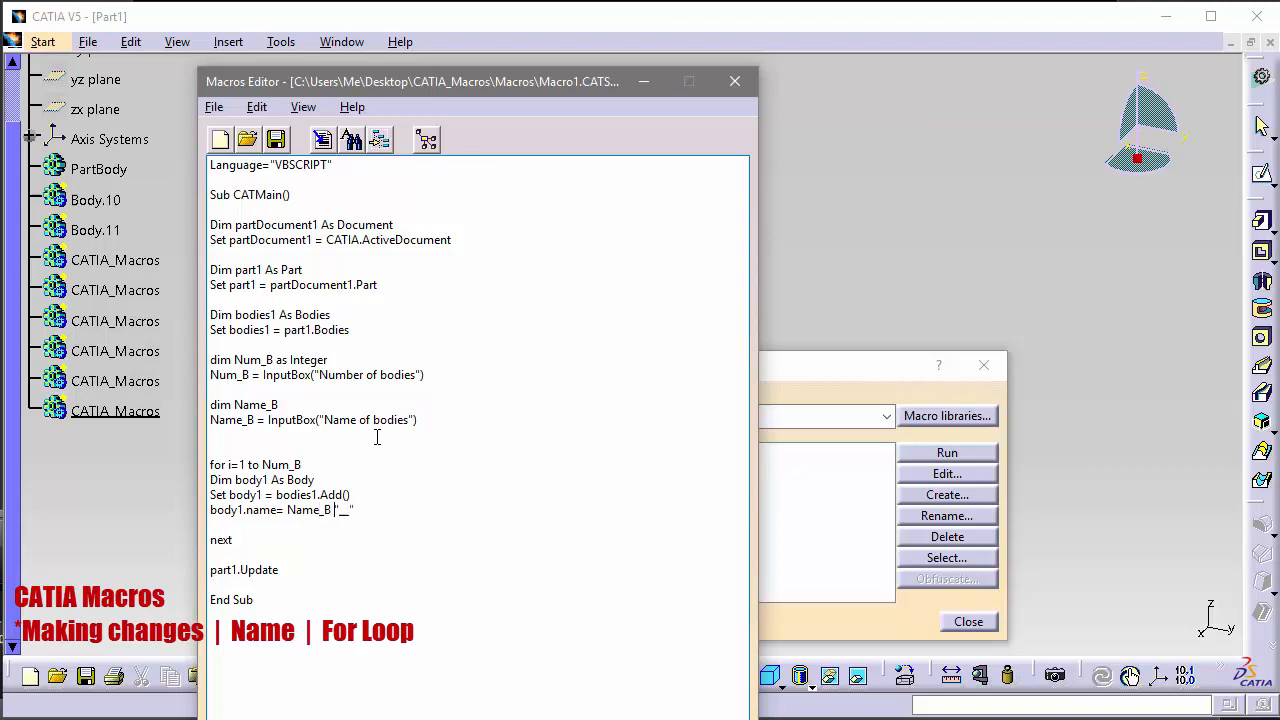
text(&)
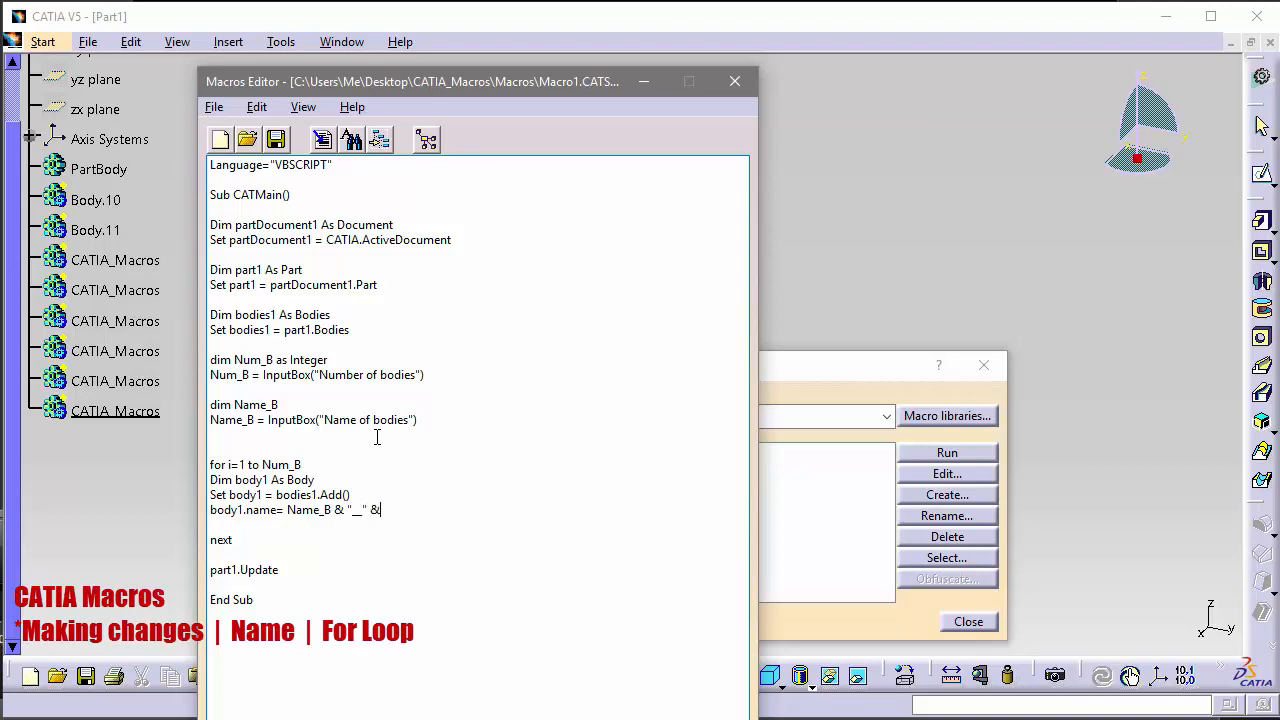
text(i)
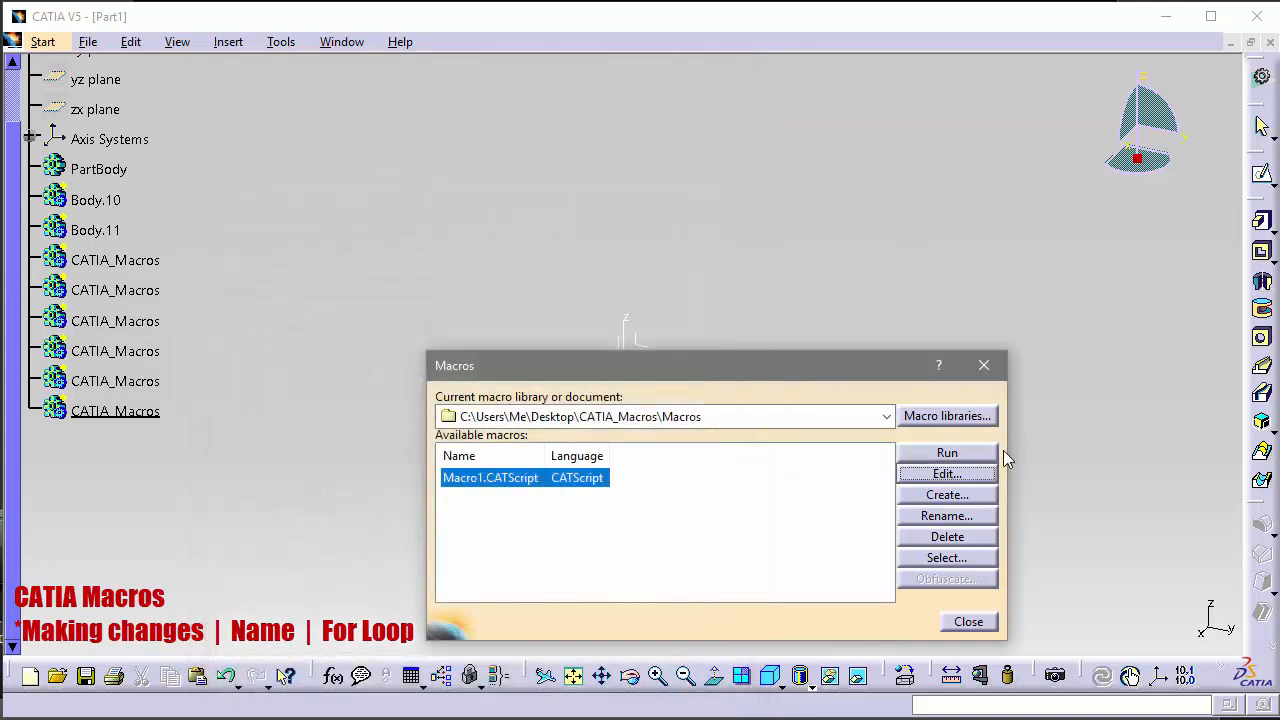
- Run Macro1, entering 5 for Number of bodies and CATIA for Name of bodies
click(946, 452)
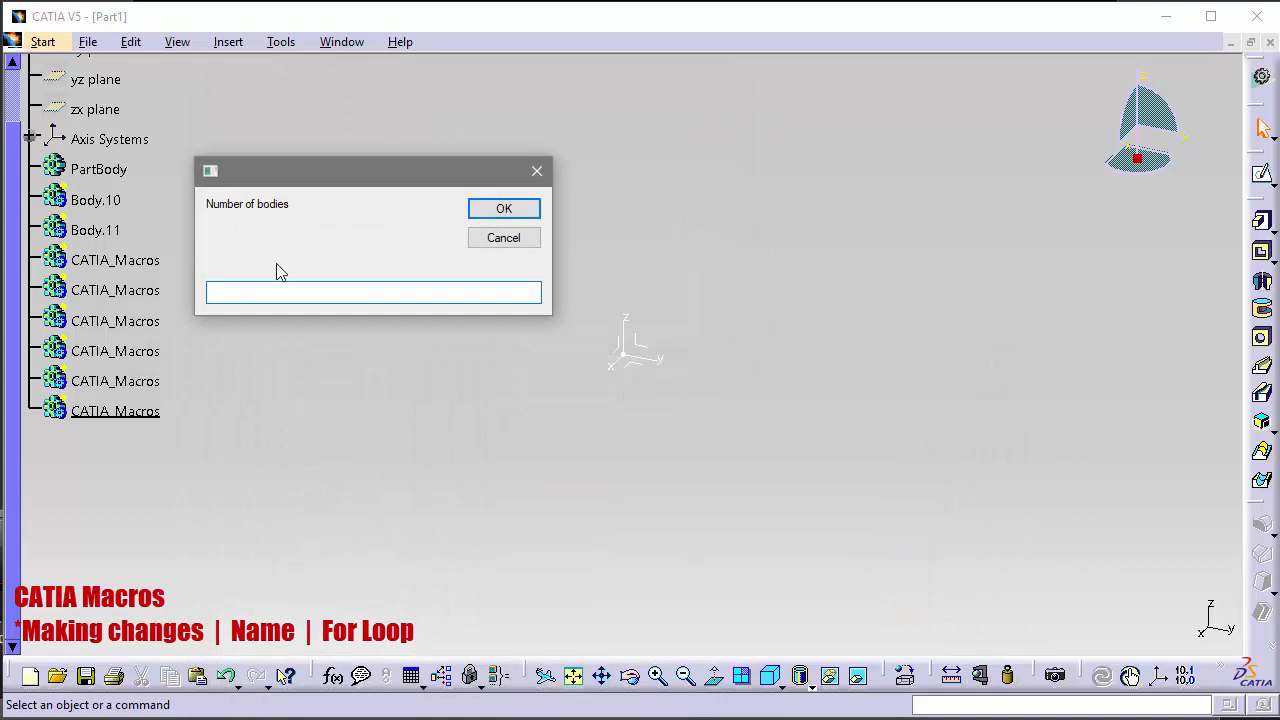
text(5)
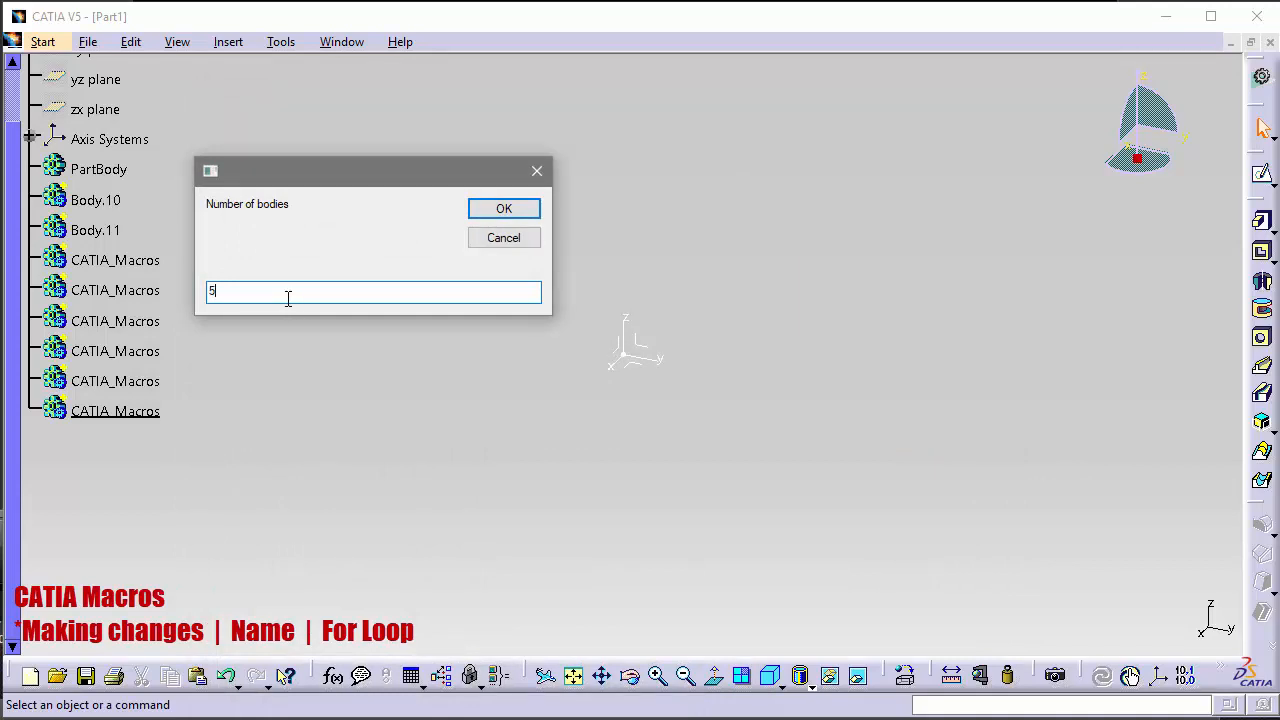
click(504, 208)
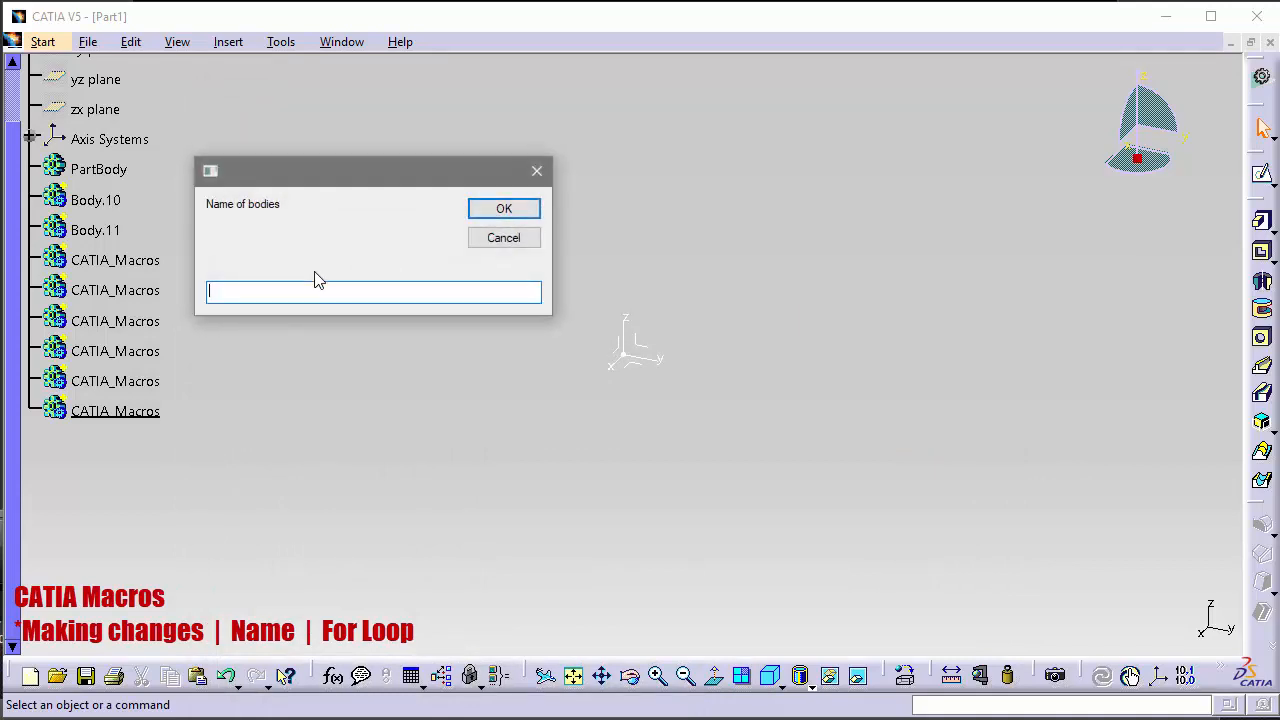
text(C)
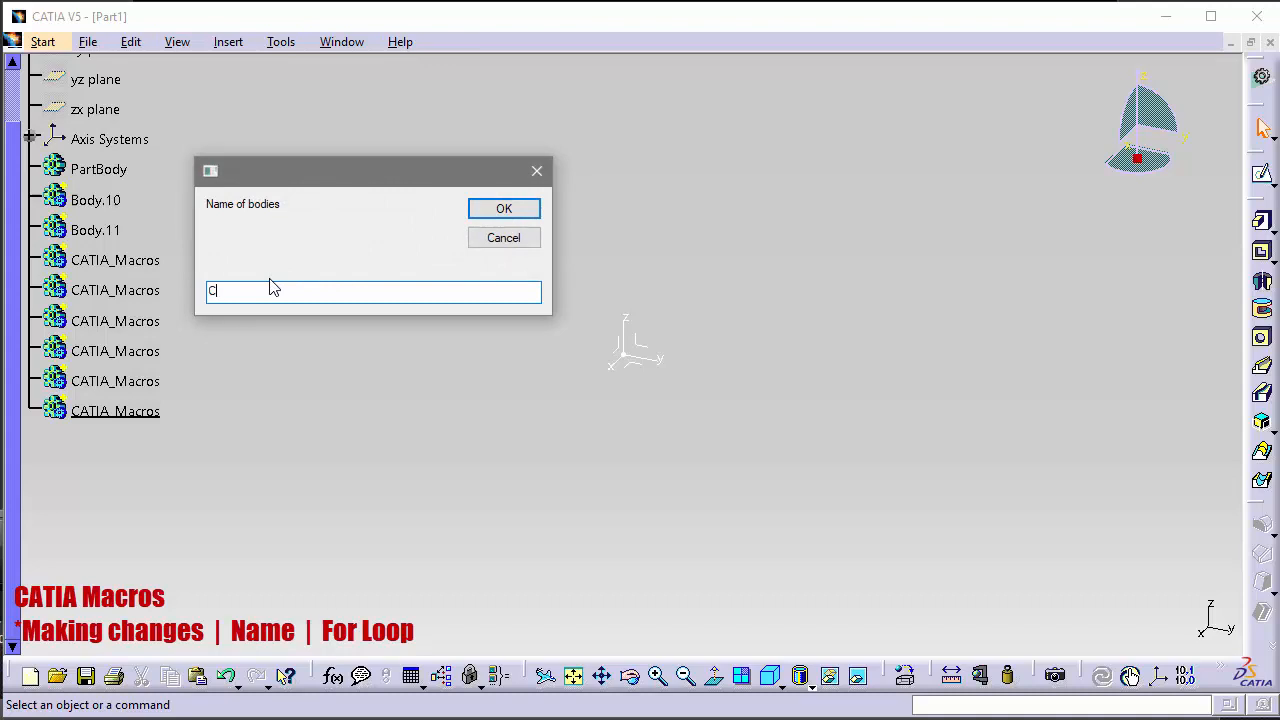
text(ATIA)
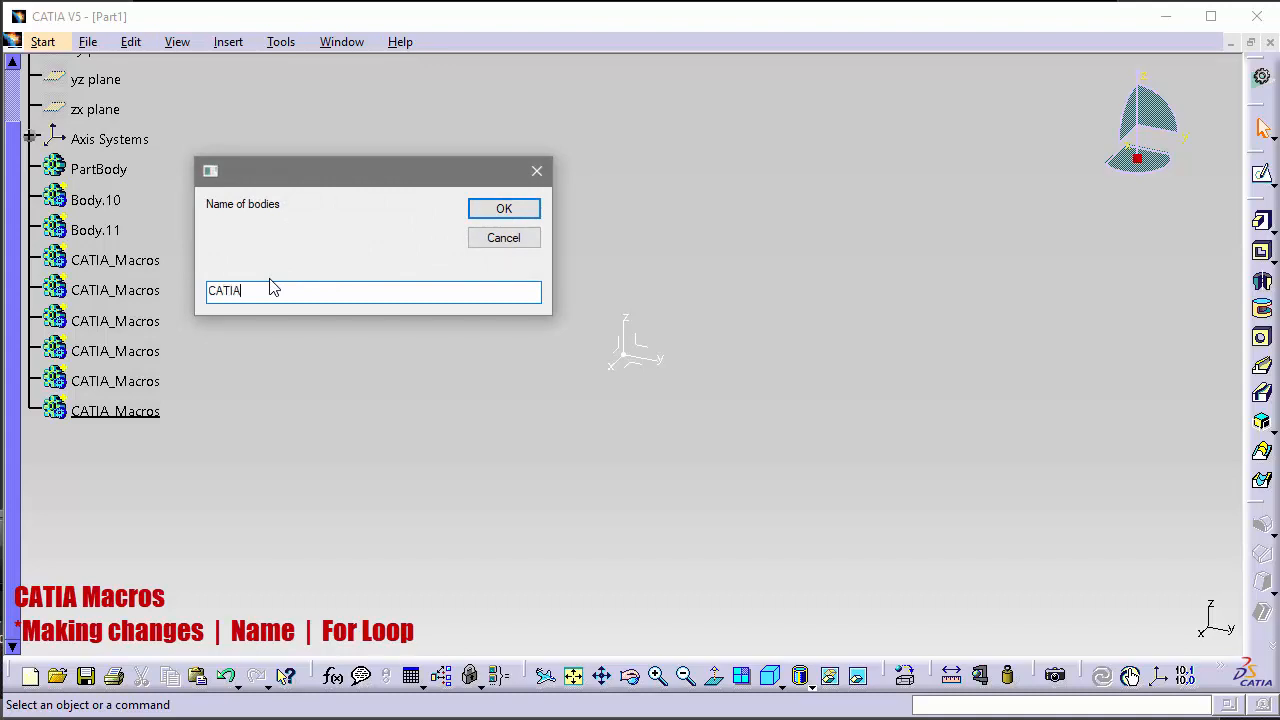
click(503, 208)
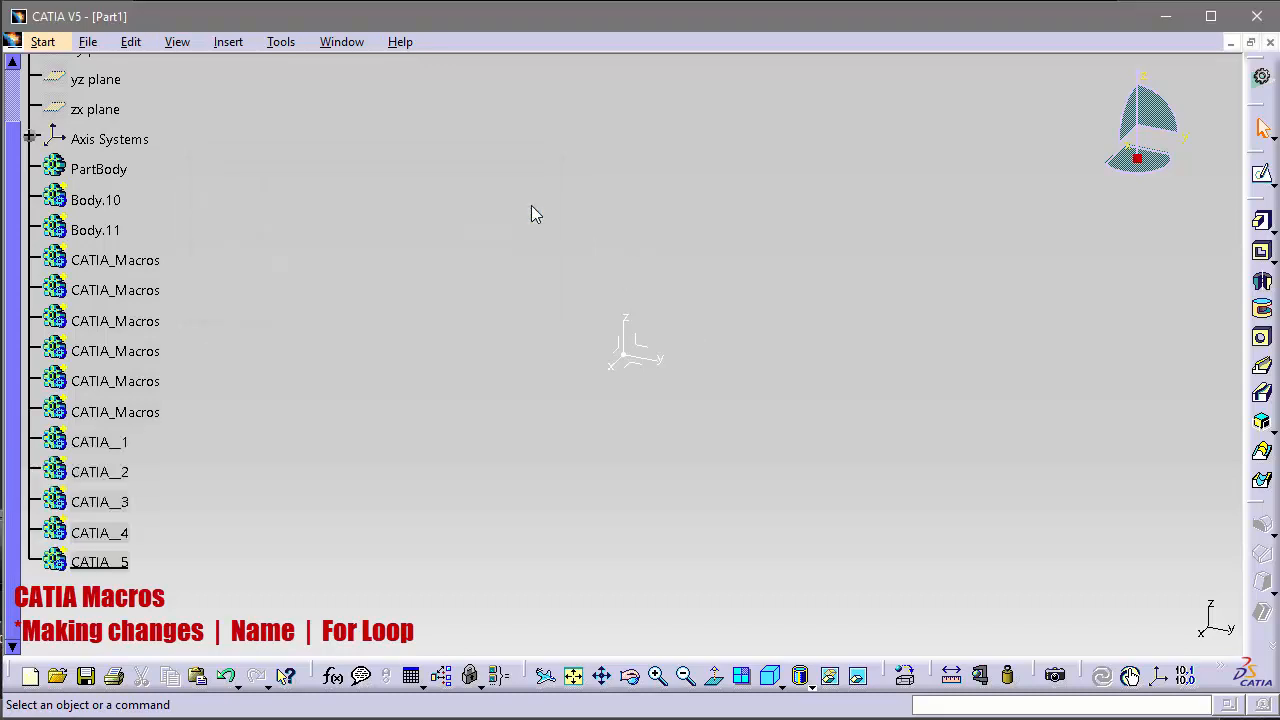
click(99, 561)
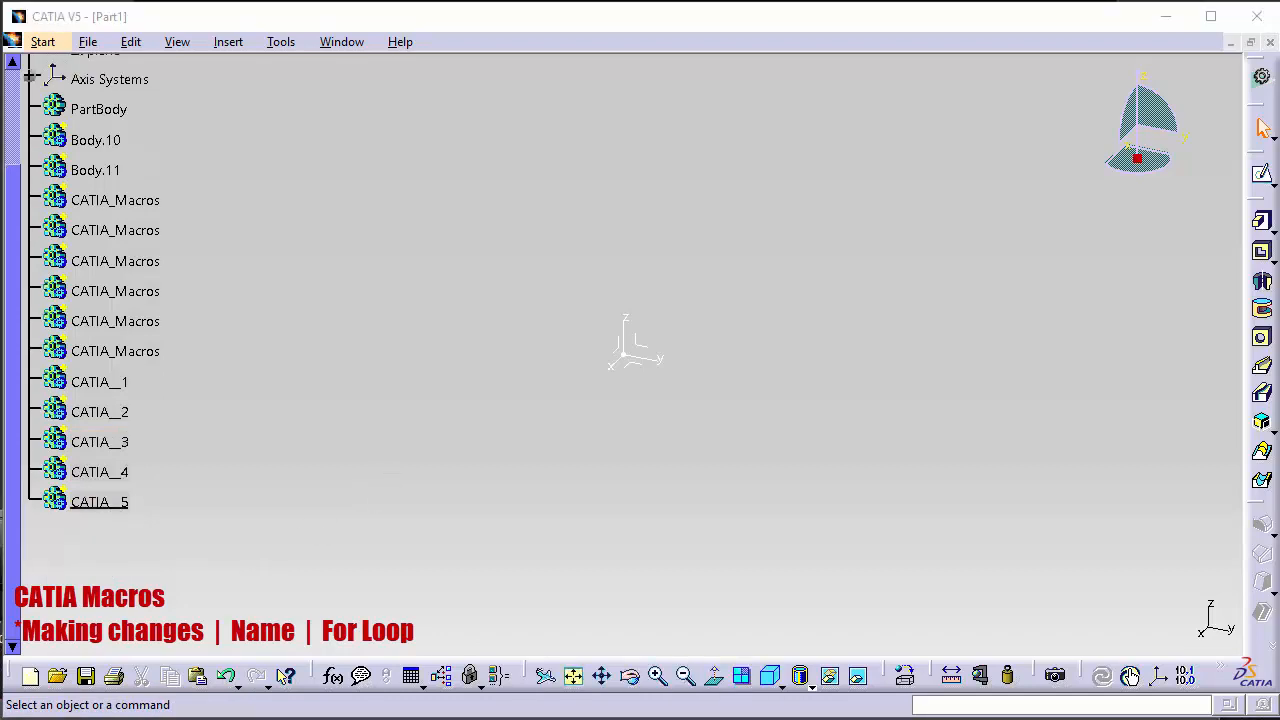
mouse_move(234, 472)
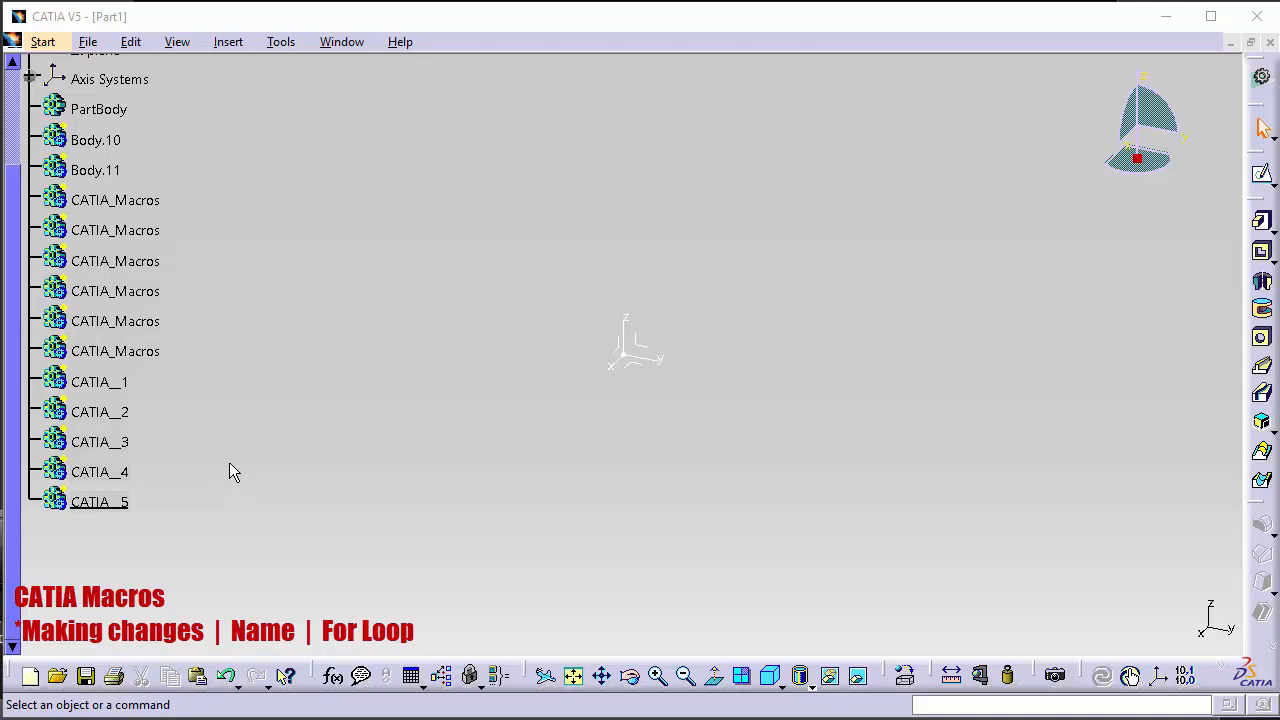
mouse_move(560, 442)
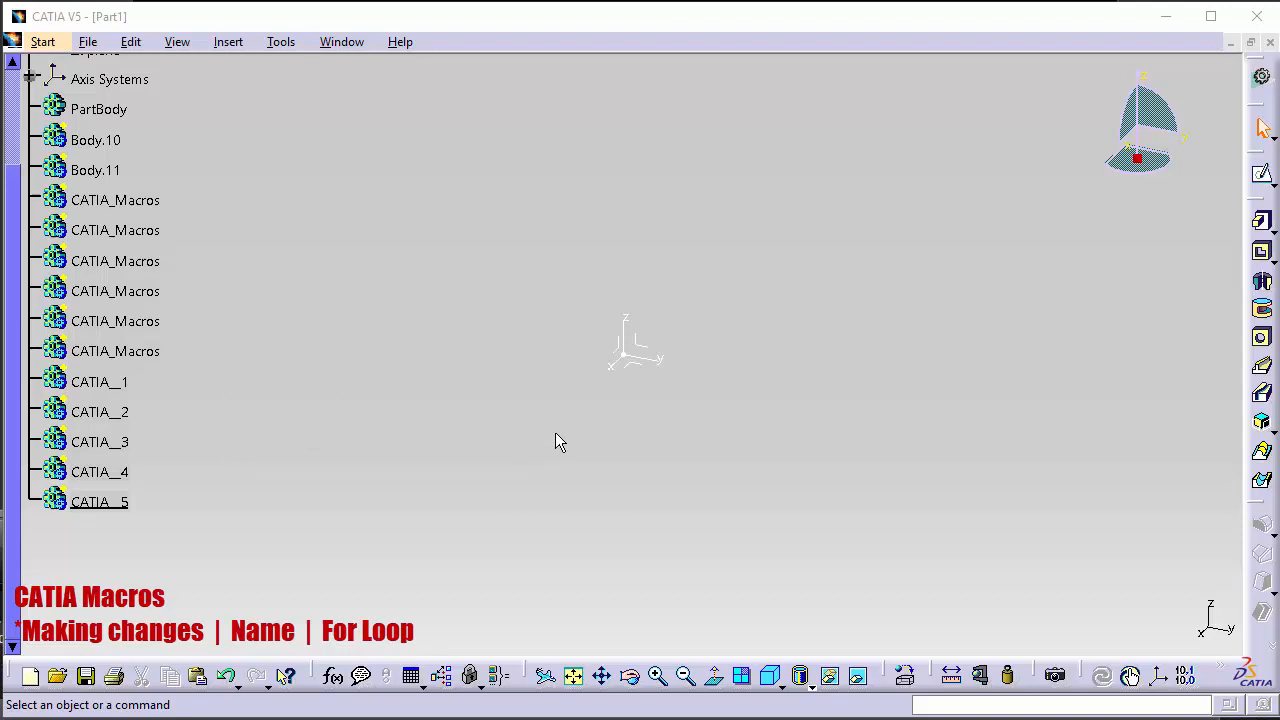
mouse_move(730, 429)
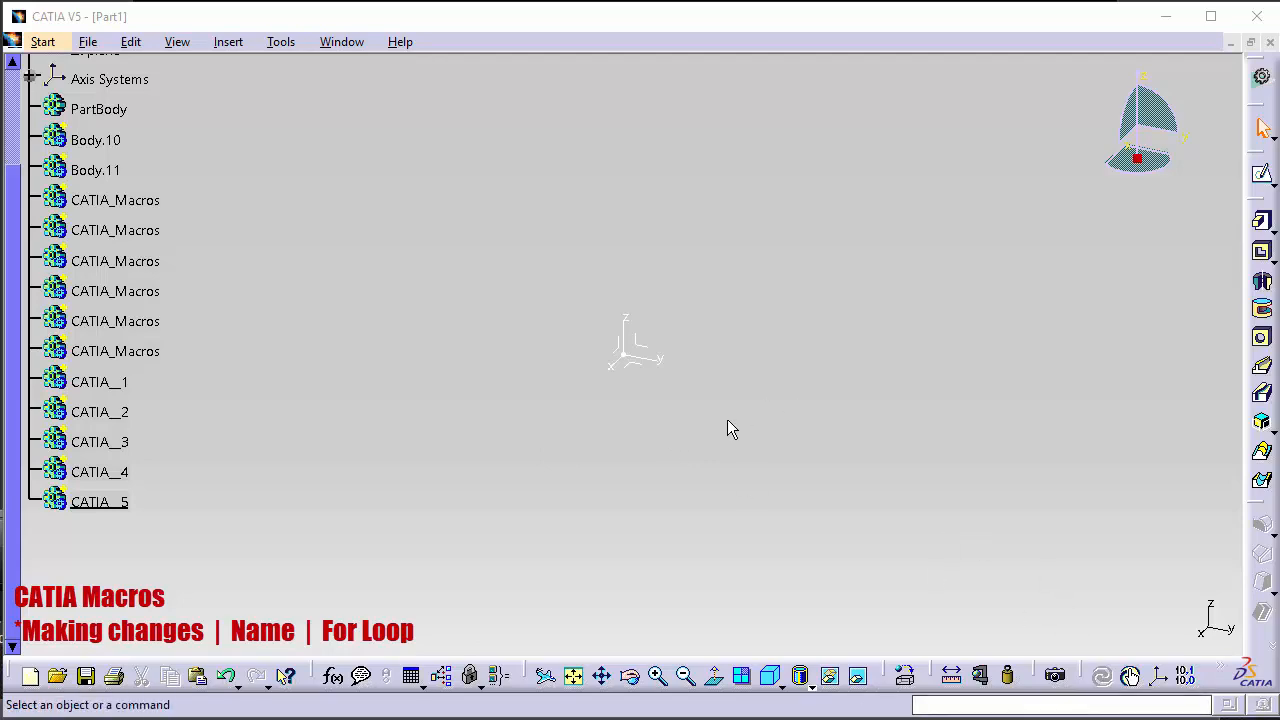